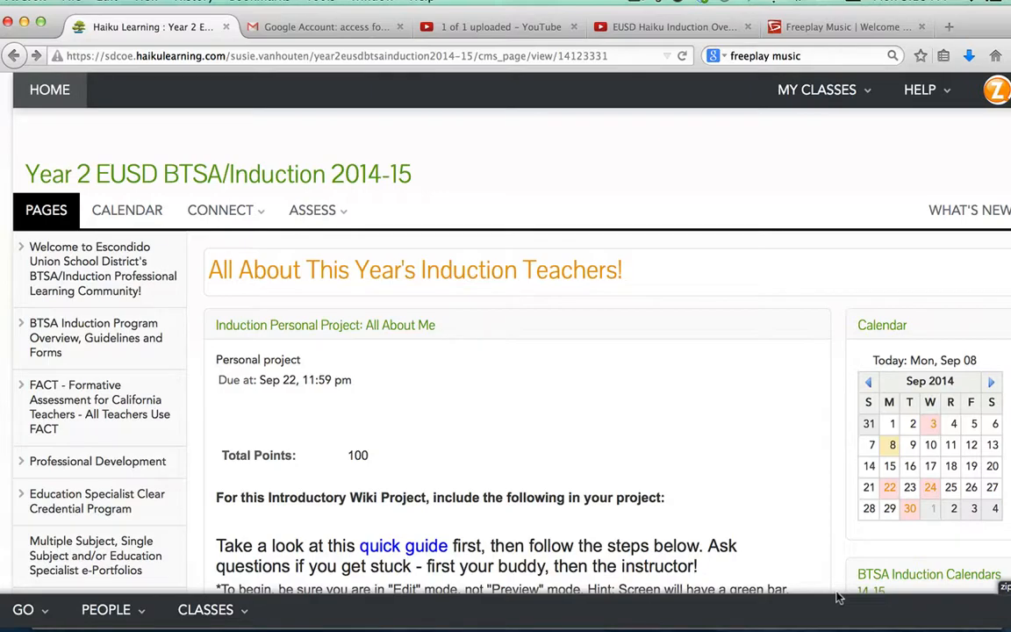
Locate the All About Me induction project and view its project details
{"action": "scroll", "scroll_direction": "down", "scroll_amount": 3}
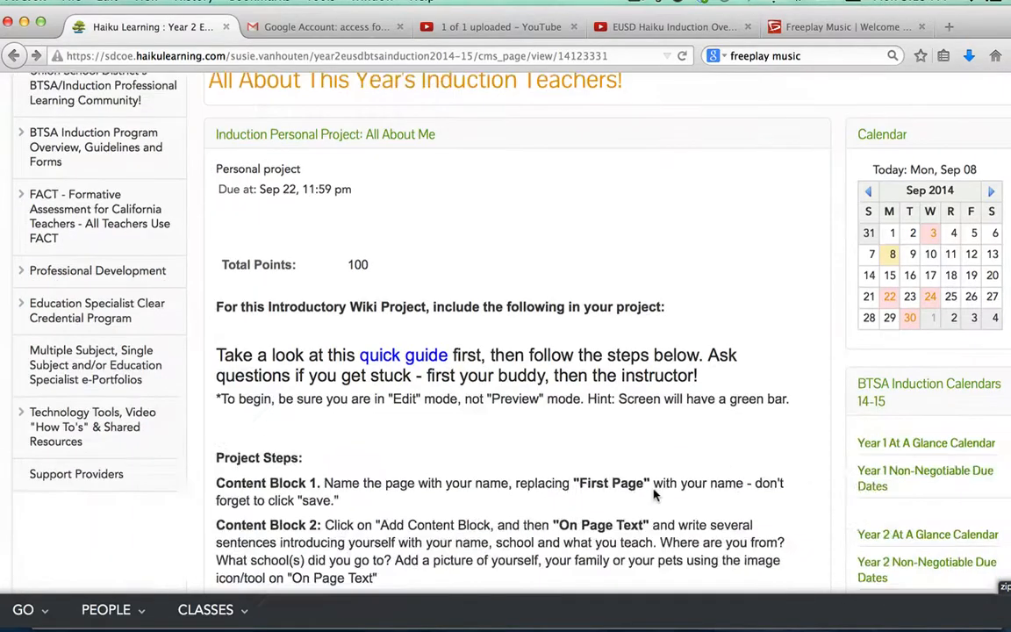
{"action": "scroll", "scroll_direction": "down", "scroll_amount": 3}
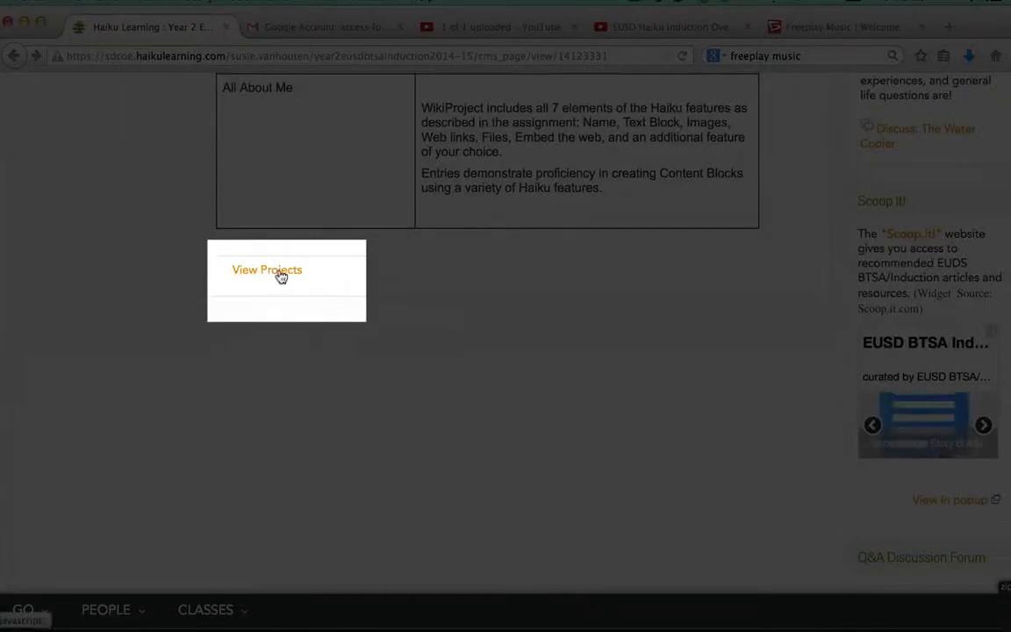
{"action": "left_click", "coordinate": [267, 270]}
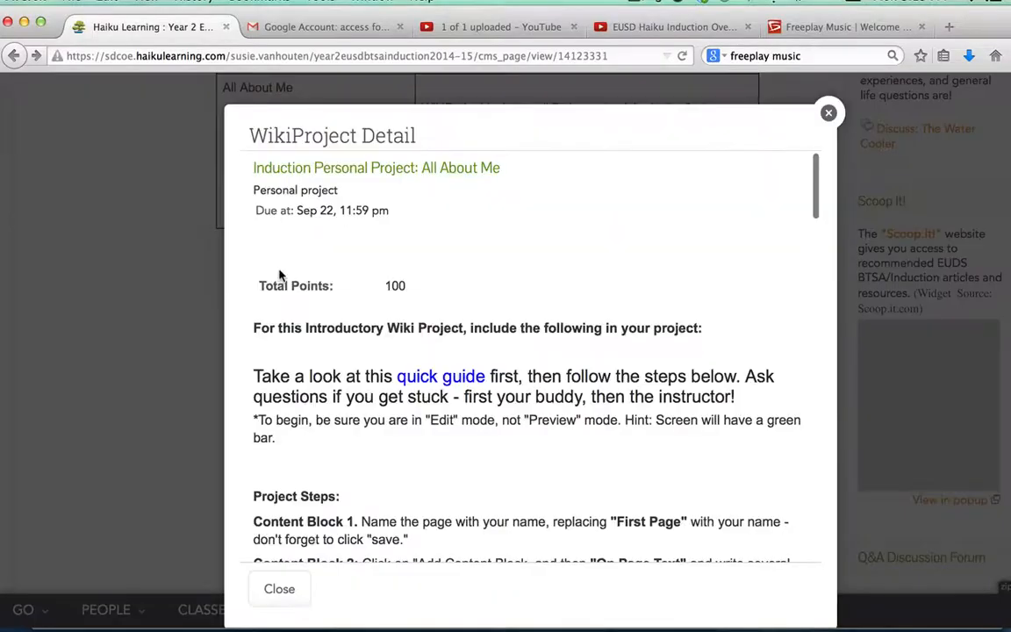
{"action": "scroll", "scroll_direction": "down", "scroll_amount": 3}
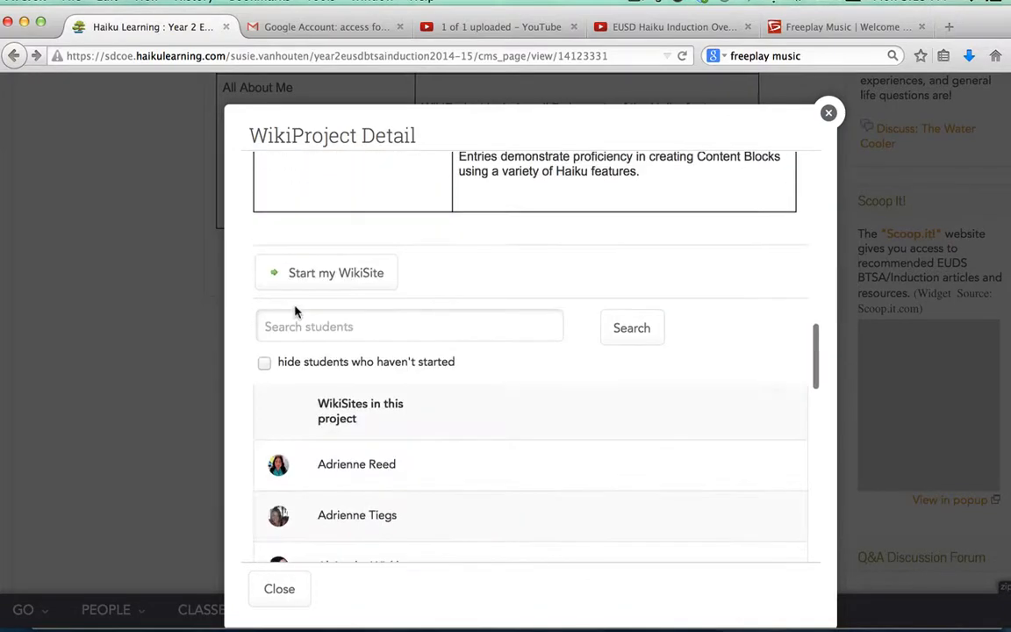
{"action": "mouse_move", "coordinate": [383, 299]}
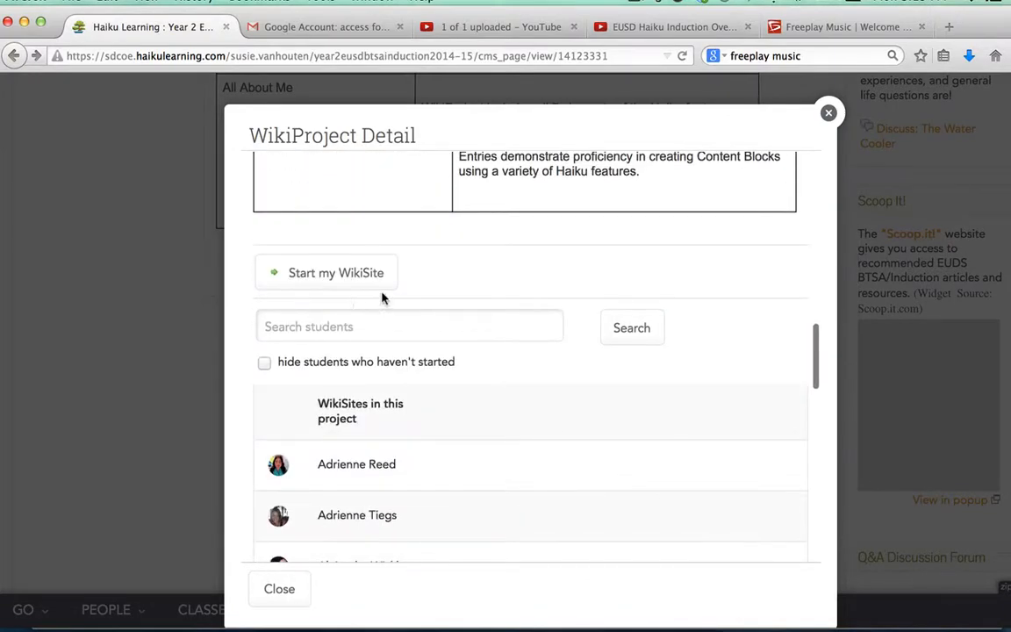
Start your own WikiSite for the All About Me project and begin work on it
{"action": "left_click", "coordinate": [335, 274]}
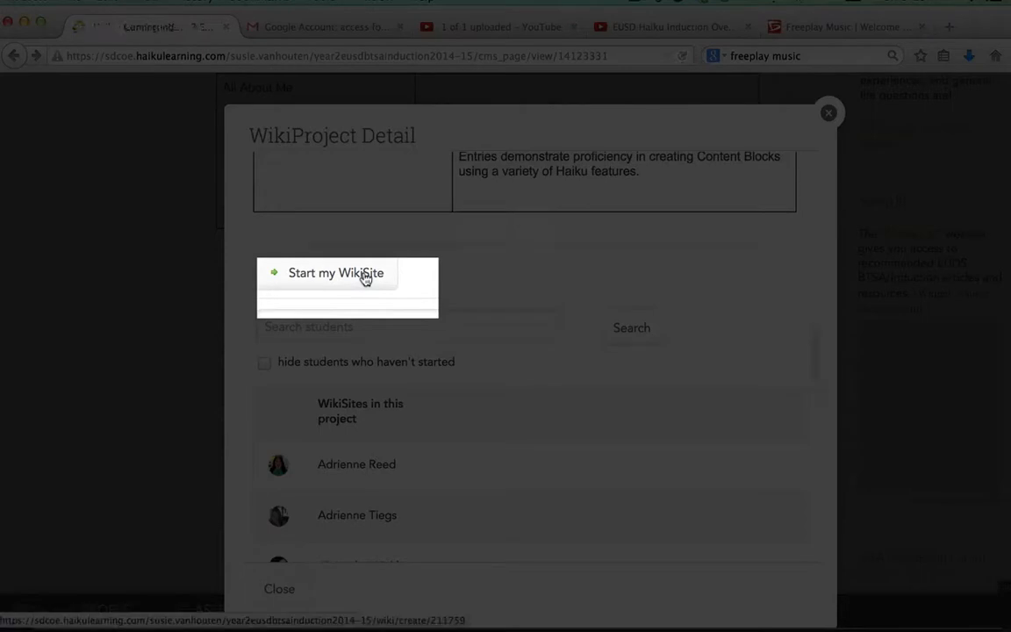
{"action": "left_click", "coordinate": [335, 274]}
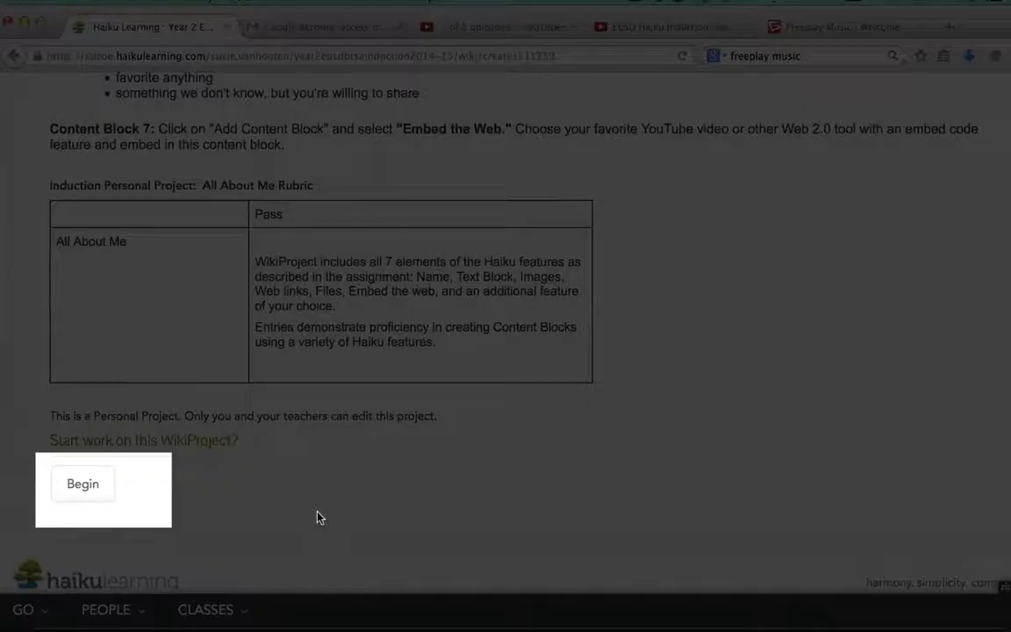
{"action": "left_click", "coordinate": [83, 485]}
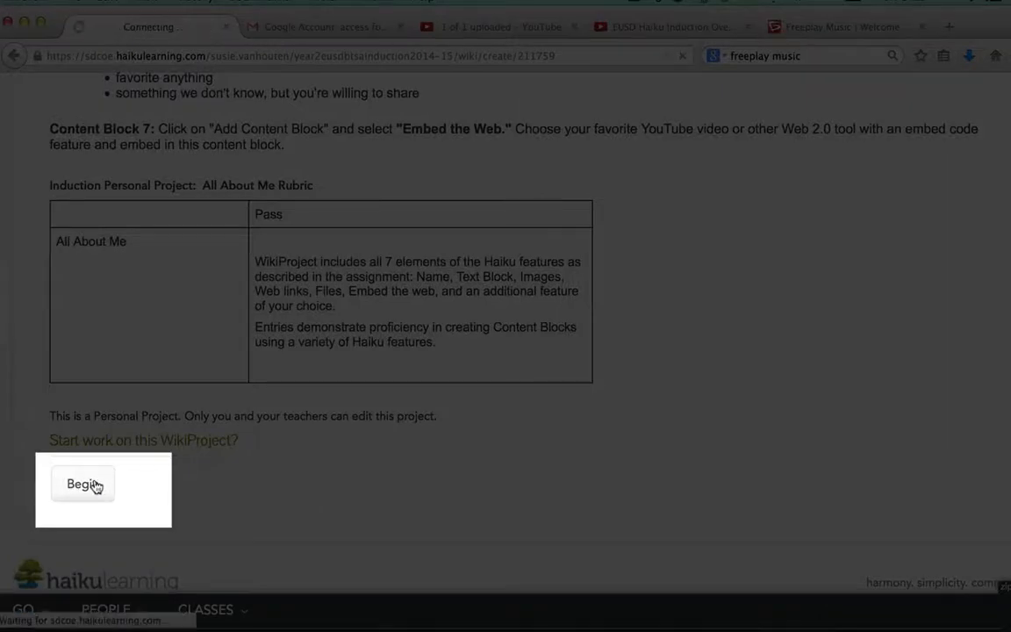
{"action": "left_click", "coordinate": [81, 485]}
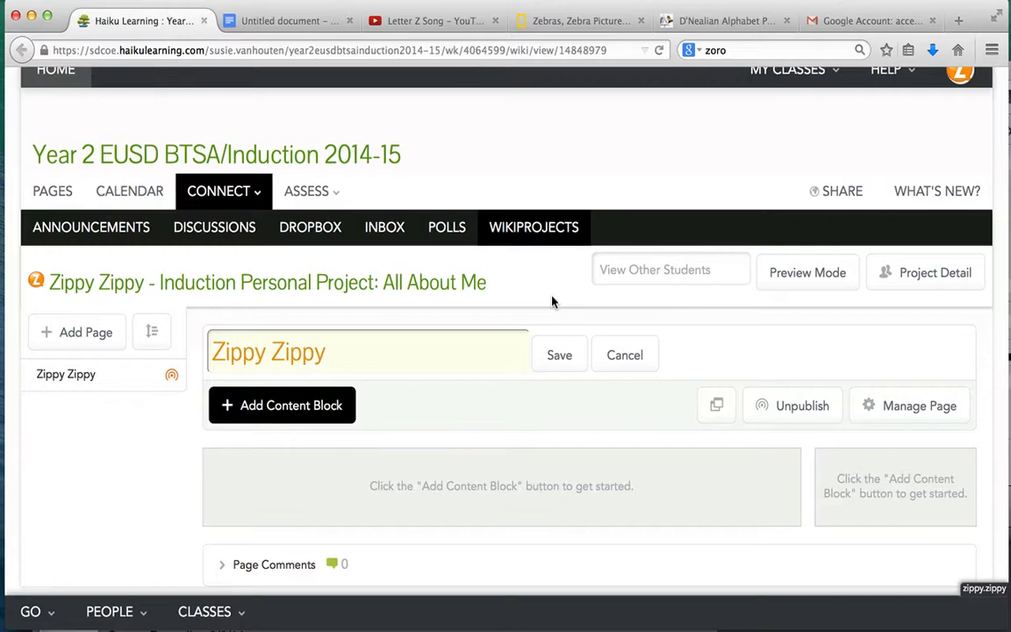
Keep 'Zippy Zippy' as the page name and read through the Project Detail steps
{"action": "left_click", "coordinate": [397, 351]}
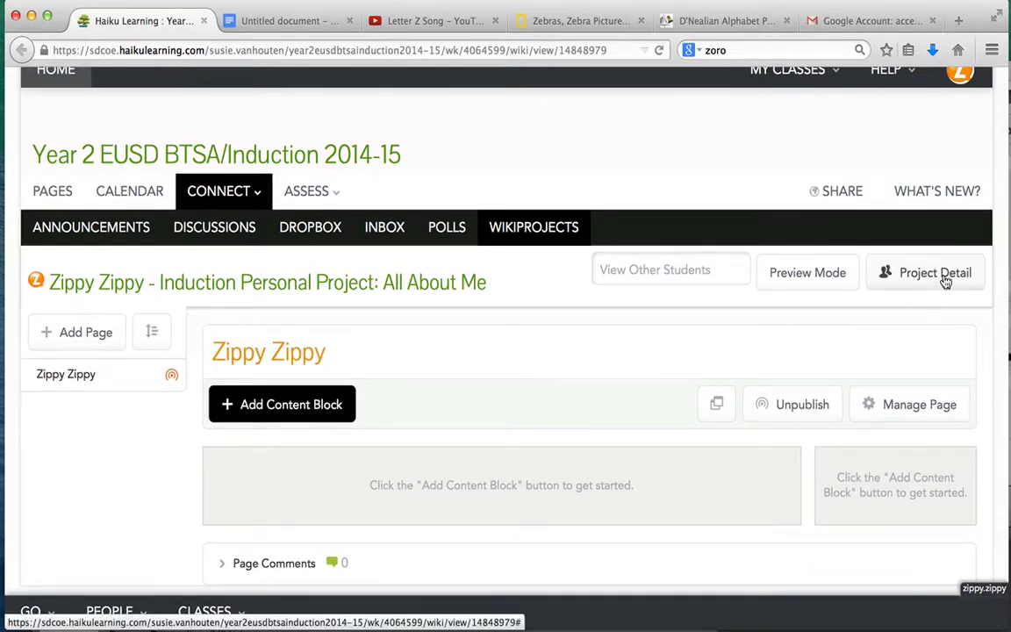
{"action": "left_click", "coordinate": [934, 272]}
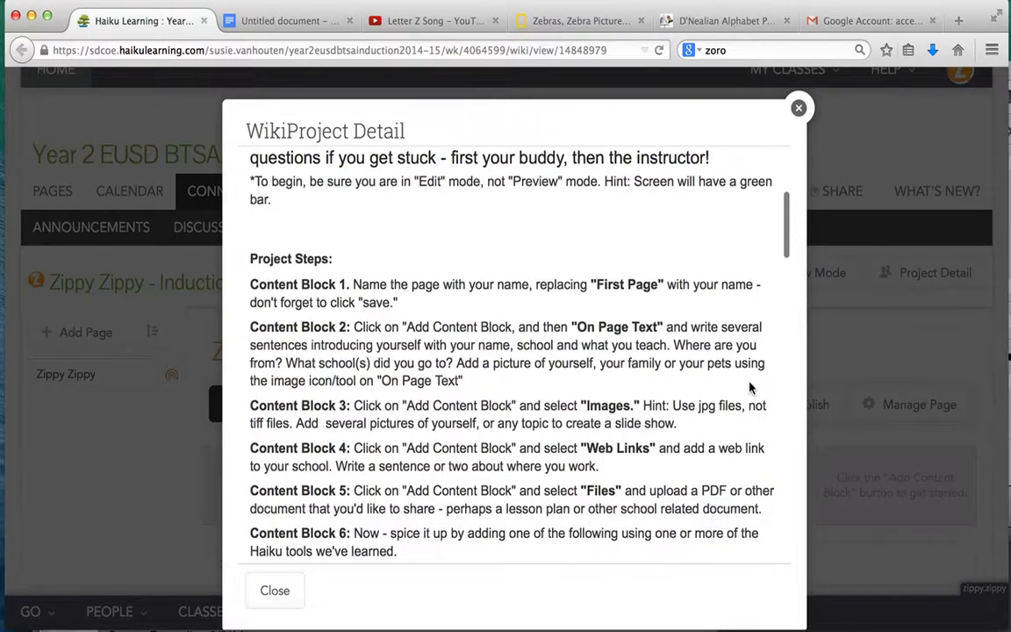
{"action": "left_click", "coordinate": [797, 107]}
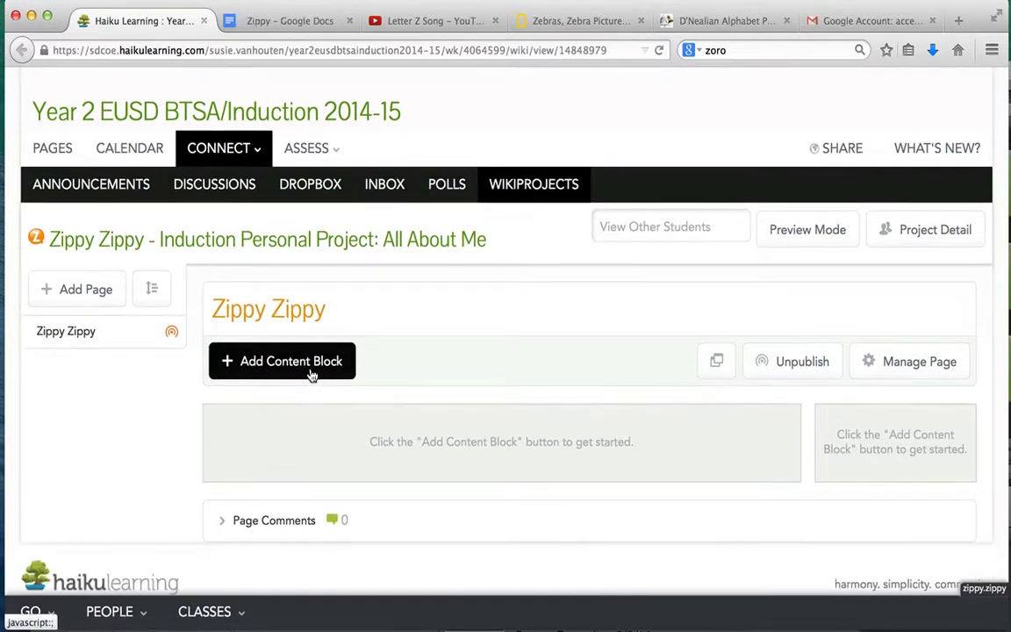
Add an On Page Text content block and title it '2. About Me'
{"action": "left_click", "coordinate": [281, 362]}
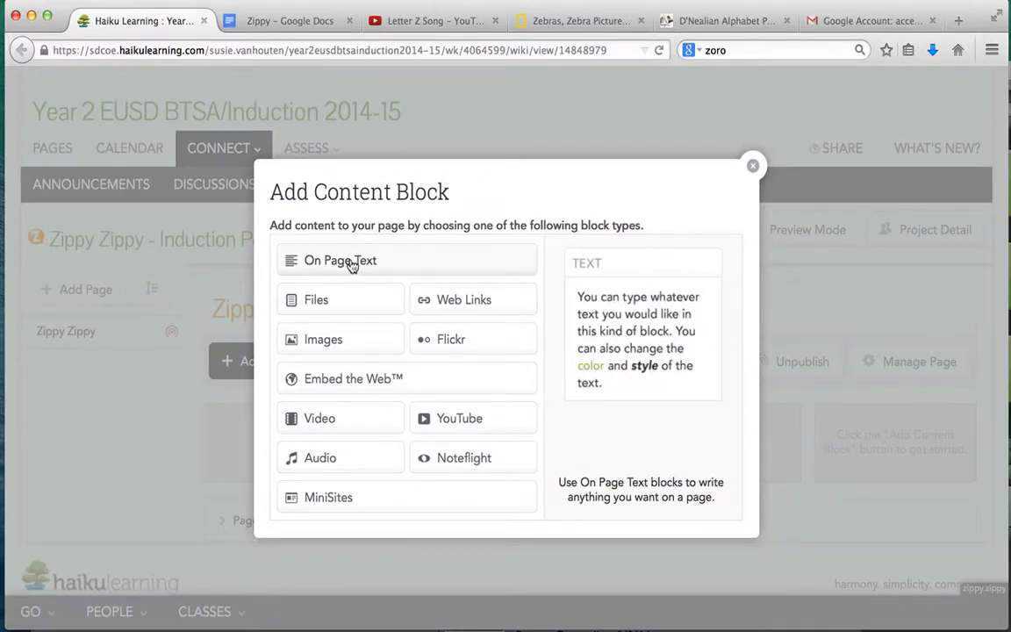
{"action": "left_click", "coordinate": [341, 260]}
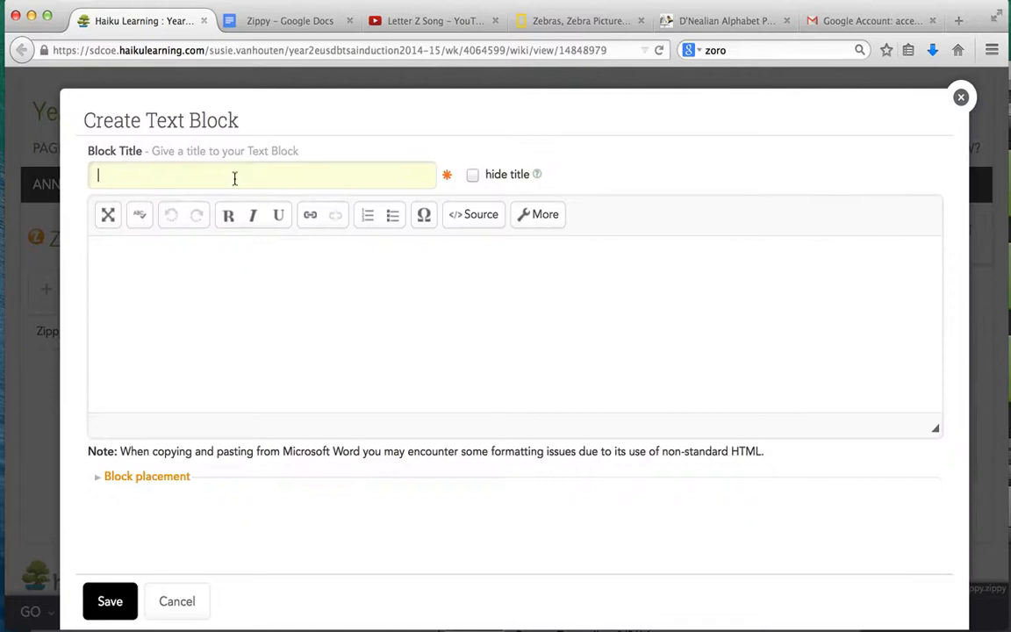
{"action": "type", "text": "2."}
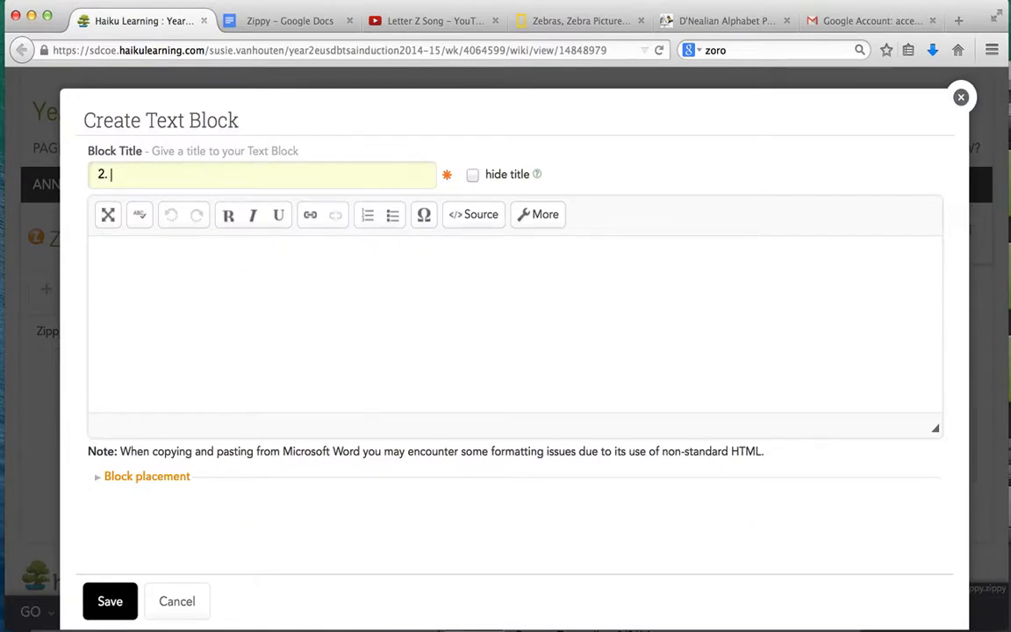
{"action": "type", "text": "About Me"}
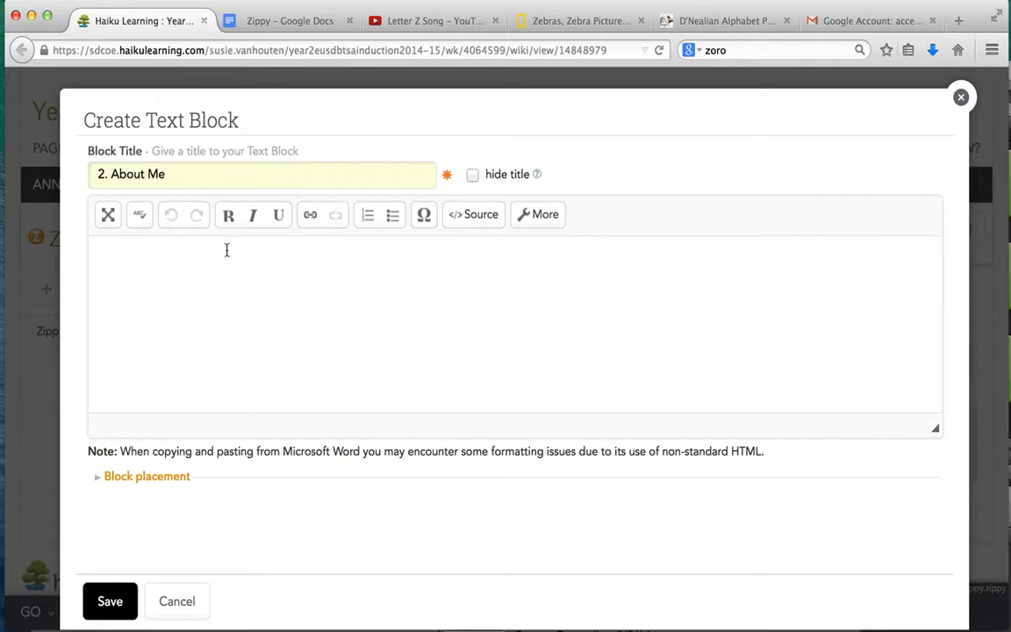
{"action": "mouse_move", "coordinate": [305, 46]}
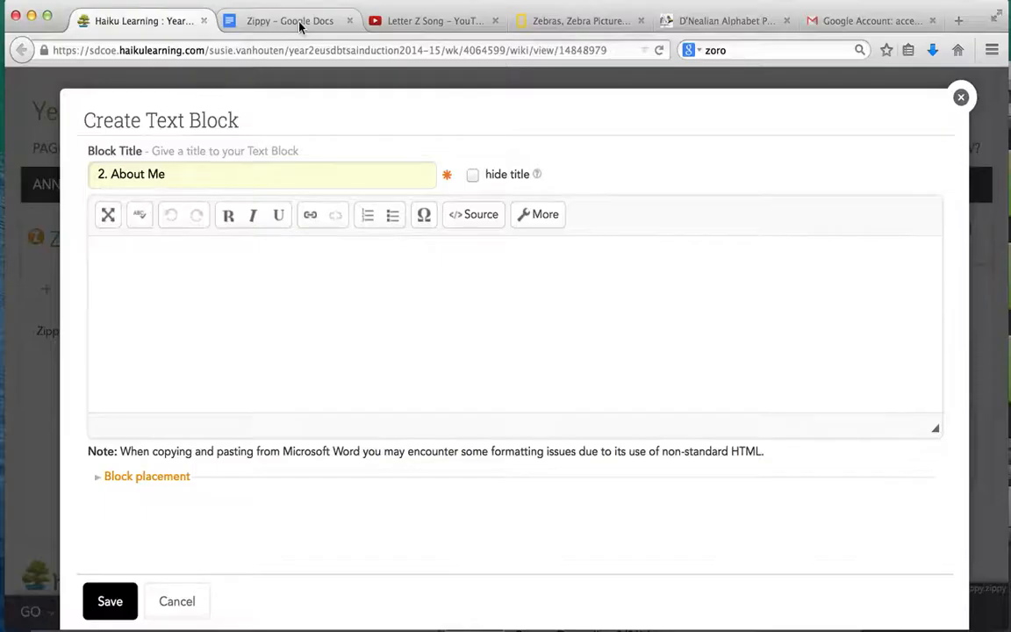
Copy the About Me paragraph from the Zippy Google Doc and return to the text block
{"action": "left_click", "coordinate": [290, 21]}
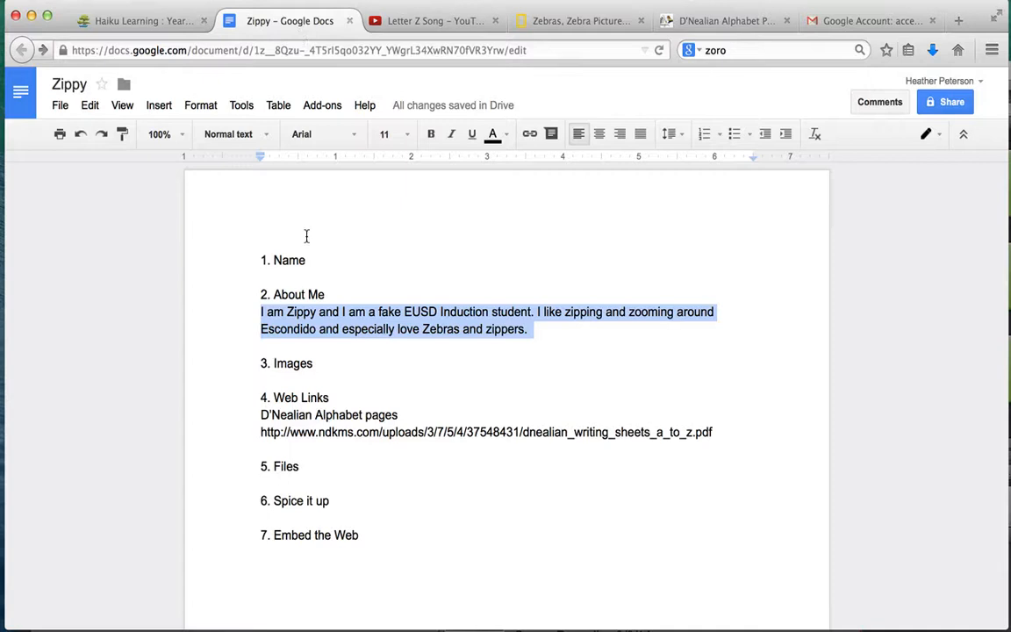
{"action": "left_click", "coordinate": [262, 312]}
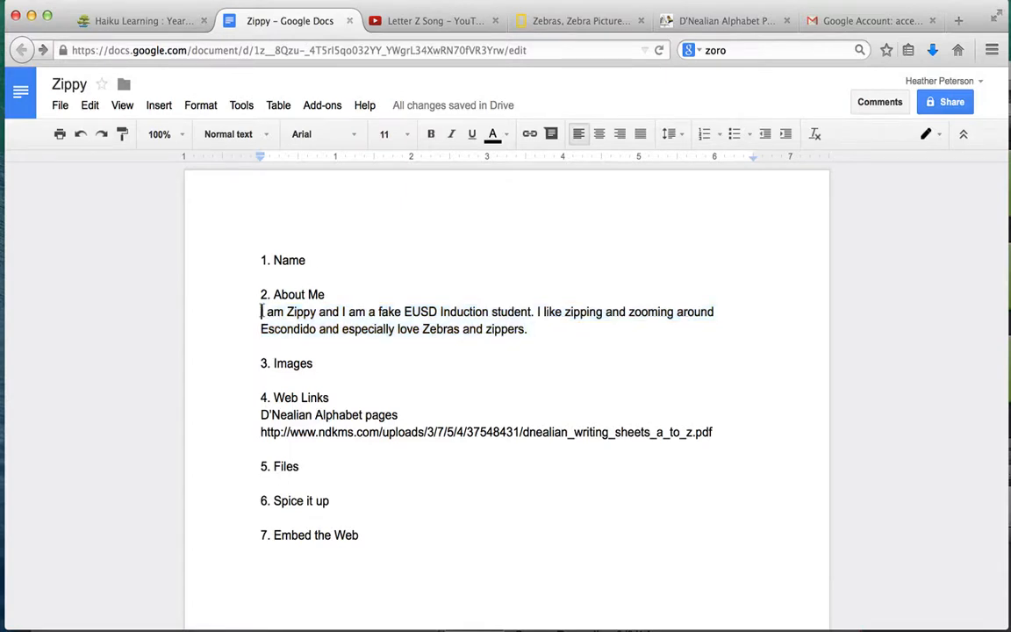
{"action": "key", "text": "cmd+c"}
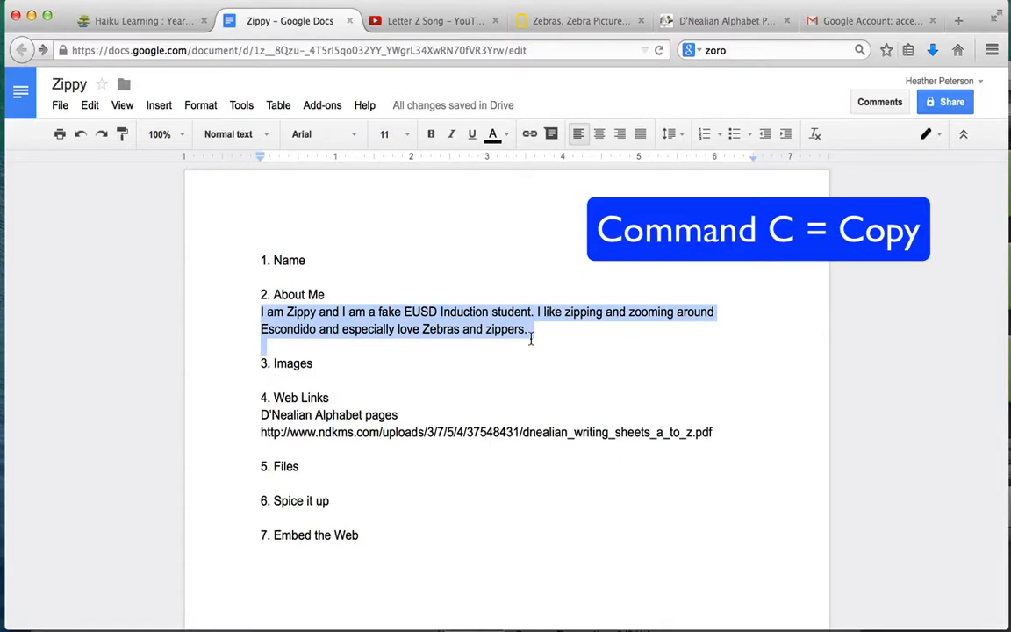
{"action": "left_click", "coordinate": [141, 21]}
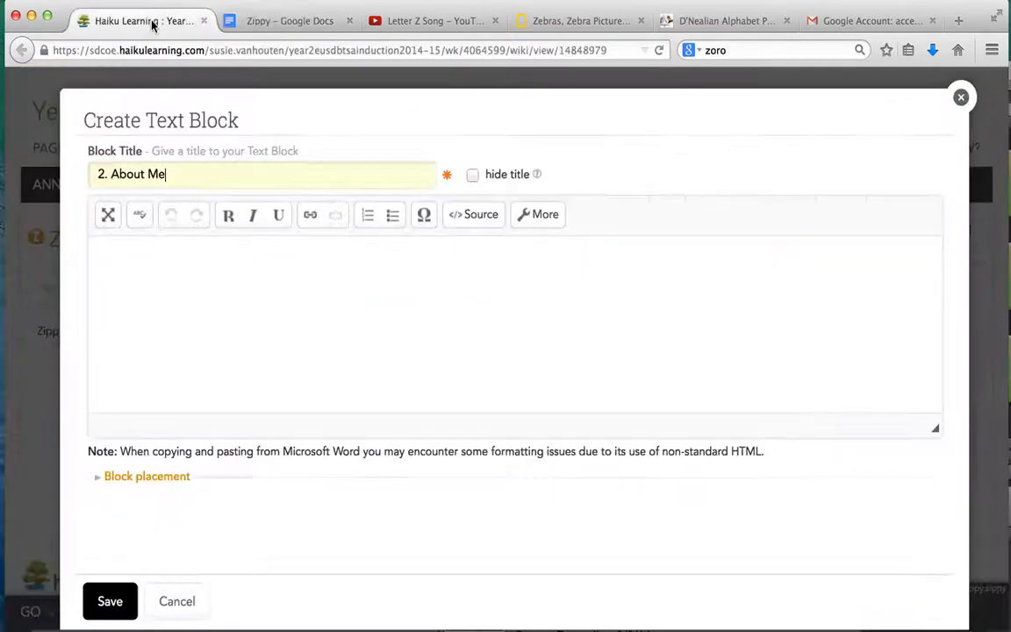
Paste Zippy's introduction paragraph into the block body and save the 2. About Me block
{"action": "left_click", "coordinate": [169, 267]}
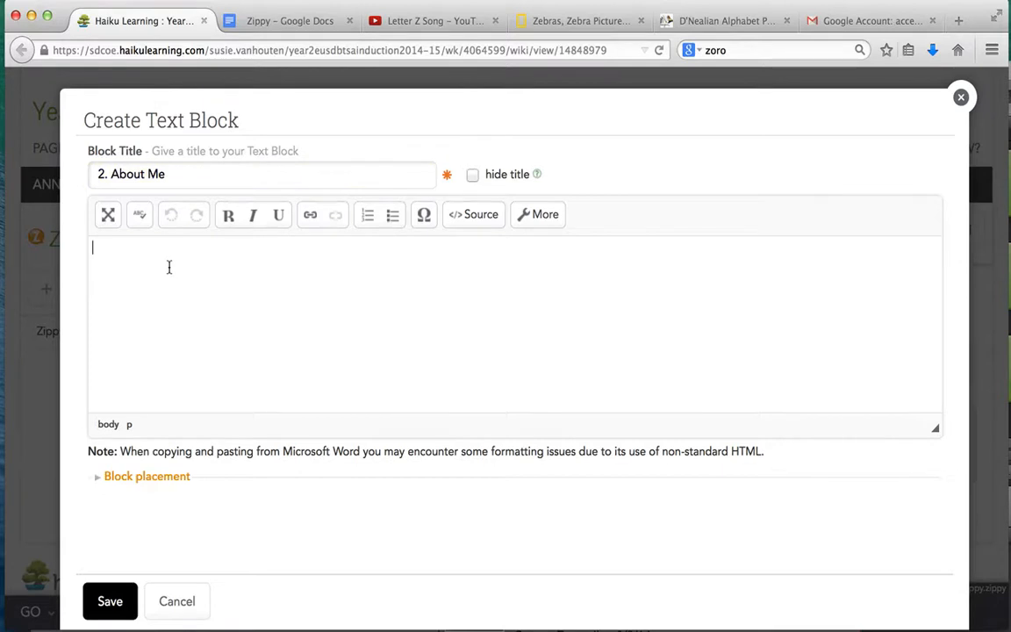
{"action": "key", "text": "cmd+v"}
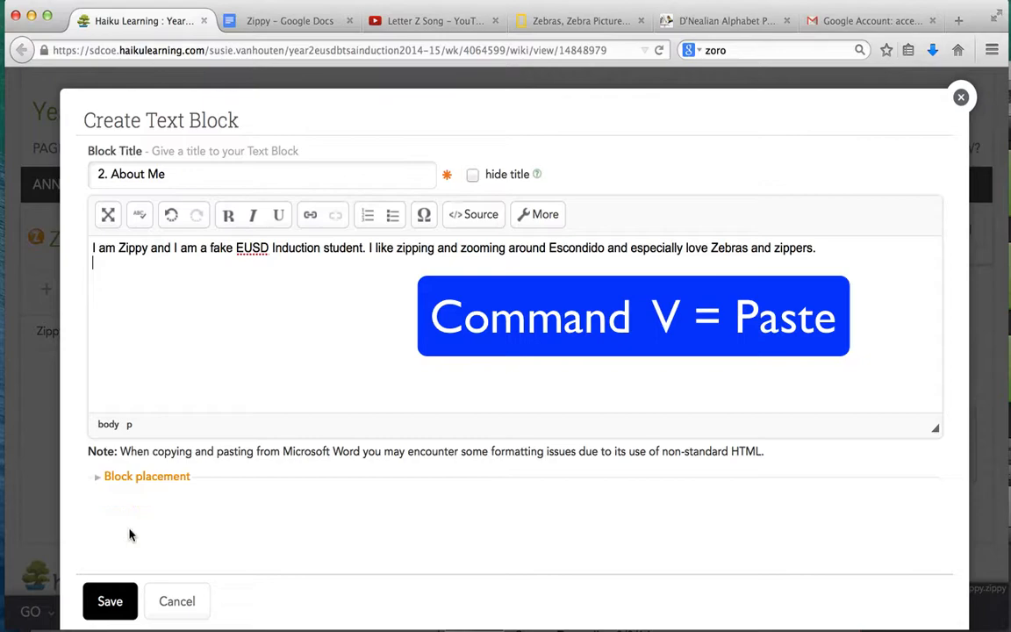
{"action": "left_click", "coordinate": [109, 601]}
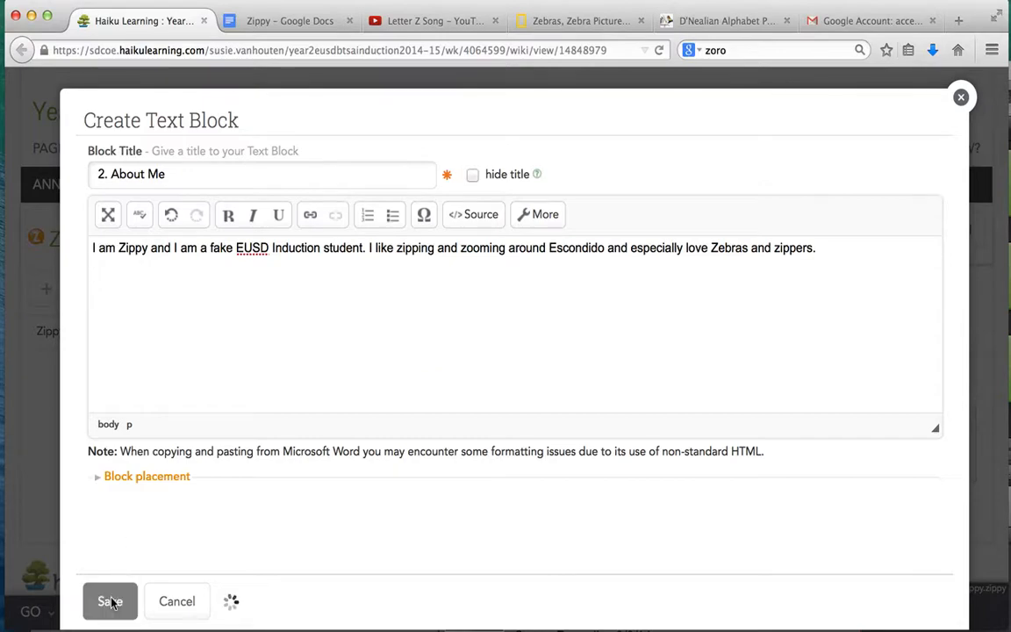
{"action": "left_click", "coordinate": [109, 600]}
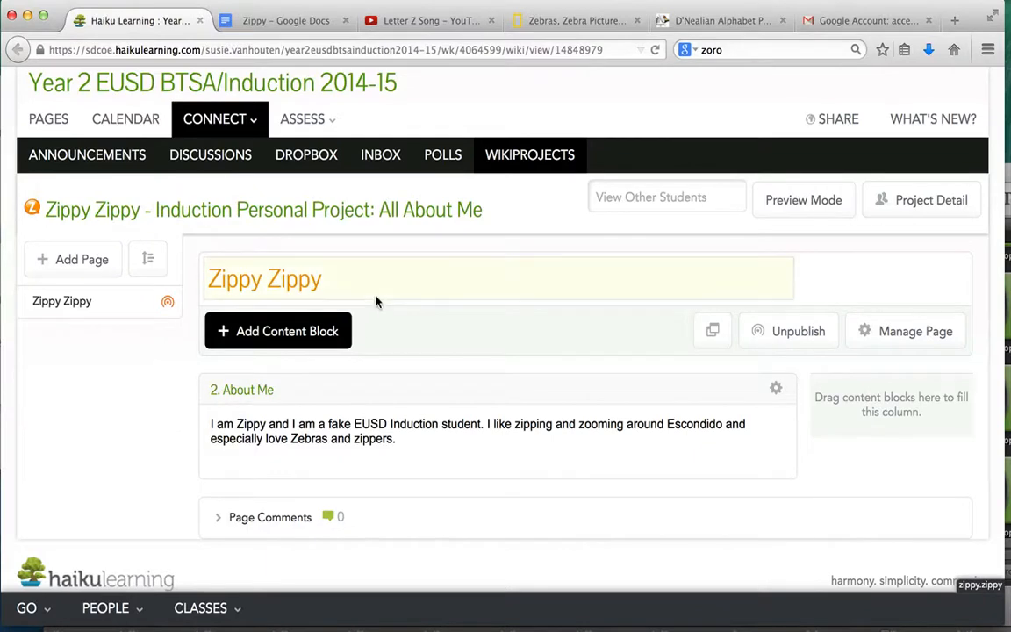
Add an On Page Text block titled '3. Image about Me', fixing the typo
{"action": "left_click", "coordinate": [278, 330]}
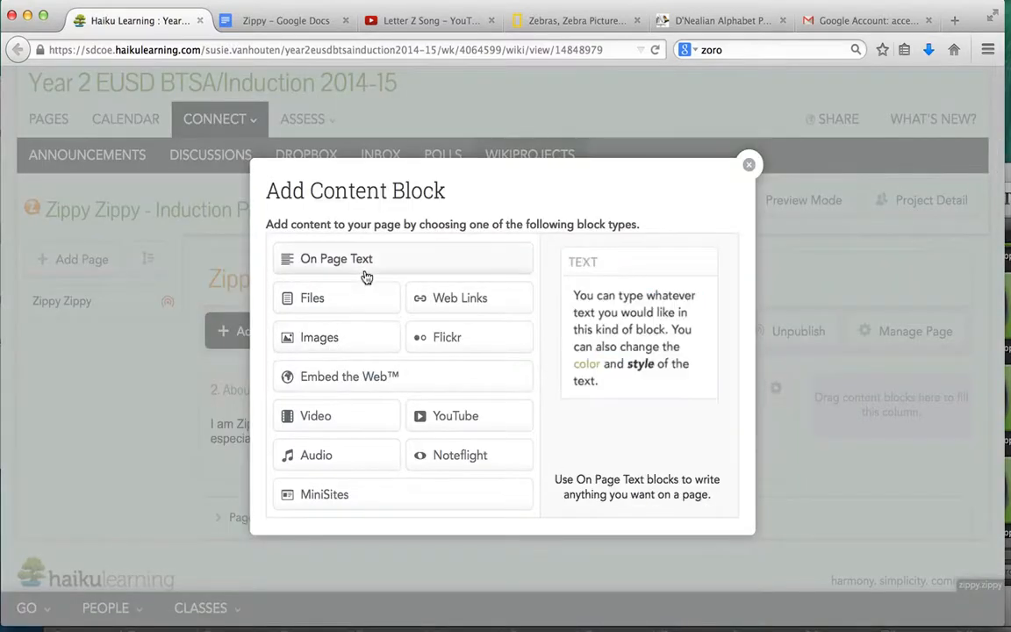
{"action": "mouse_move", "coordinate": [372, 262]}
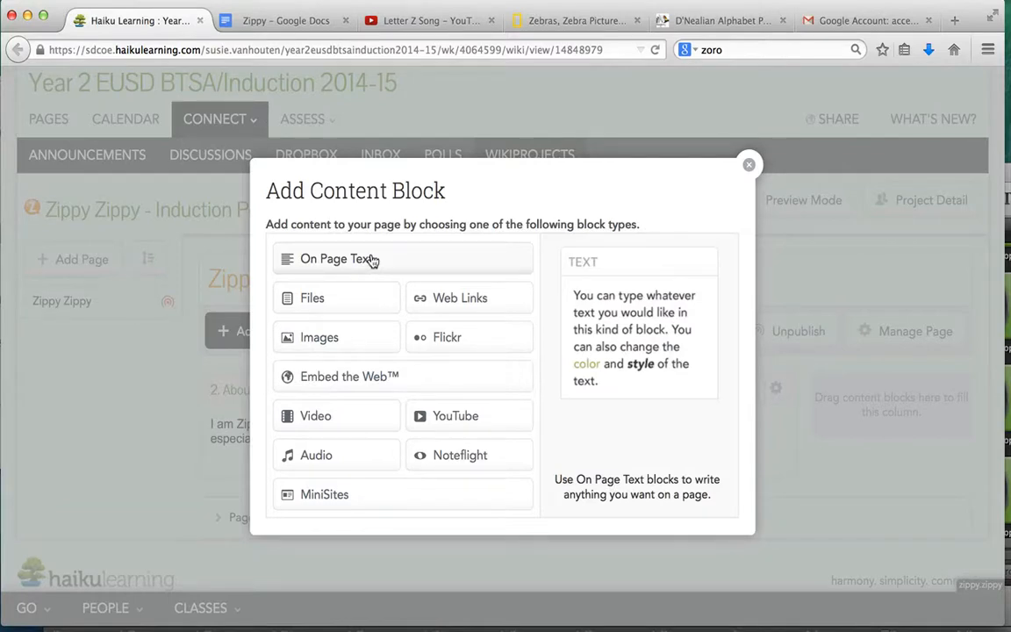
{"action": "left_click", "coordinate": [337, 258]}
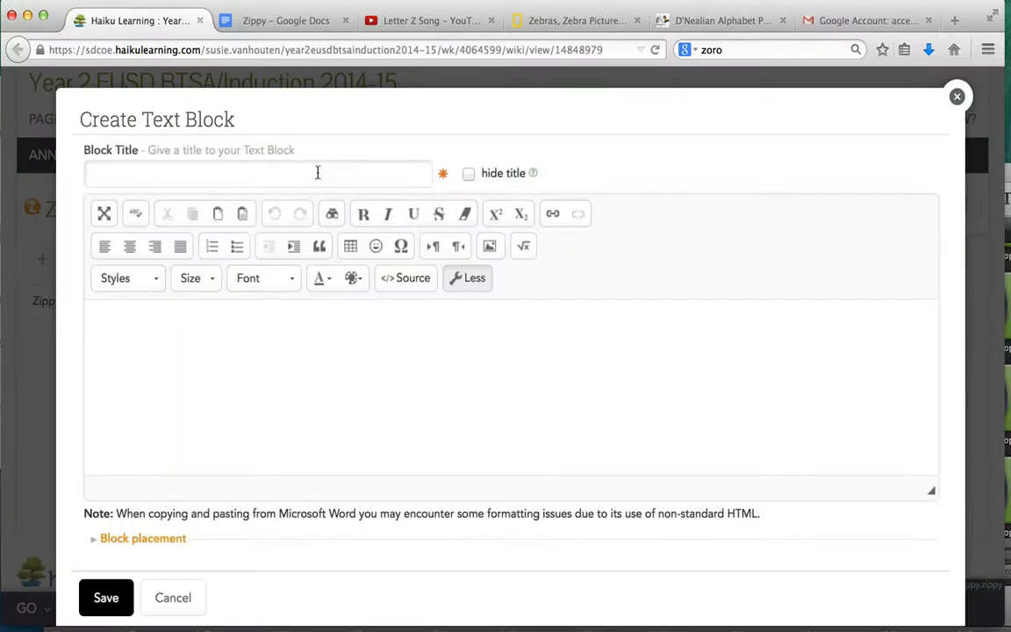
{"action": "type", "text": "3."}
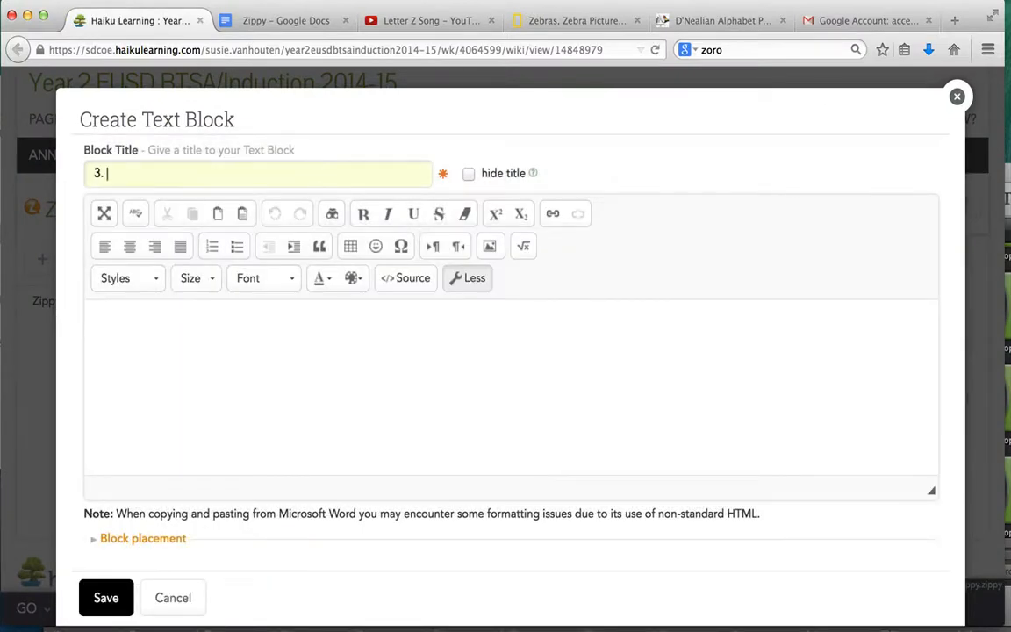
{"action": "type", "text": "Images"}
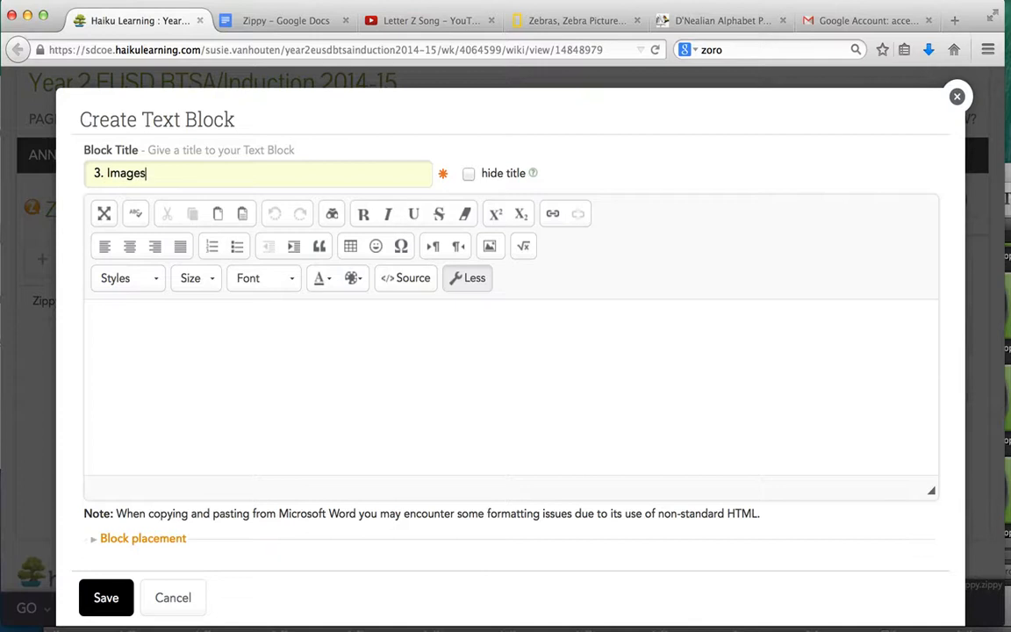
{"action": "type", "text": "about m"}
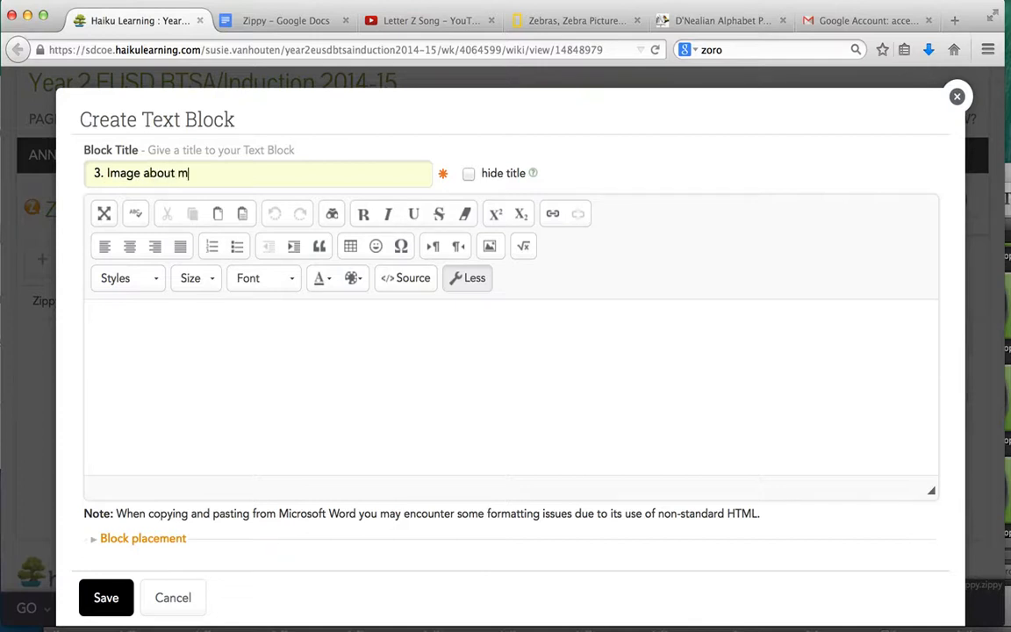
{"action": "type", "text": "es"}
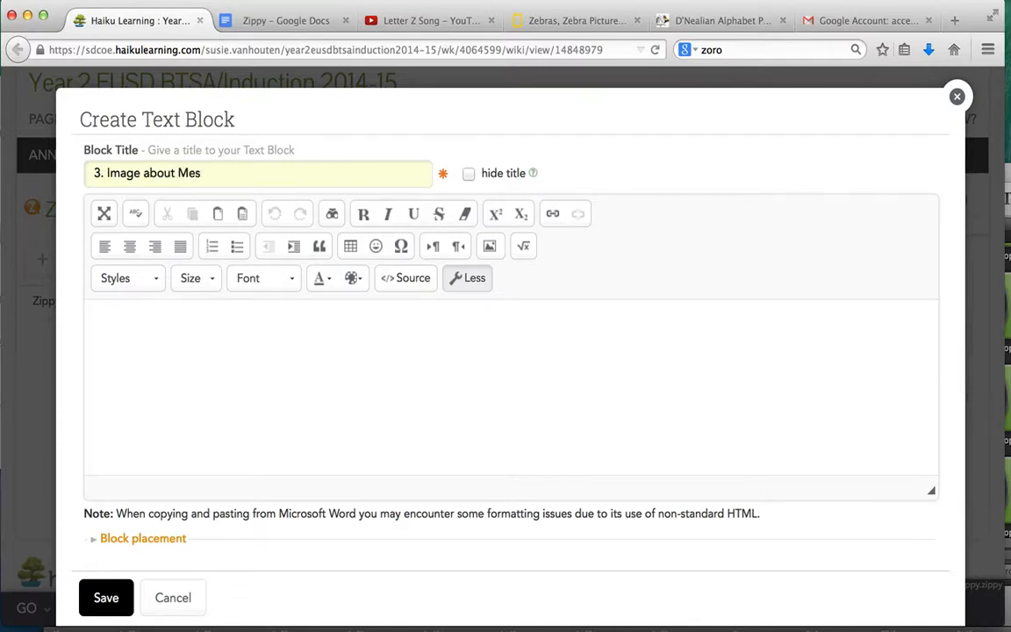
{"action": "left_click", "coordinate": [474, 277]}
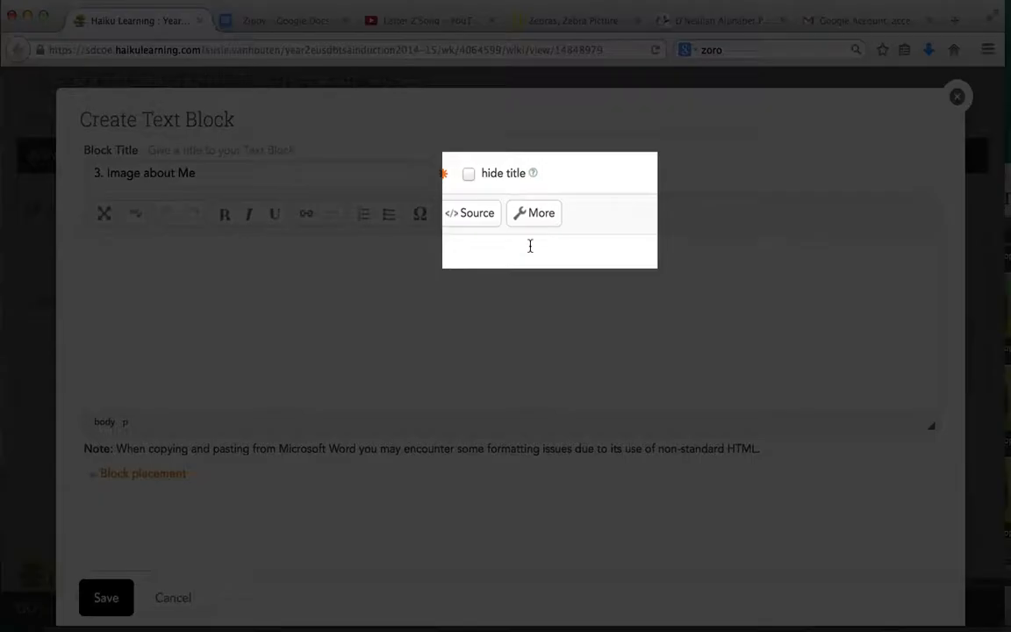
Expand the editor toolbar and choose image insertion with My Computer upload
{"action": "left_click", "coordinate": [534, 212]}
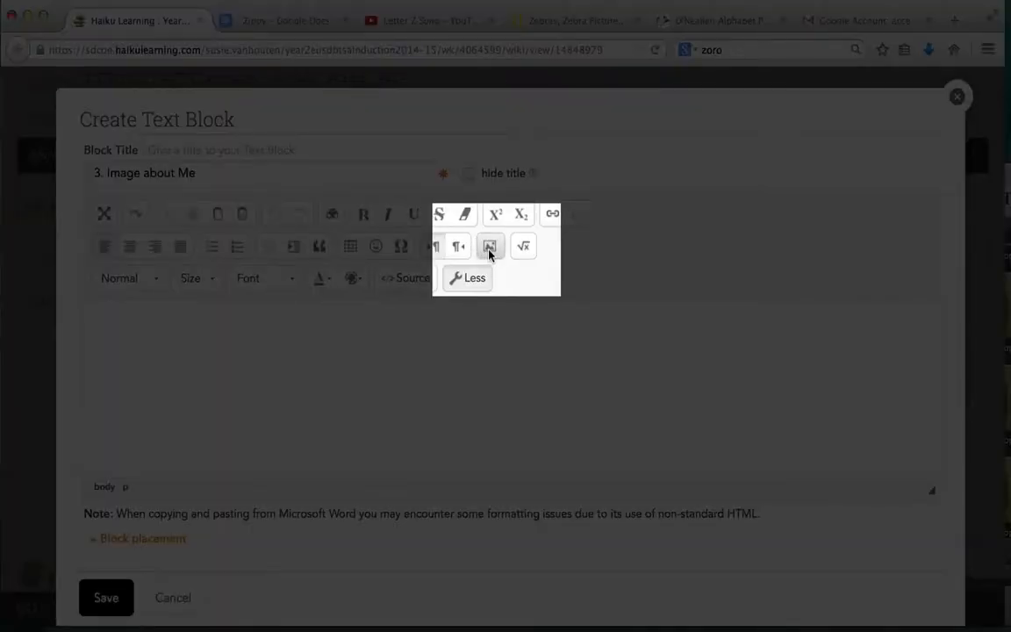
{"action": "left_click", "coordinate": [491, 245]}
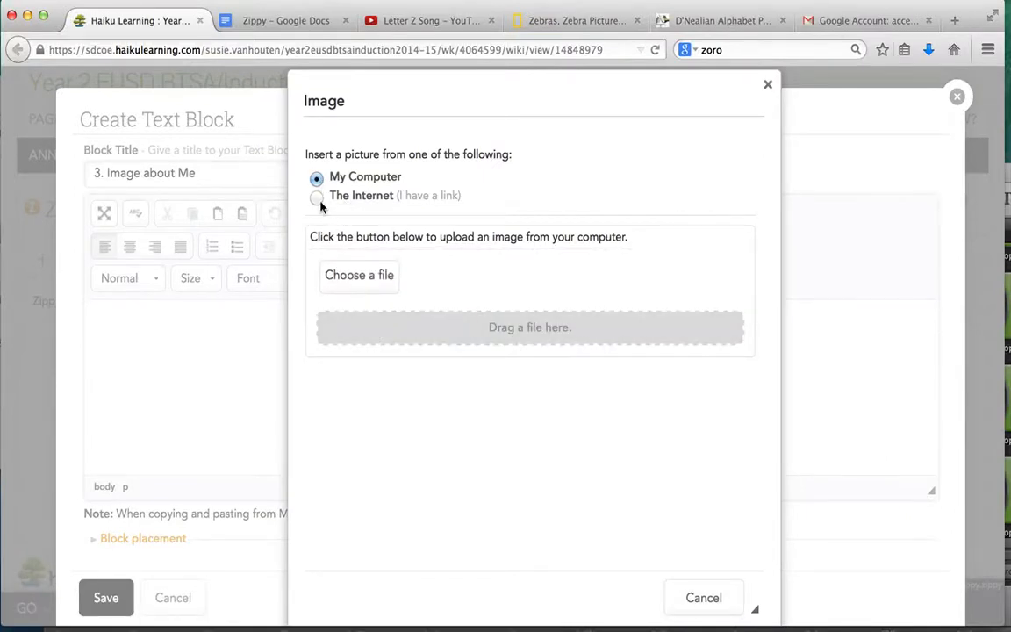
{"action": "left_click", "coordinate": [358, 274]}
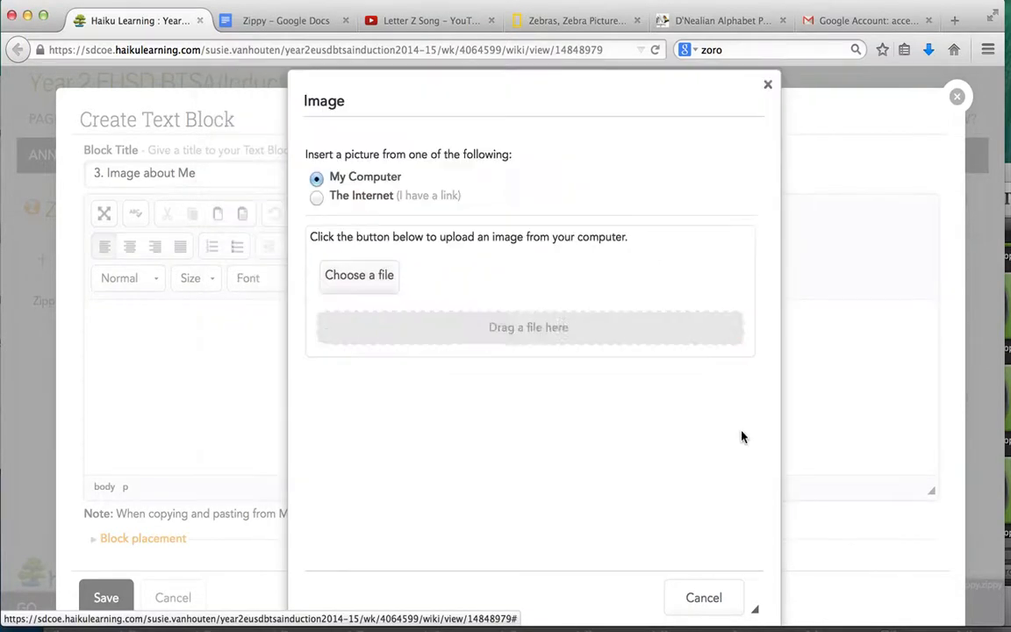
{"action": "left_click", "coordinate": [358, 274]}
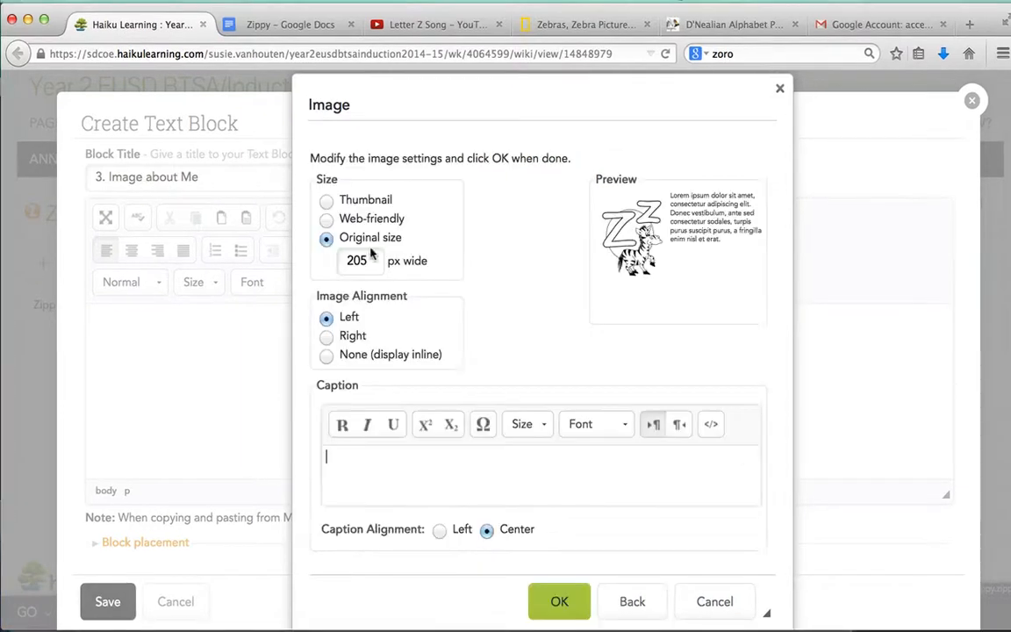
Set the zebra picture's width to 180 px and reveal the advanced image settings
{"action": "type", "text": "1"}
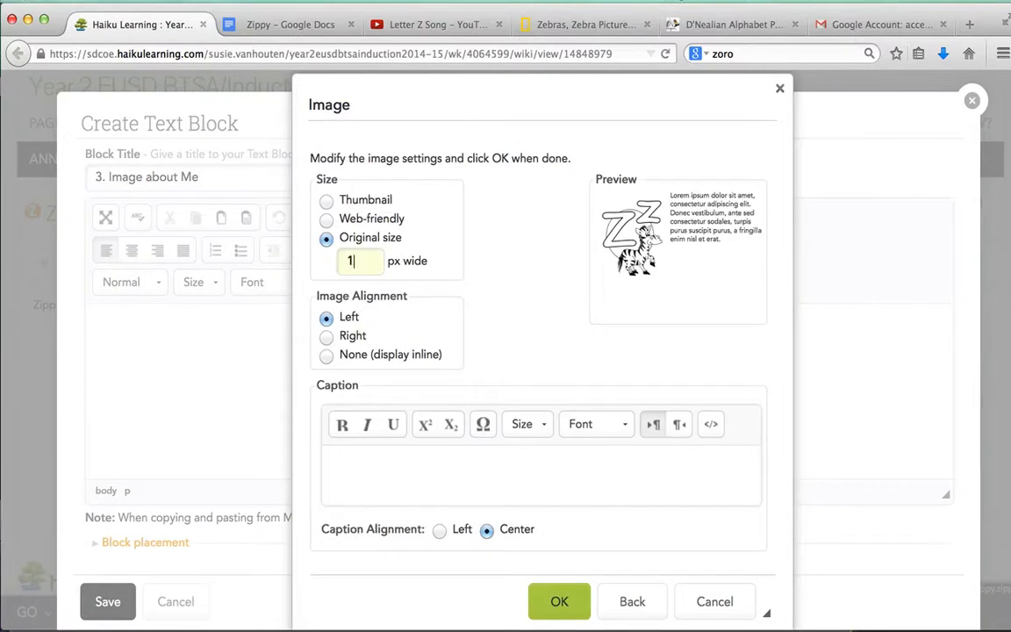
{"action": "type", "text": "180"}
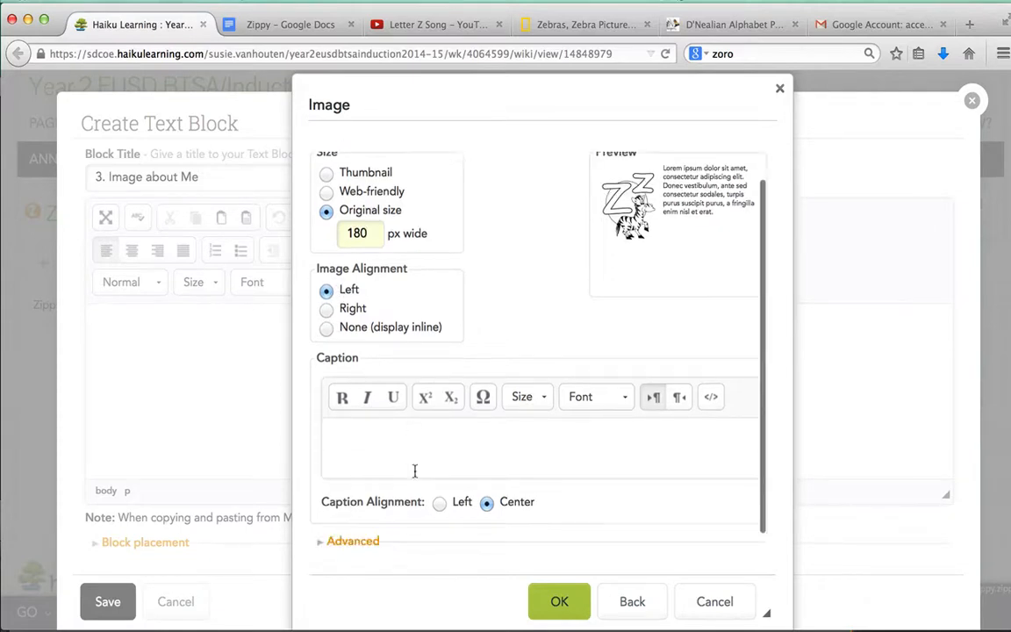
{"action": "scroll", "scroll_direction": "down", "scroll_amount": 3}
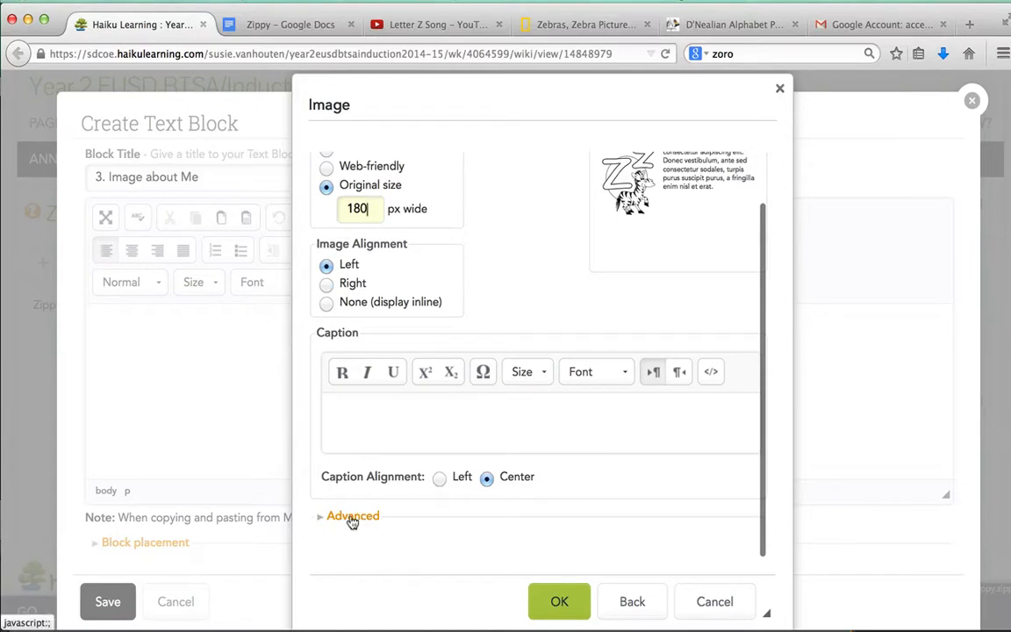
{"action": "left_click", "coordinate": [353, 517]}
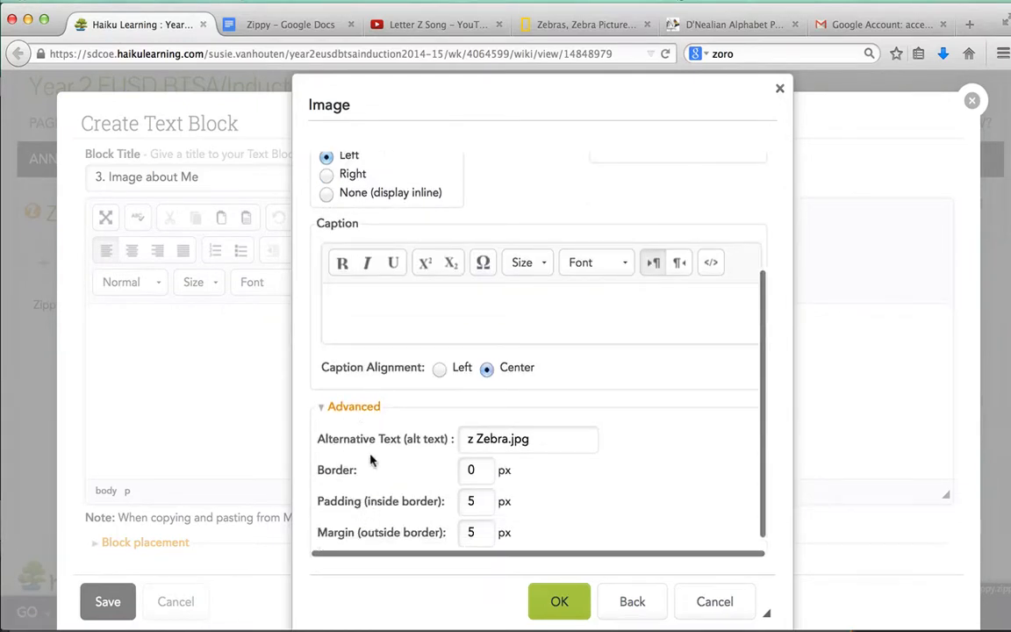
Replace the alt text with 'Imager of a Zebra' and insert the image
{"action": "triple_click", "coordinate": [526, 439]}
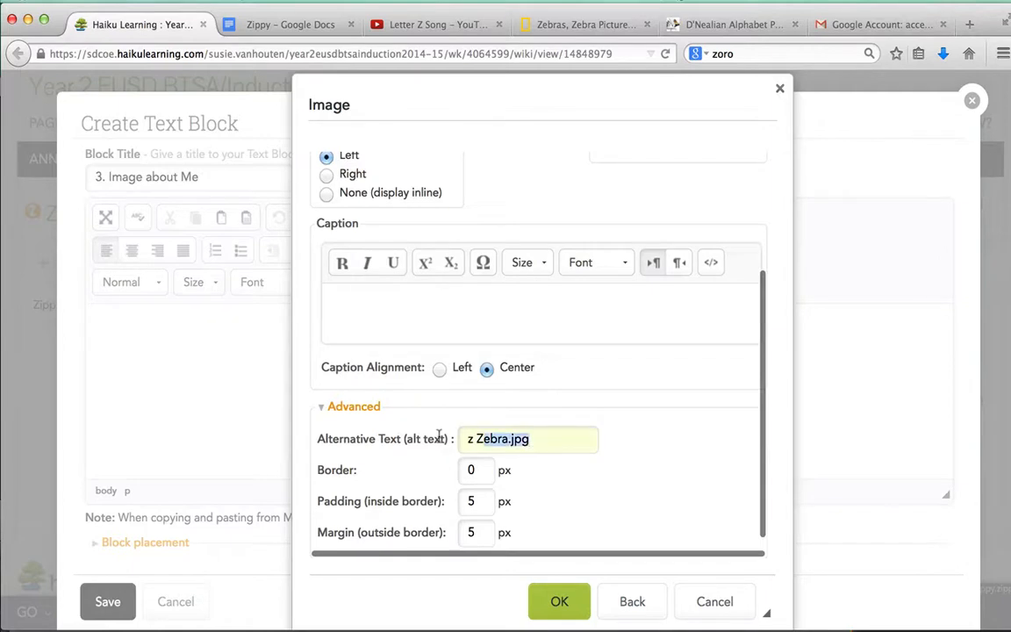
{"action": "type", "text": "Imp"}
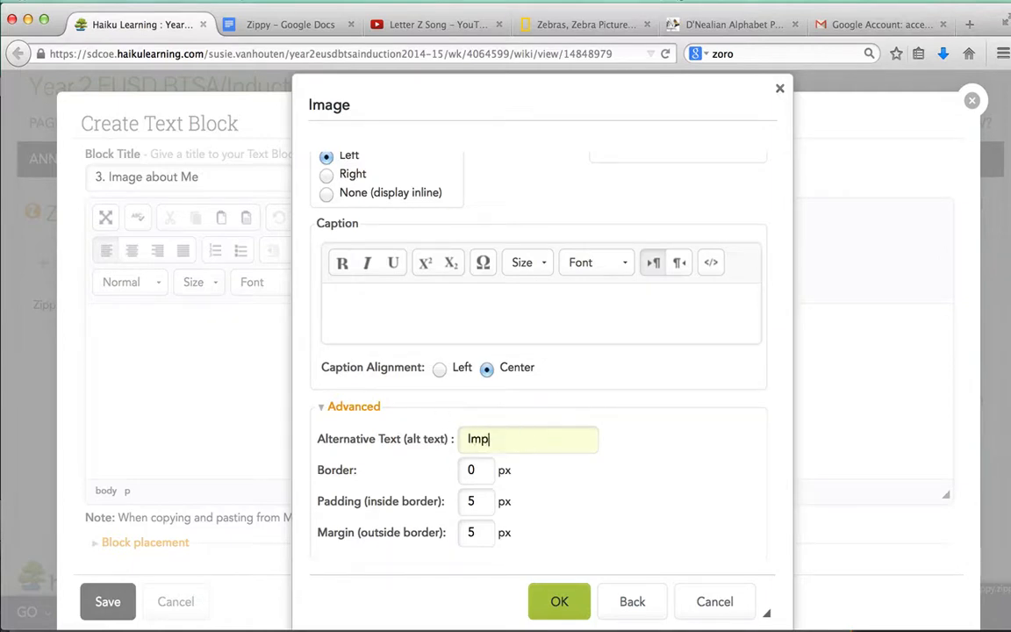
{"action": "key", "text": "backspace"}
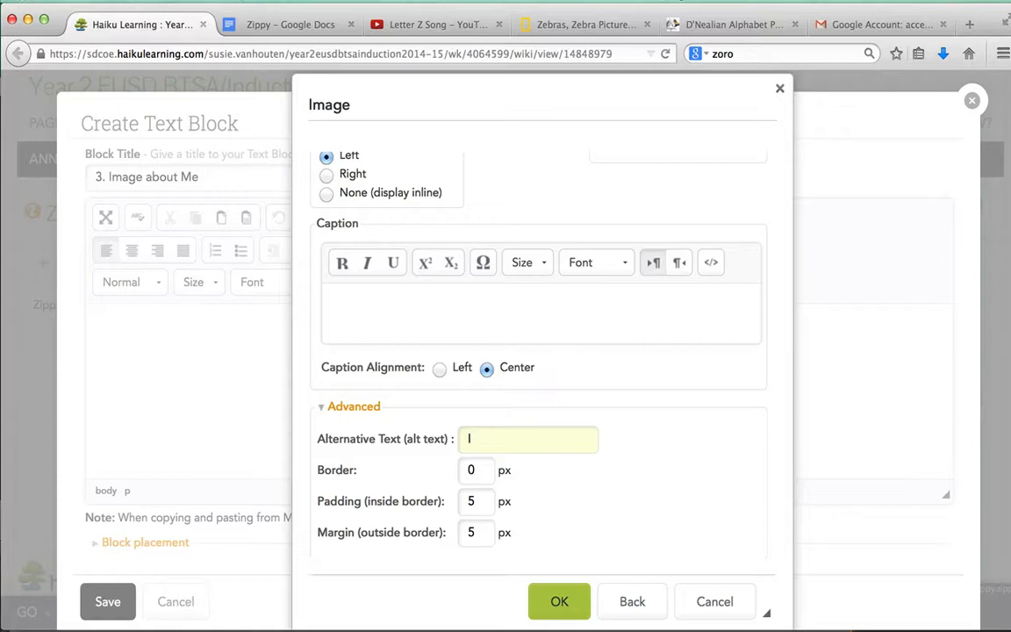
{"action": "type", "text": "Imager of a Zebra"}
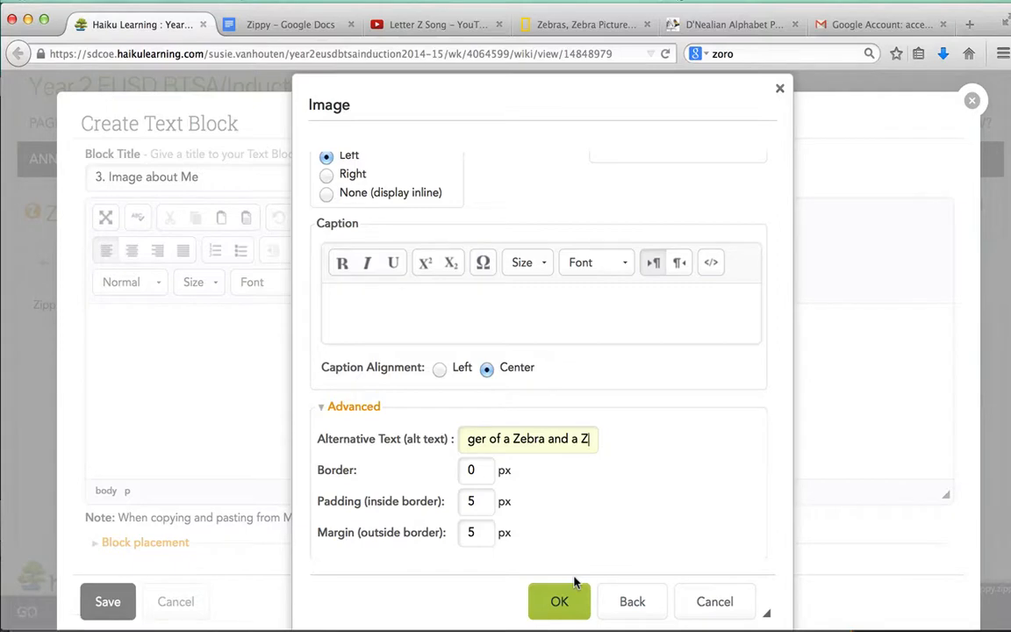
{"action": "left_click", "coordinate": [559, 600]}
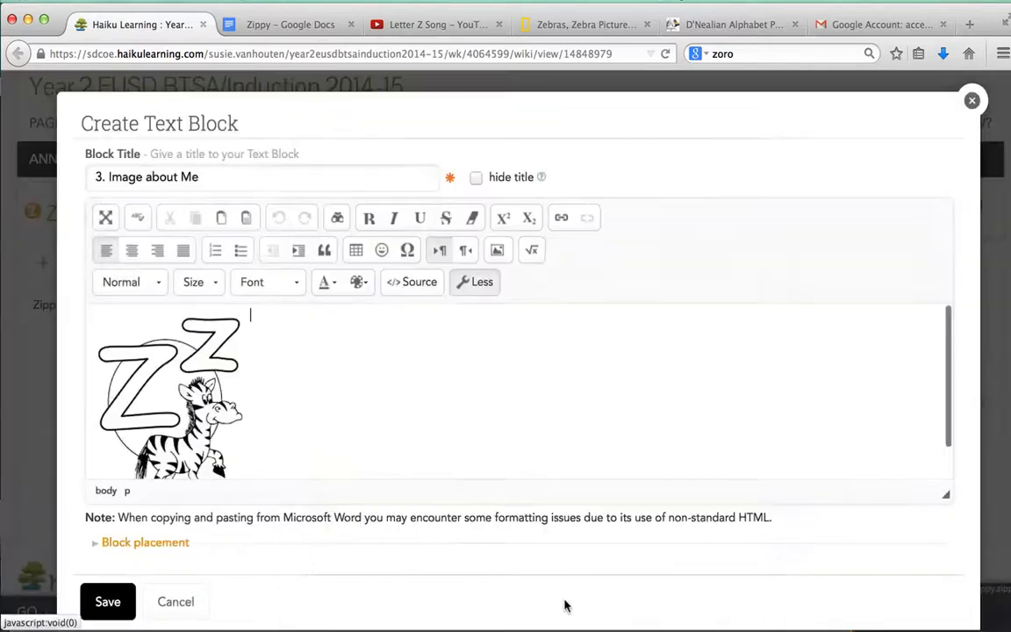
Save the image block, then add an On Page Text block titled '4. Web Link'
{"action": "left_click", "coordinate": [107, 600]}
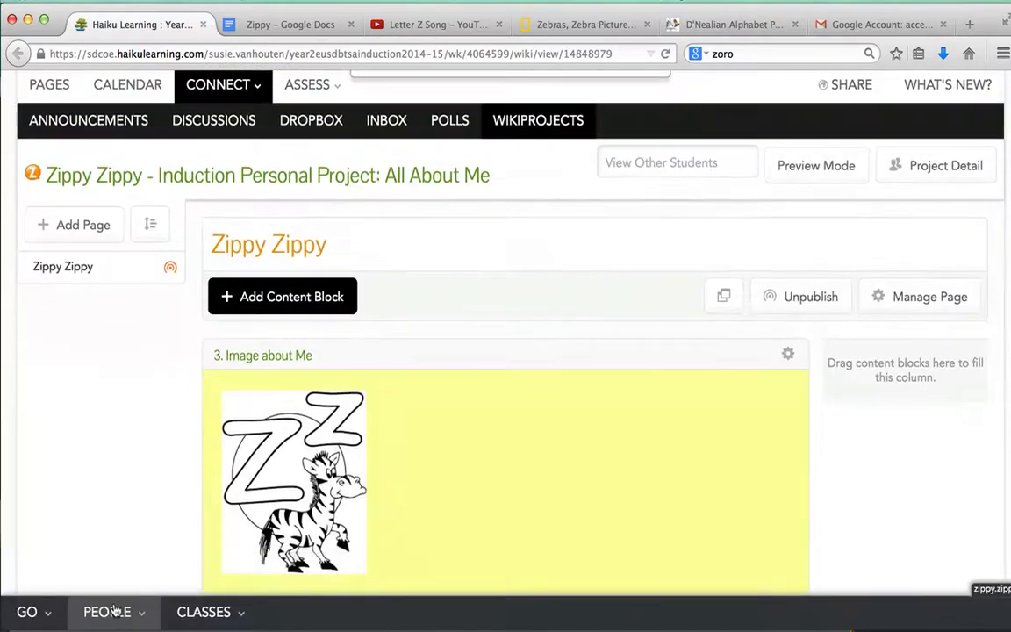
{"action": "scroll", "scroll_direction": "down", "scroll_amount": 3}
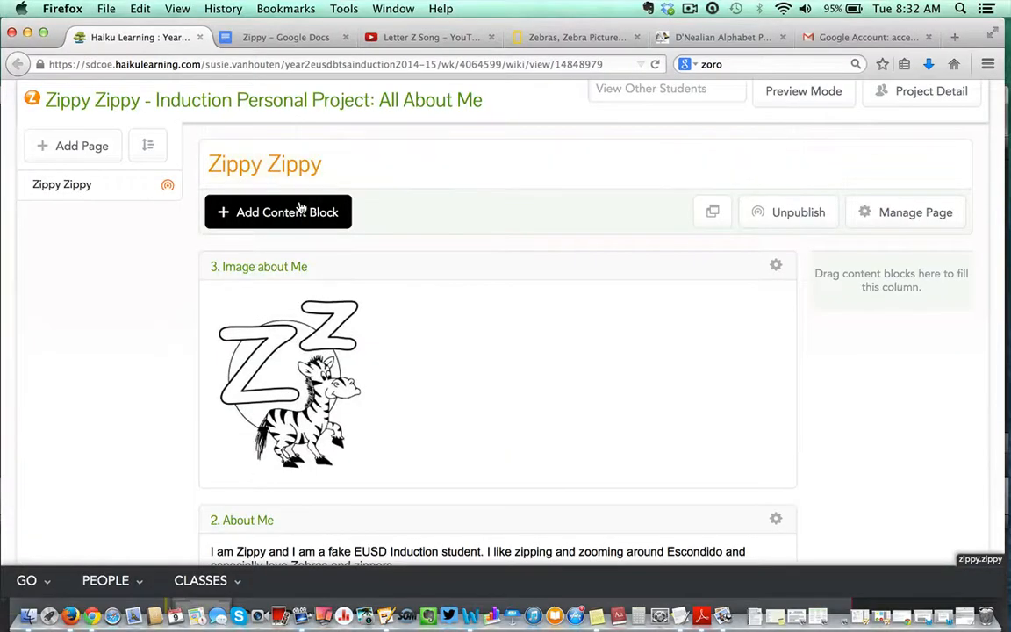
{"action": "left_click", "coordinate": [277, 210]}
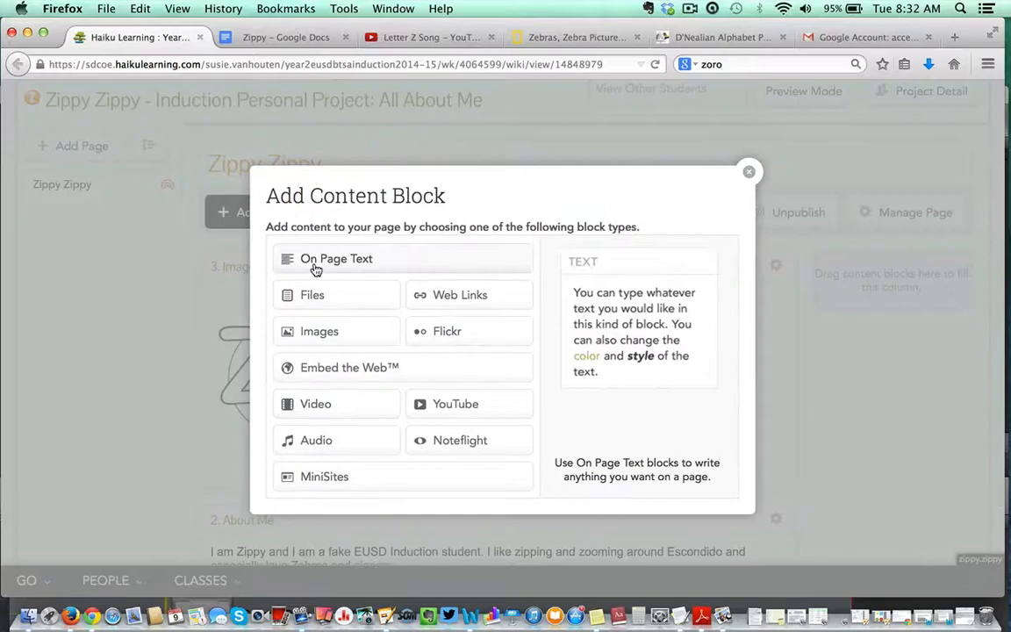
{"action": "left_click", "coordinate": [337, 258]}
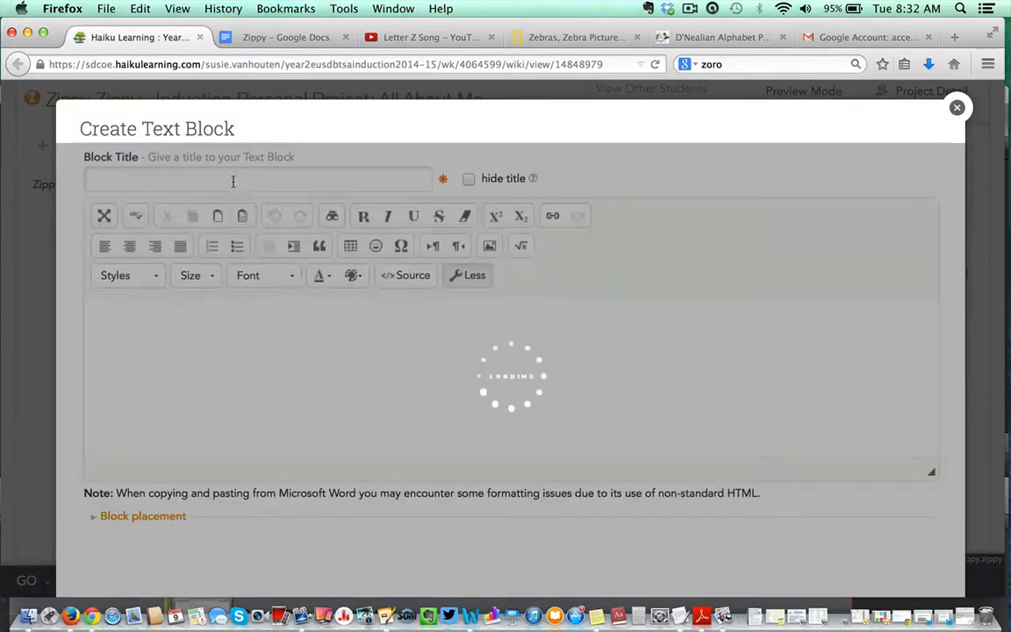
{"action": "type", "text": "4. Web Link"}
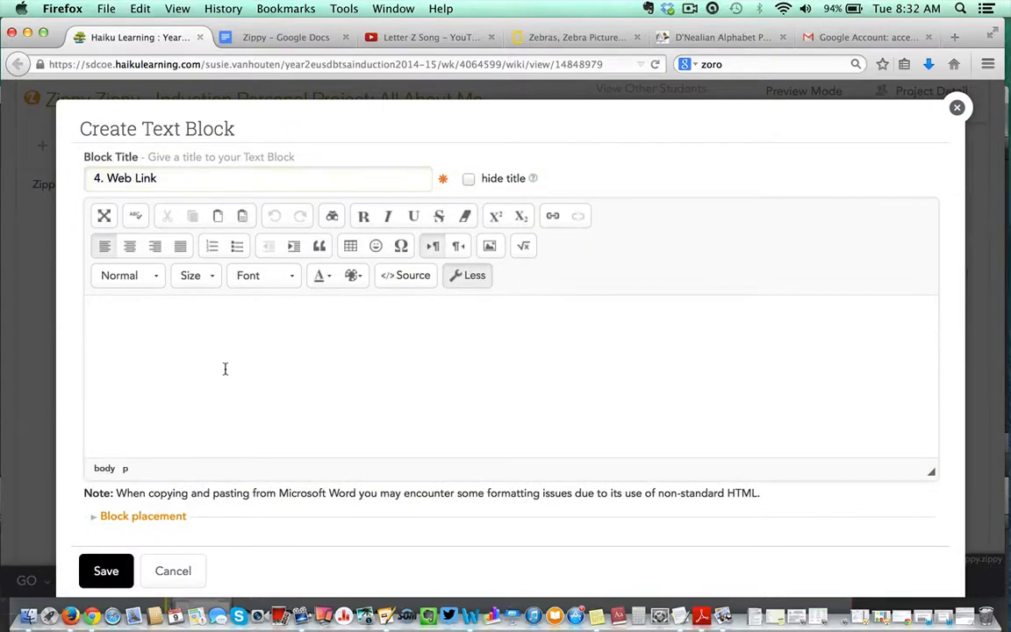
Copy the D'Nealian Alphabet pages title and URL from the Zippy doc and return
{"action": "left_click", "coordinate": [284, 37]}
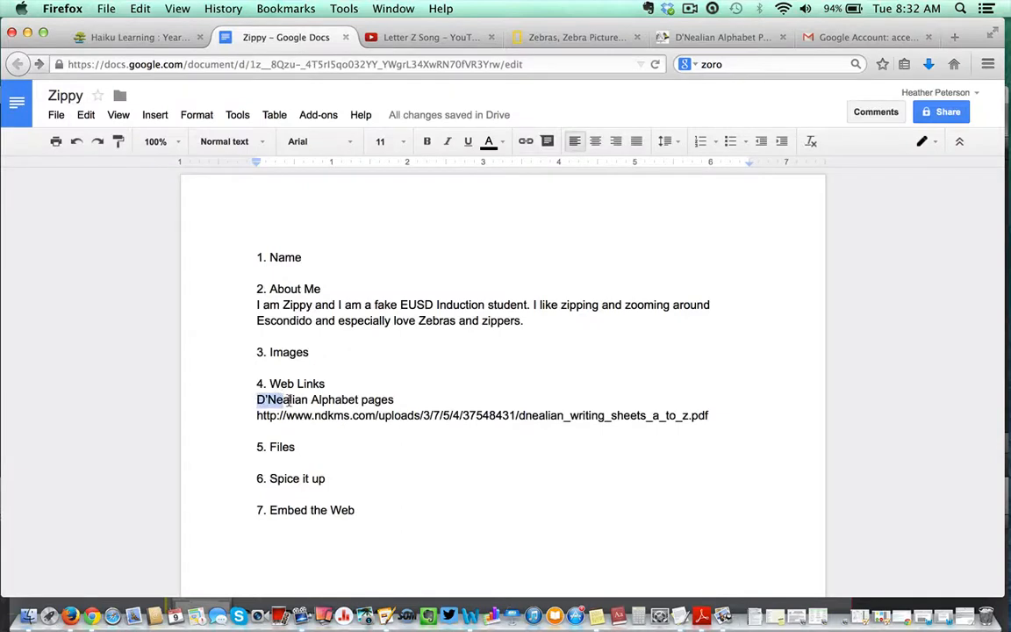
{"action": "left_click_drag", "start_coordinate": [256, 400], "coordinate": [395, 401]}
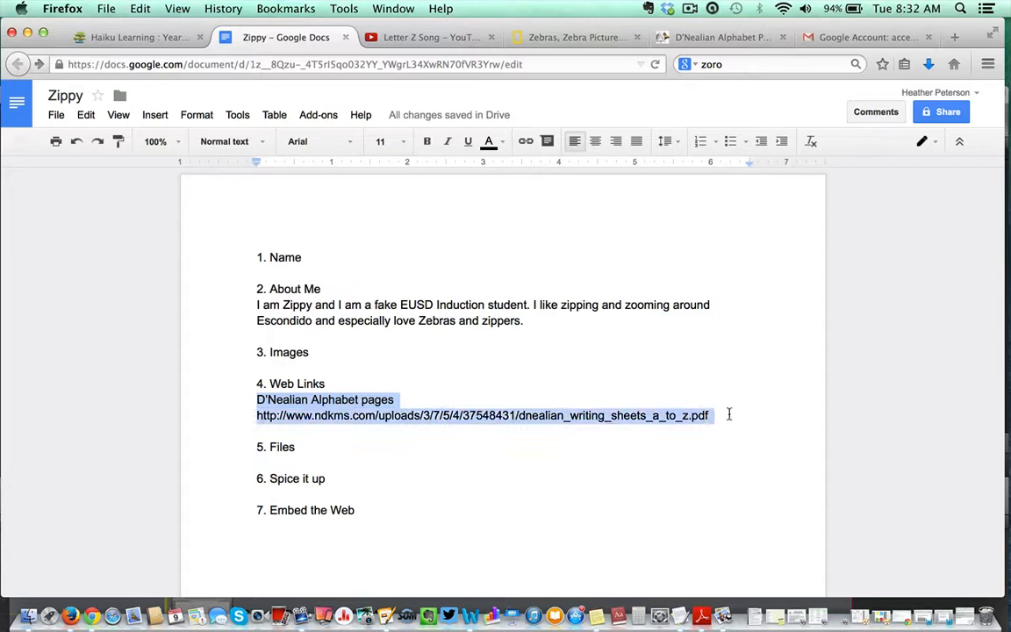
{"action": "key", "text": "cmd+c"}
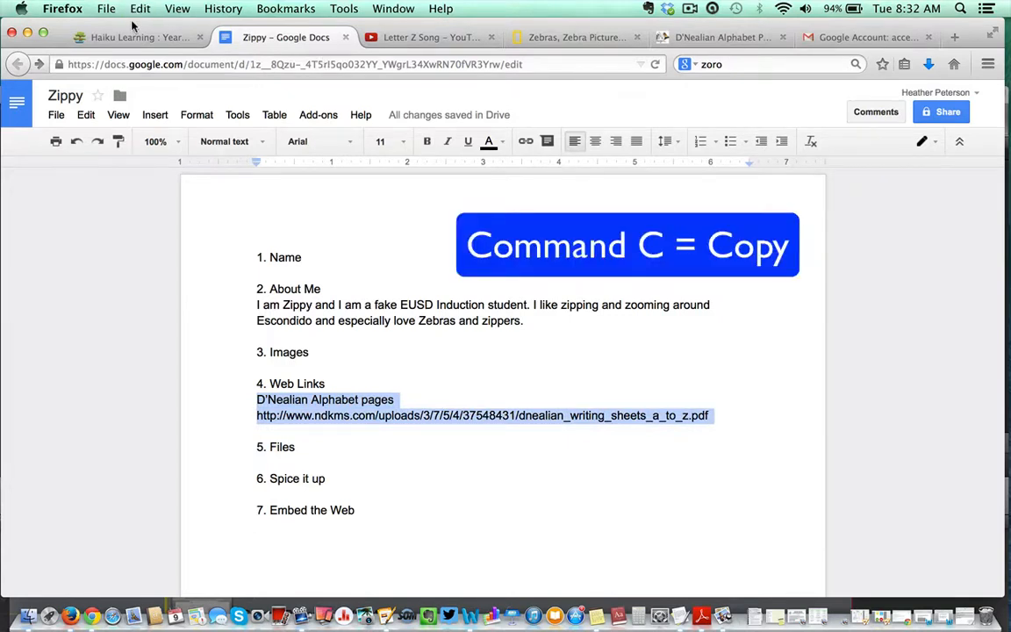
{"action": "left_click", "coordinate": [137, 36]}
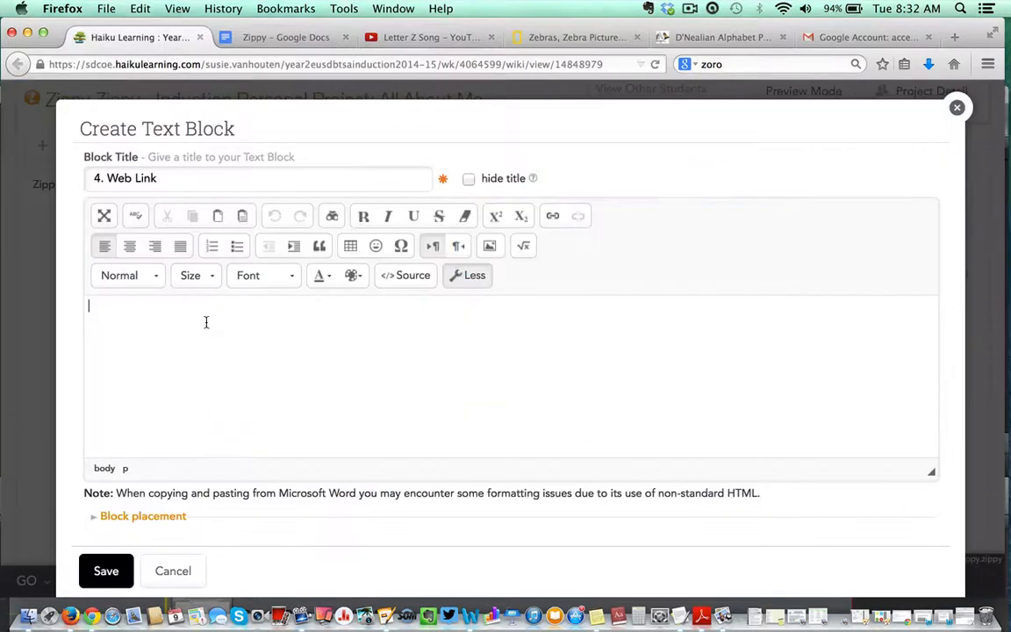
Paste the D'Nealian Alphabet pages title and link, then cut the web address for reuse
{"action": "key", "text": "cmd+v"}
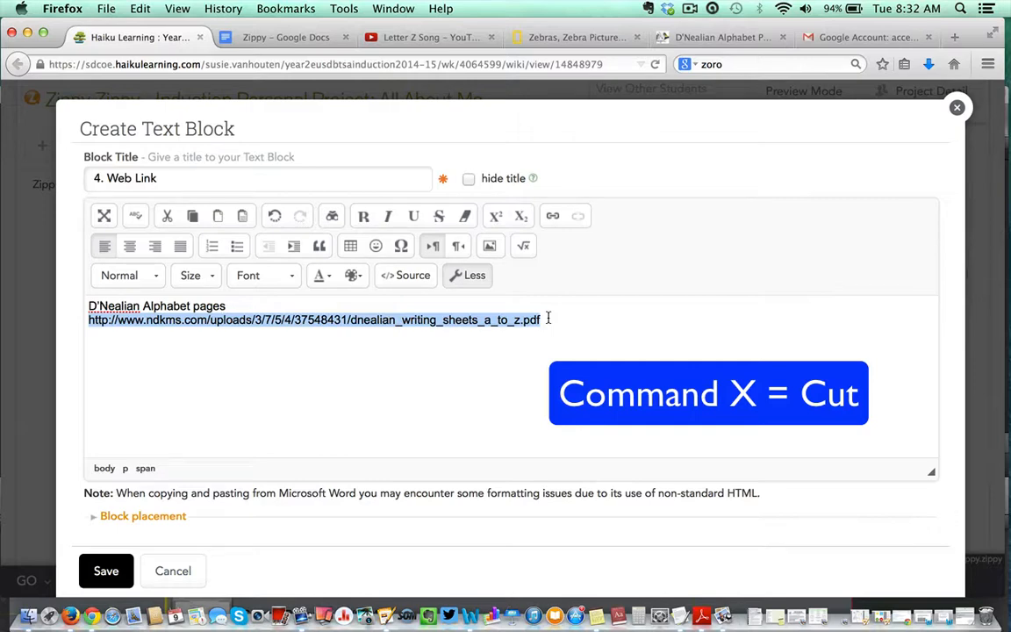
{"action": "key", "text": "Cmd+x"}
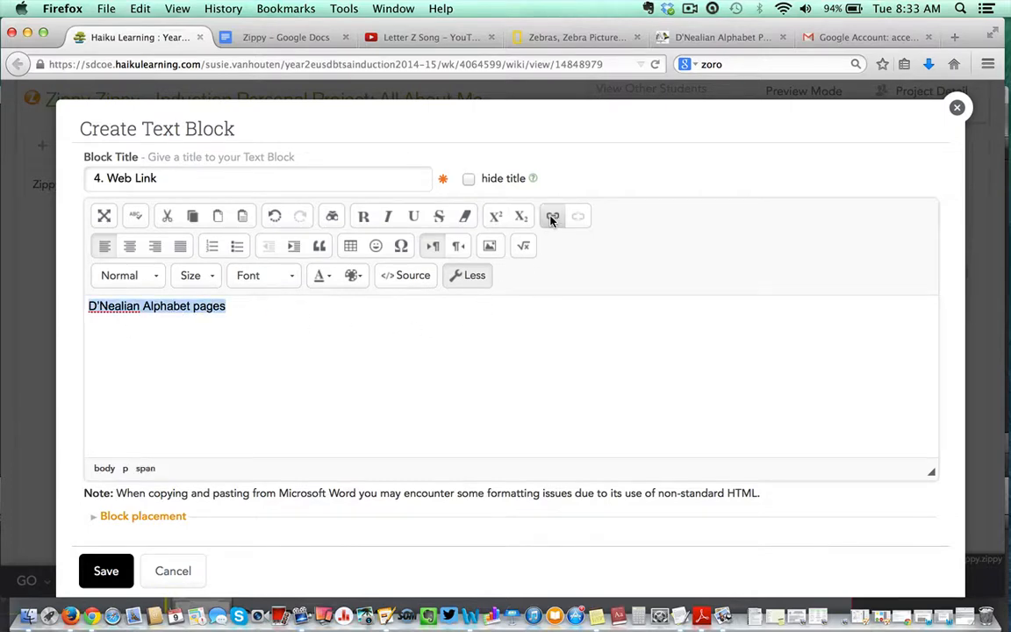
Link the D'Nealian Alphabet pages title to the worksheet PDF address and save the block
{"action": "left_click", "coordinate": [551, 216]}
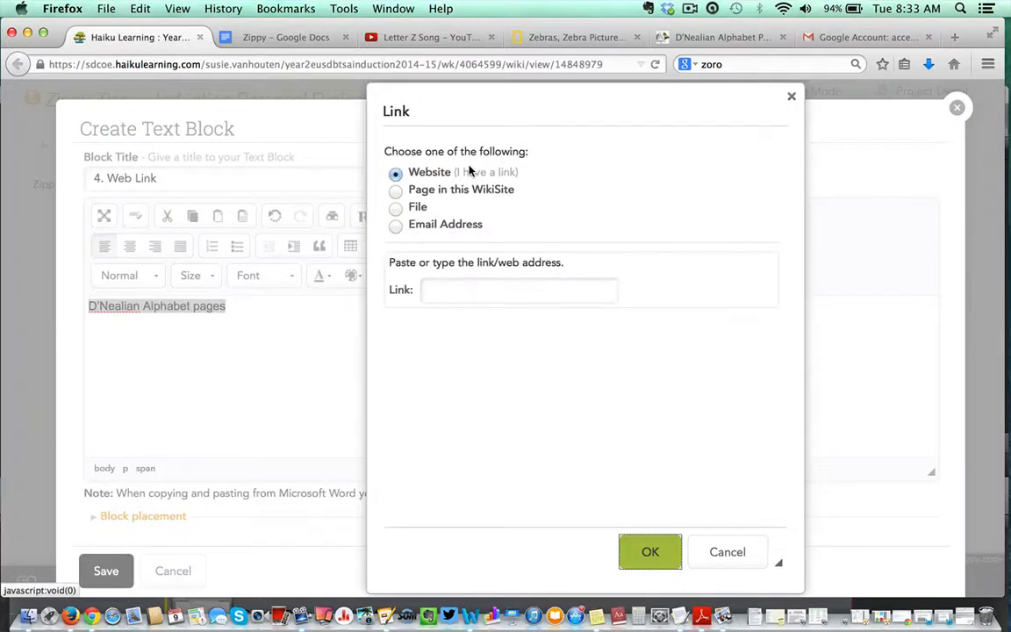
{"action": "mouse_move", "coordinate": [502, 167]}
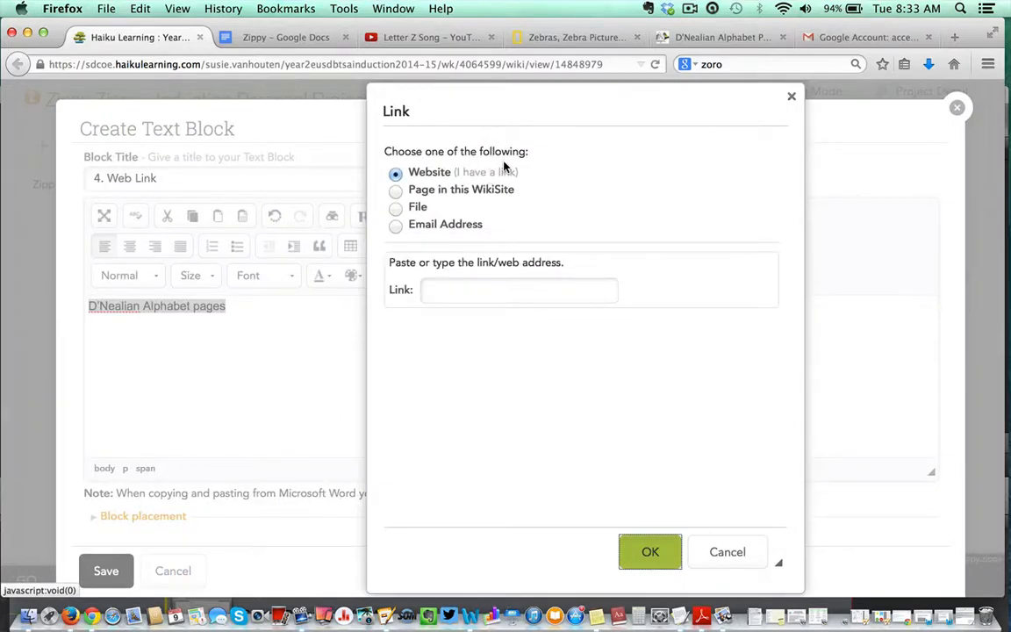
{"action": "left_click", "coordinate": [518, 290]}
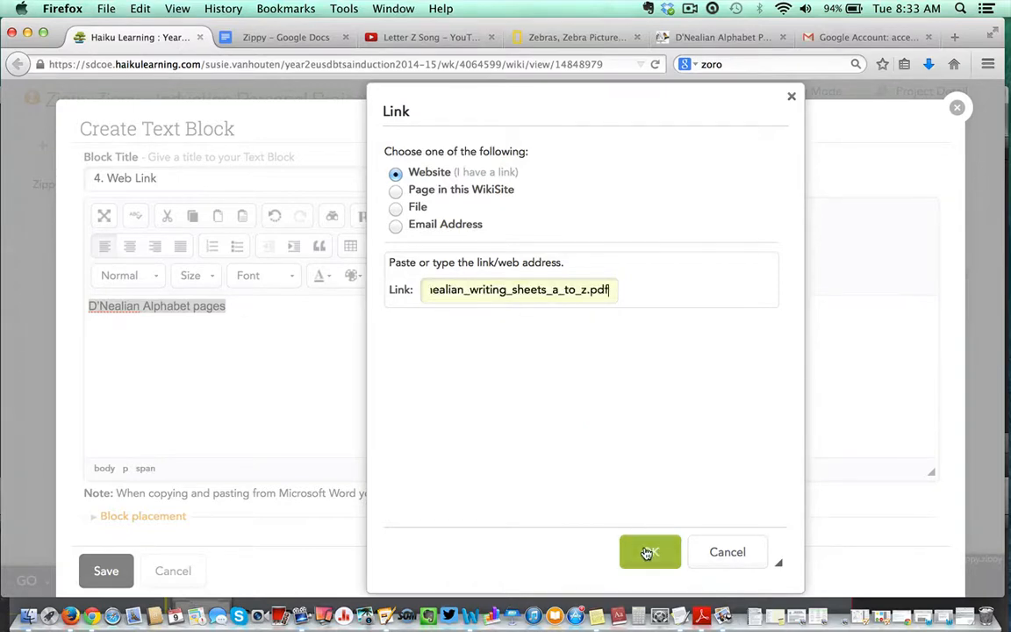
{"action": "left_click", "coordinate": [650, 551]}
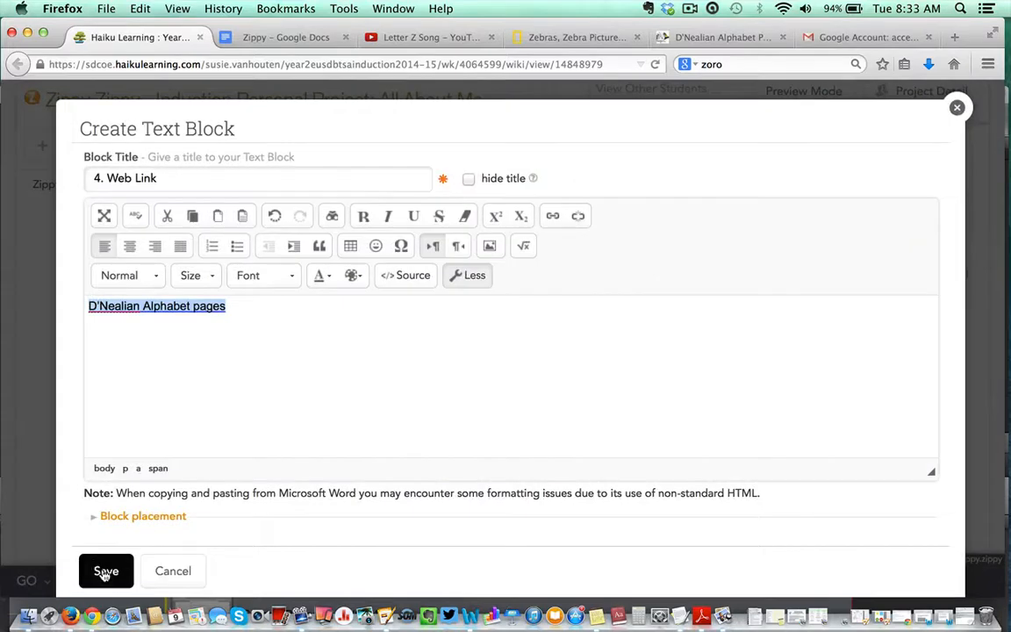
{"action": "left_click", "coordinate": [106, 571]}
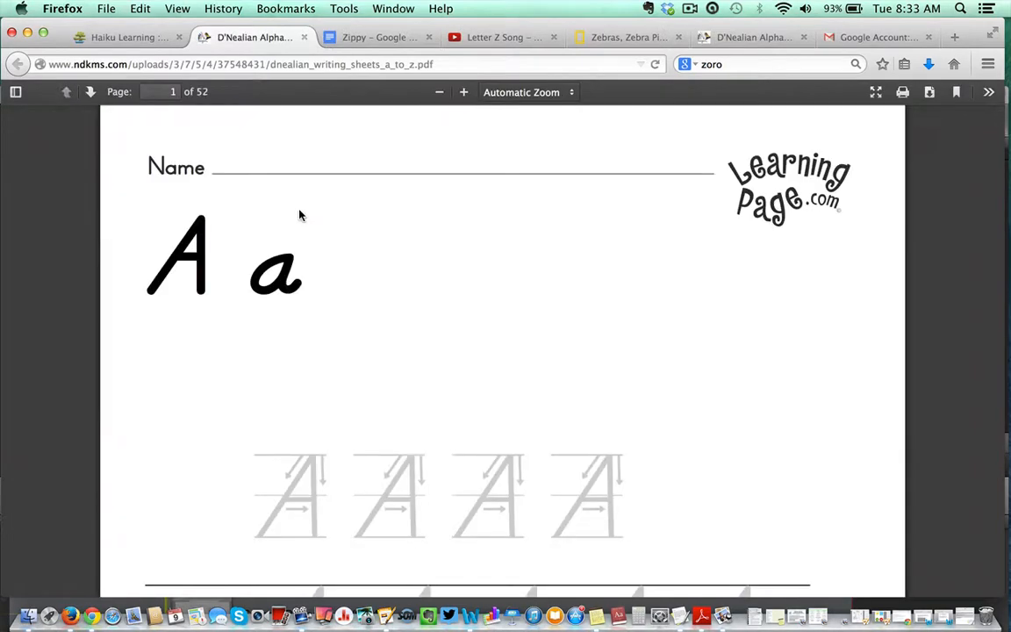
Reorder the Zippy Zippy page so Image about Me sits above the Web Link block
{"action": "left_click", "coordinate": [127, 37]}
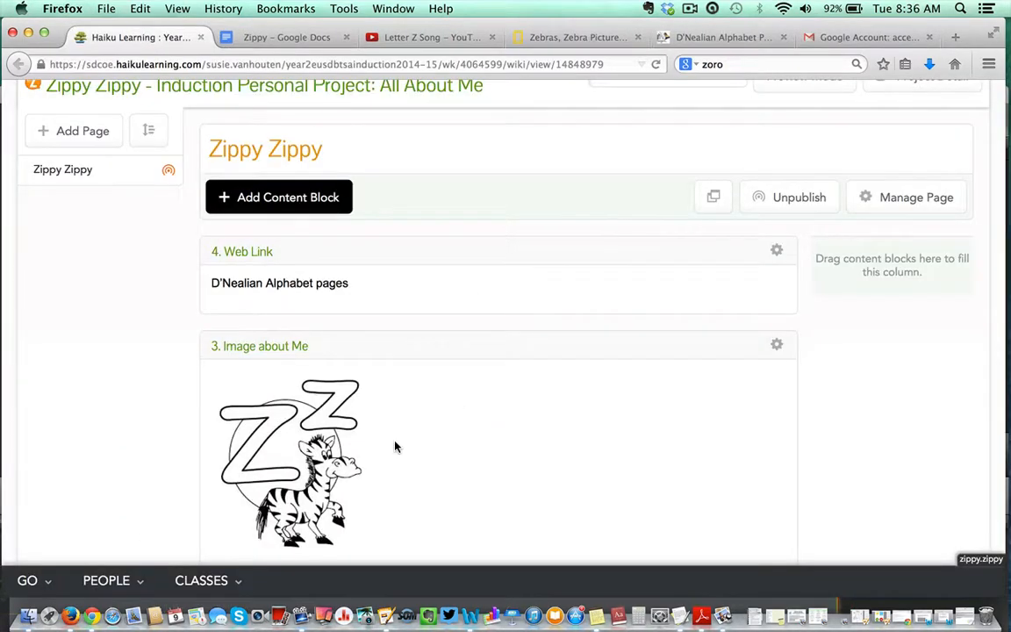
{"action": "mouse_move", "coordinate": [402, 423]}
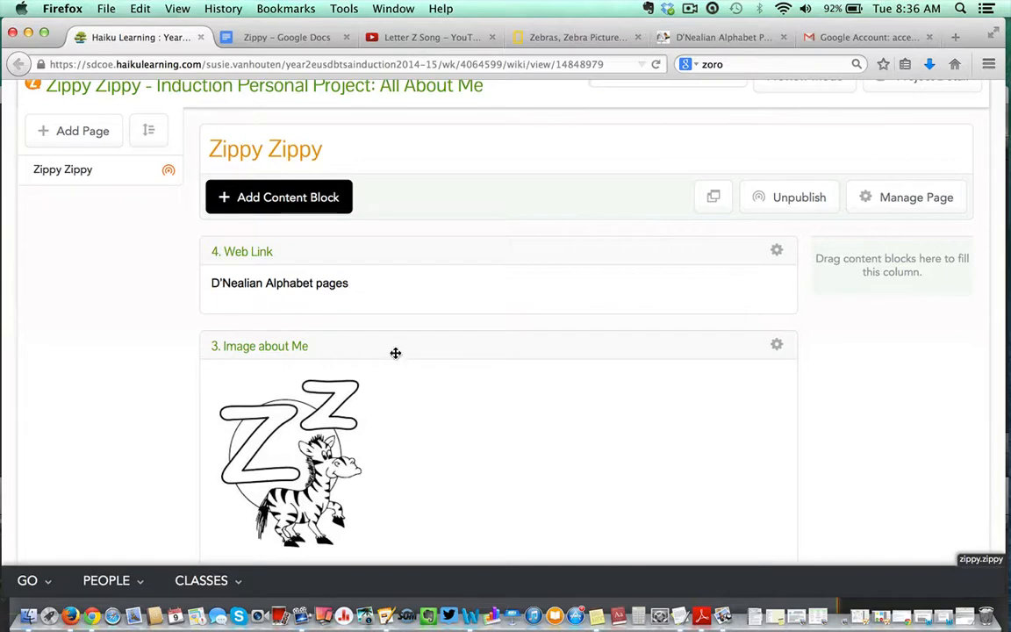
{"action": "left_click_drag", "start_coordinate": [395, 353], "coordinate": [390, 255]}
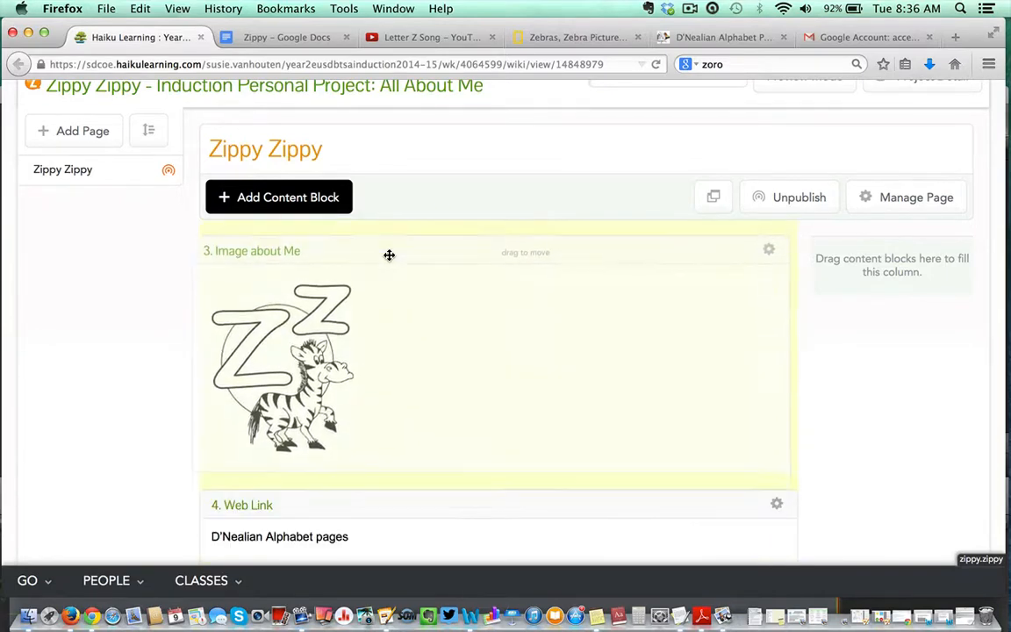
{"action": "scroll", "scroll_direction": "down", "scroll_amount": 3}
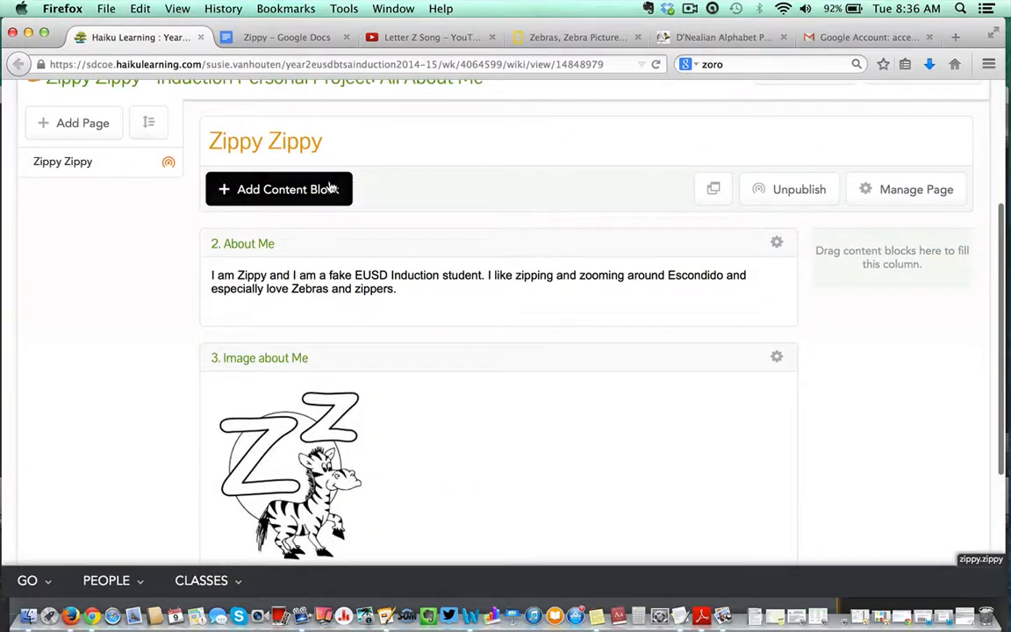
Begin a new content block, checking the Zippy outline, and choose the Files type
{"action": "left_click", "coordinate": [277, 189]}
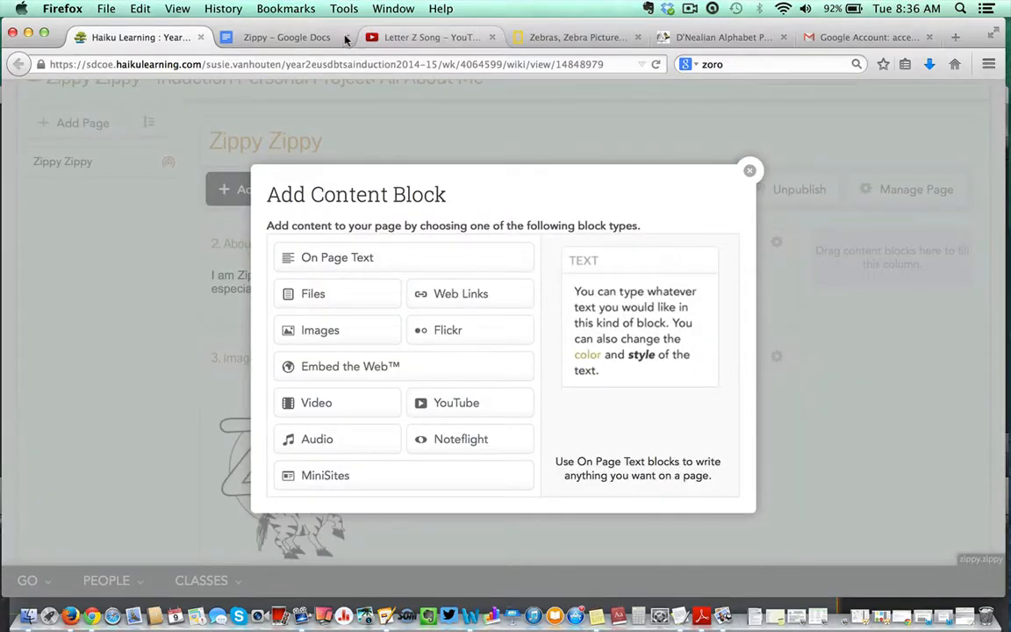
{"action": "left_click", "coordinate": [286, 37]}
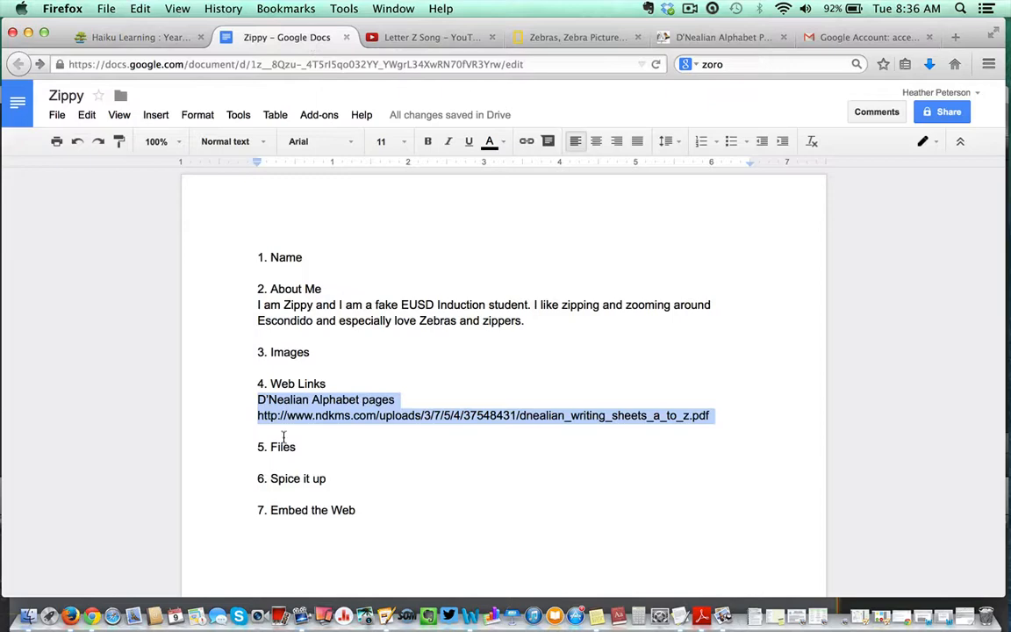
{"action": "left_click", "coordinate": [140, 37]}
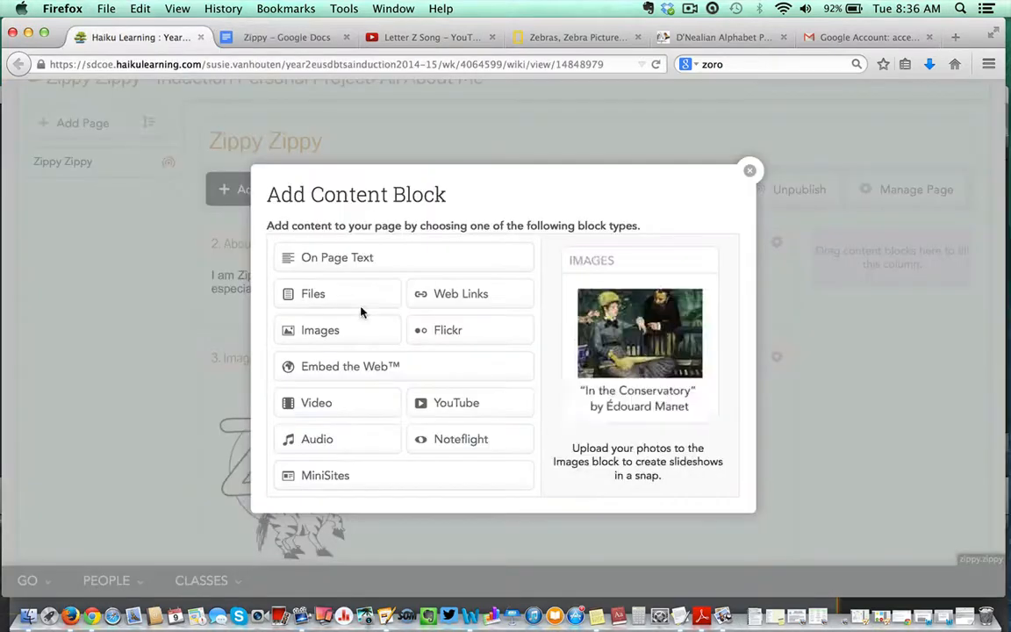
{"action": "left_click", "coordinate": [312, 293]}
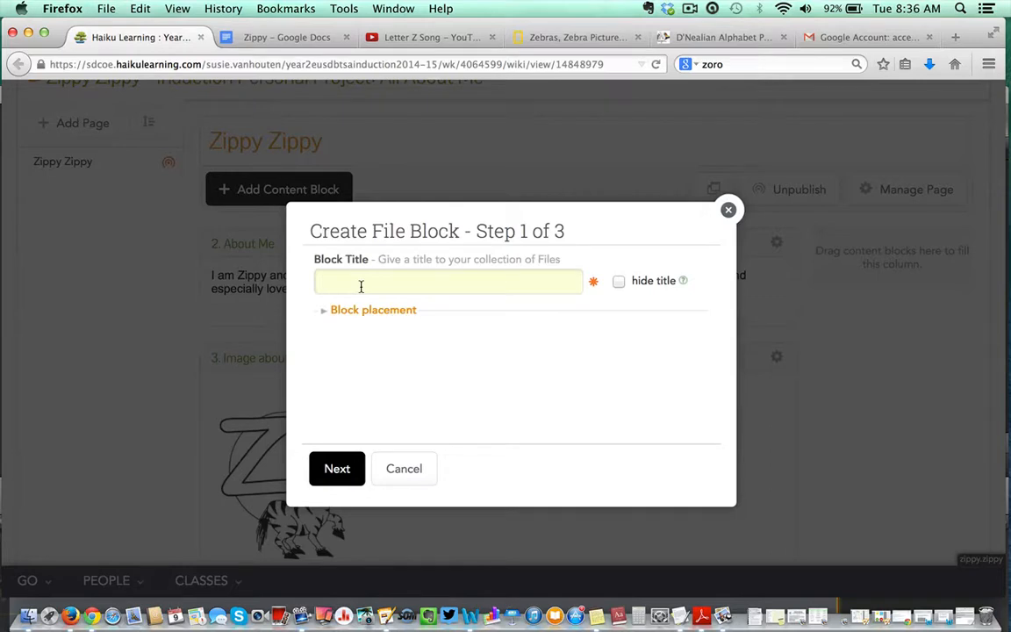
Title the block '5. File' and continue to its upload step
{"action": "left_click", "coordinate": [285, 37]}
{"action": "type", "text": "5"}
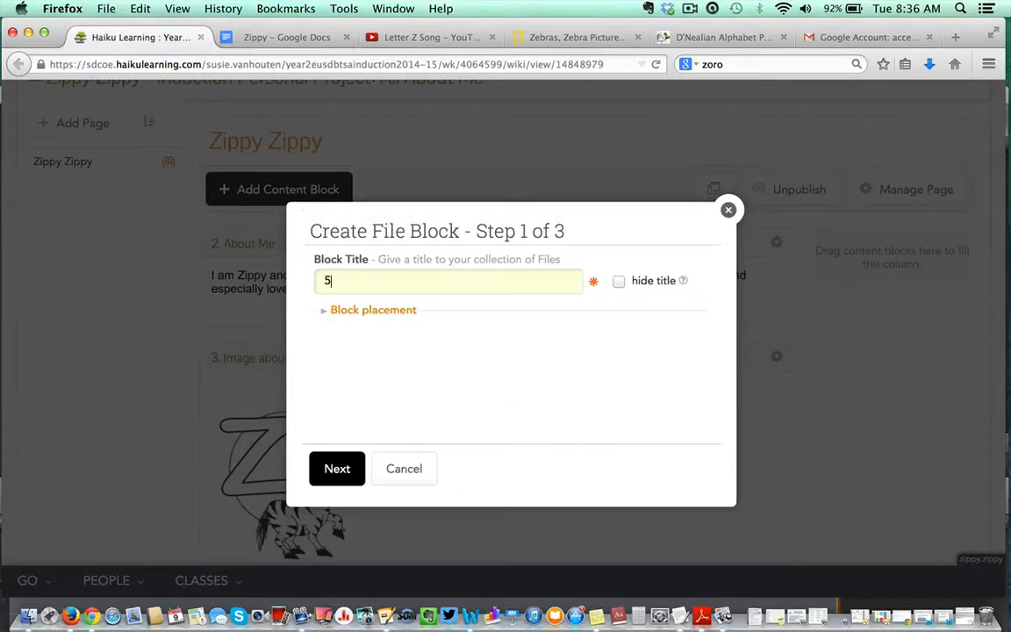
{"action": "type", "text": ". Files"}
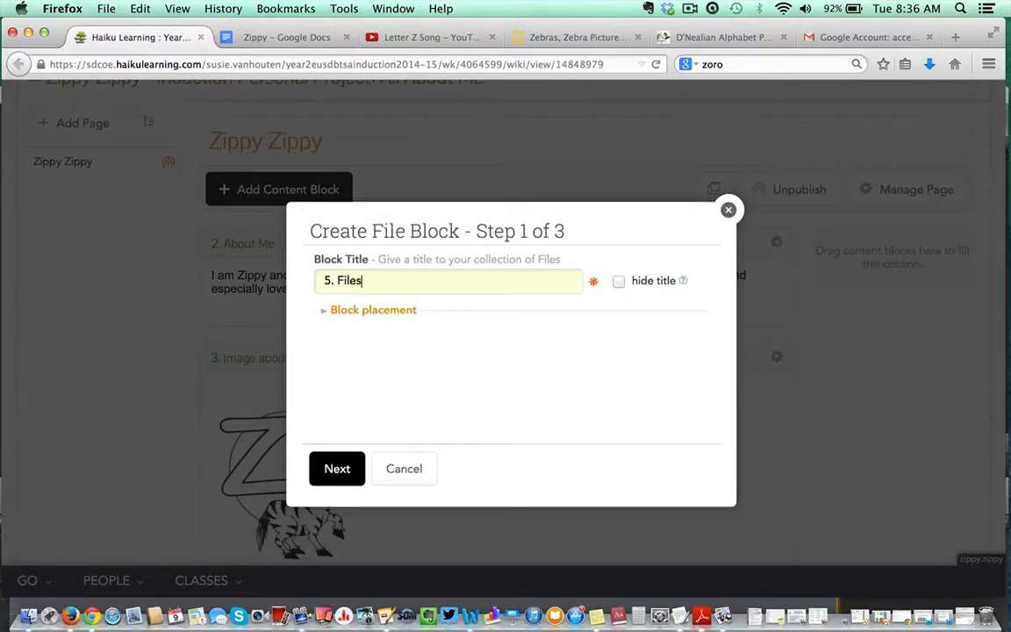
{"action": "key", "text": "Backspace"}
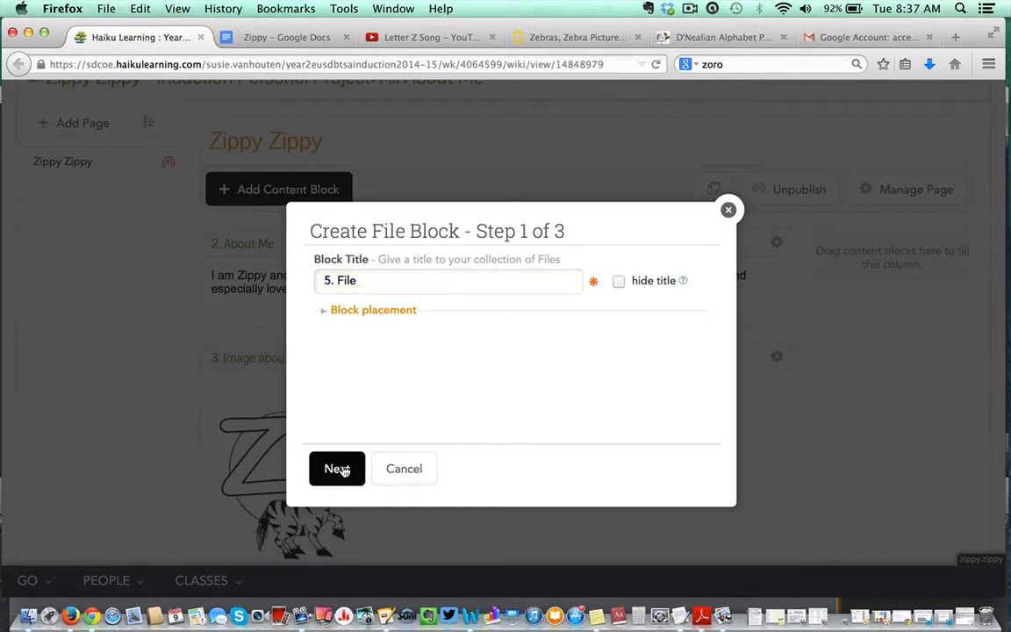
{"action": "left_click", "coordinate": [338, 467]}
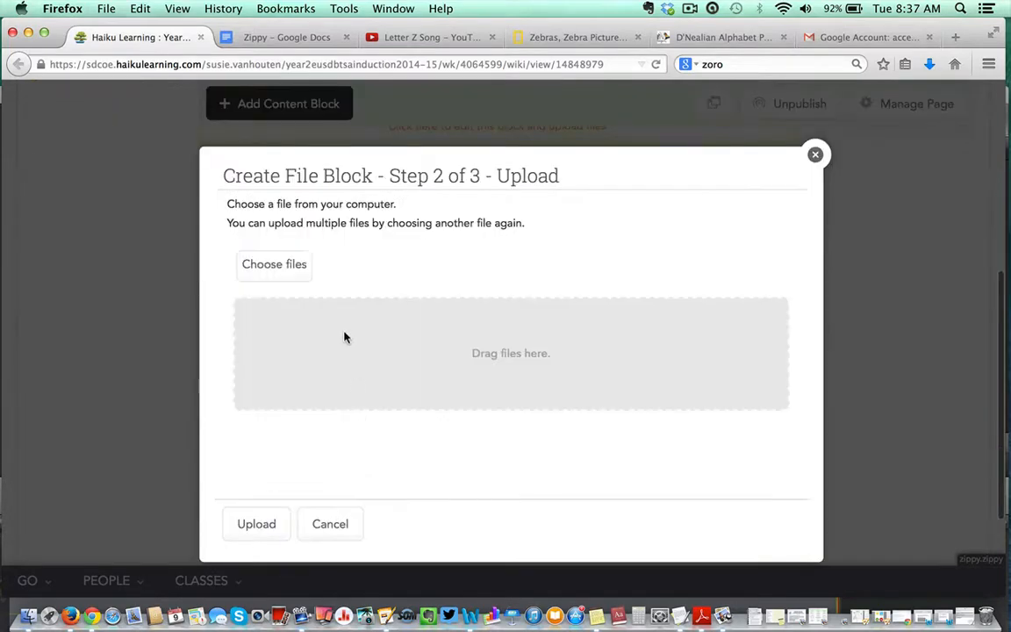
Upload the English Alphabetic Code chart PDF from the Zippy folder into the block
{"action": "left_click", "coordinate": [274, 264]}
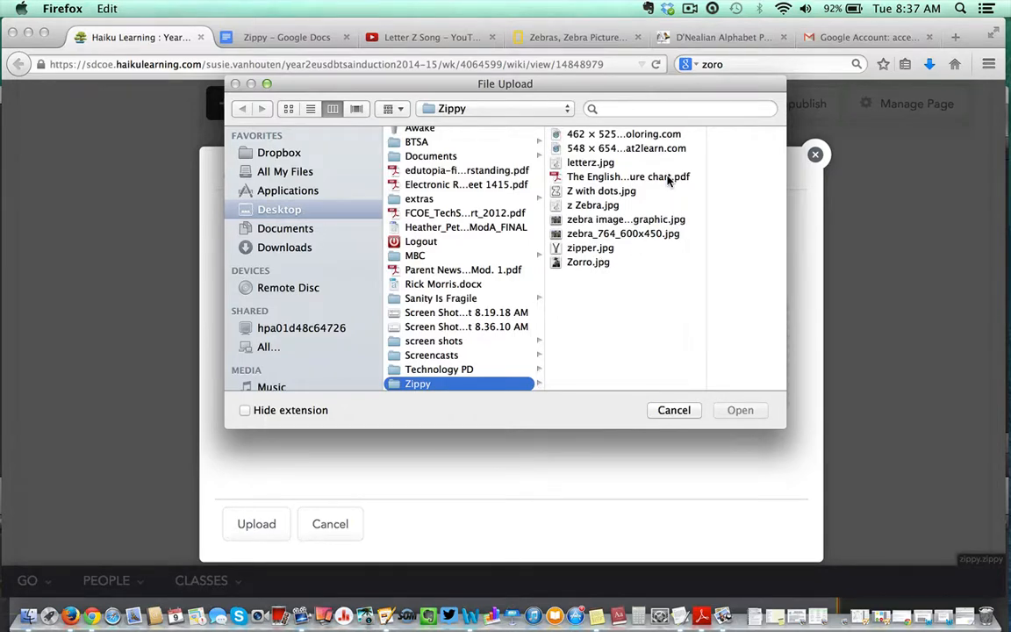
{"action": "left_click", "coordinate": [629, 176]}
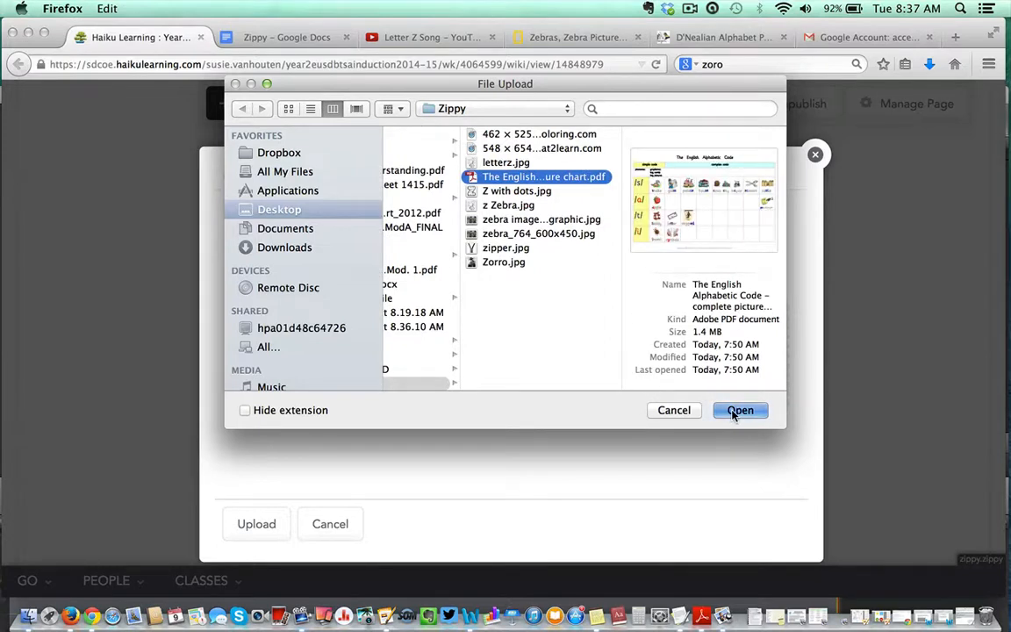
{"action": "left_click", "coordinate": [741, 411]}
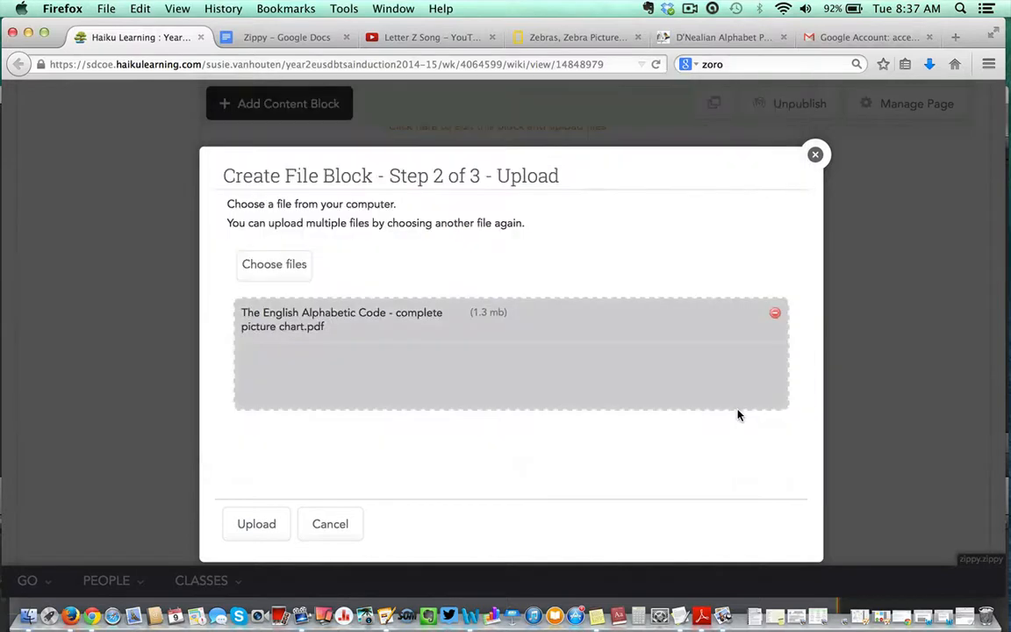
{"action": "left_click", "coordinate": [256, 523]}
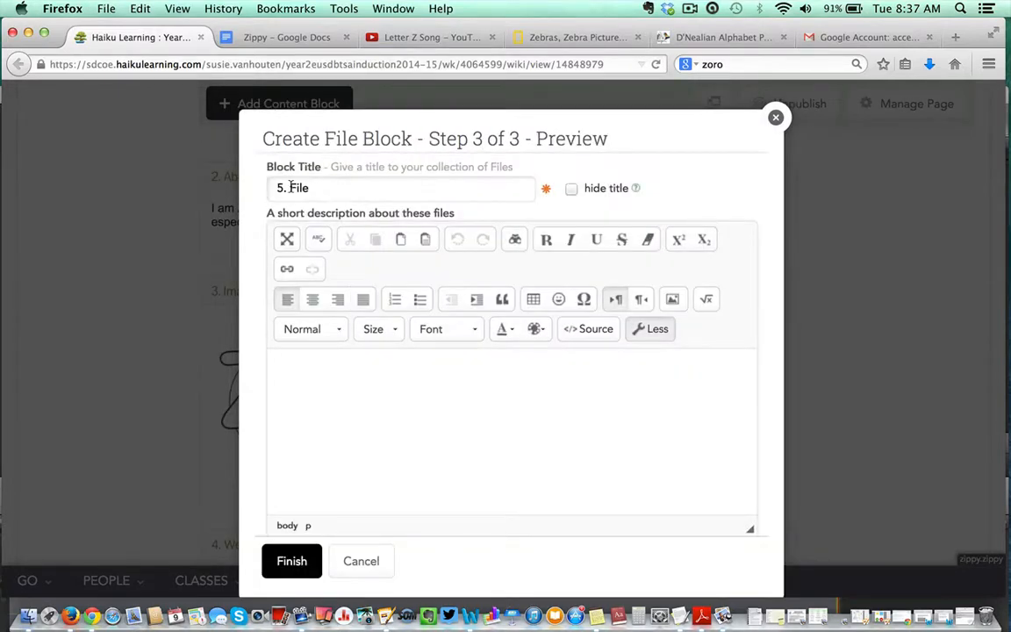
Describe the file block as 'Alphabet Chart' and finish creating it
{"action": "type", "text": "A"}
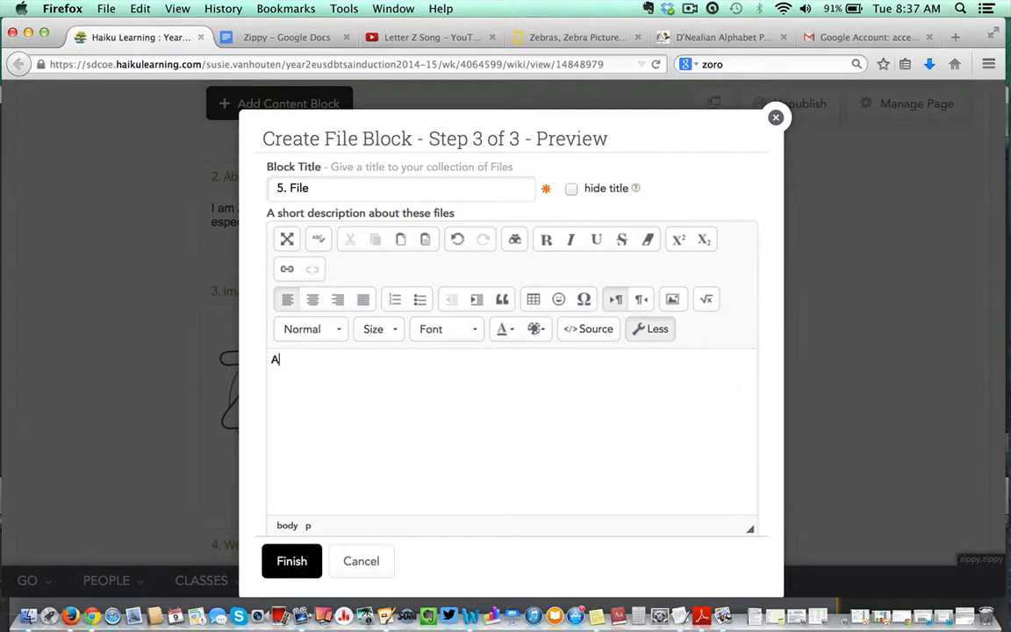
{"action": "type", "text": "lphabet Chart"}
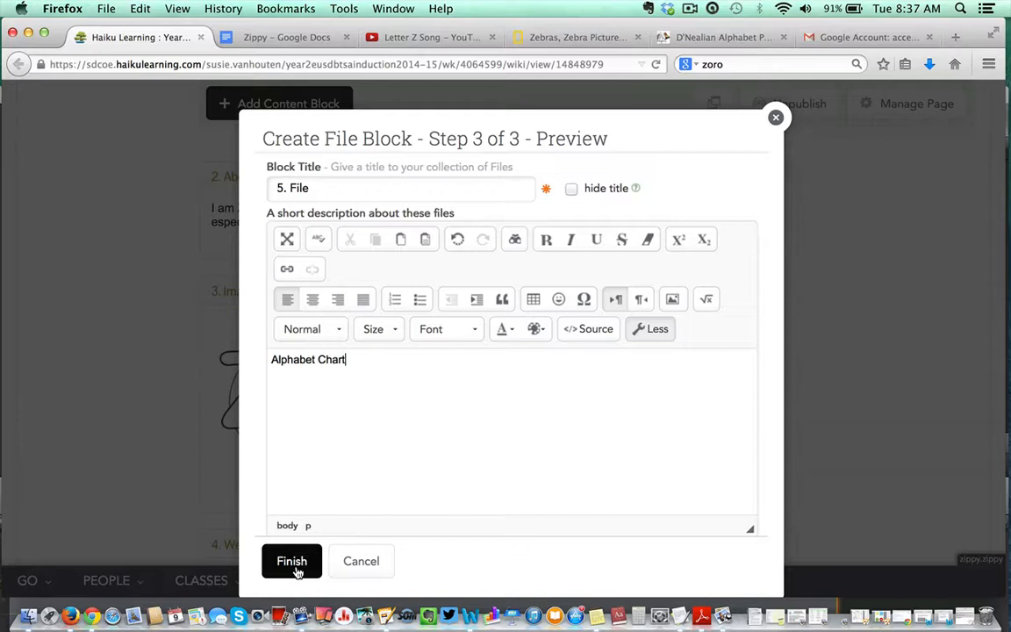
{"action": "left_click", "coordinate": [292, 562]}
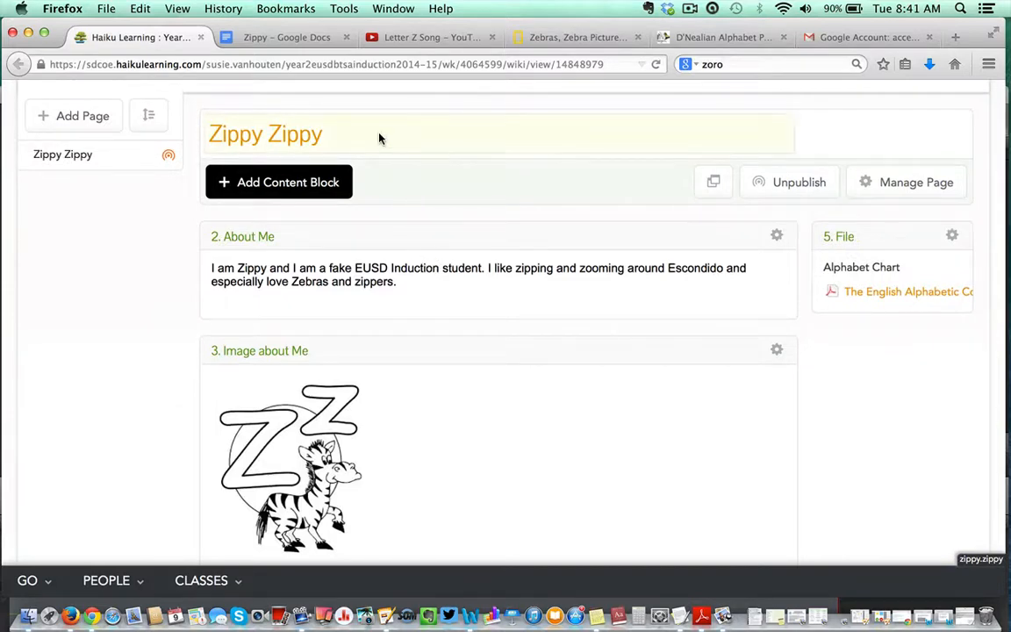
Check the Zippy outline, then begin a new Embed the Web content block
{"action": "left_click", "coordinate": [286, 36]}
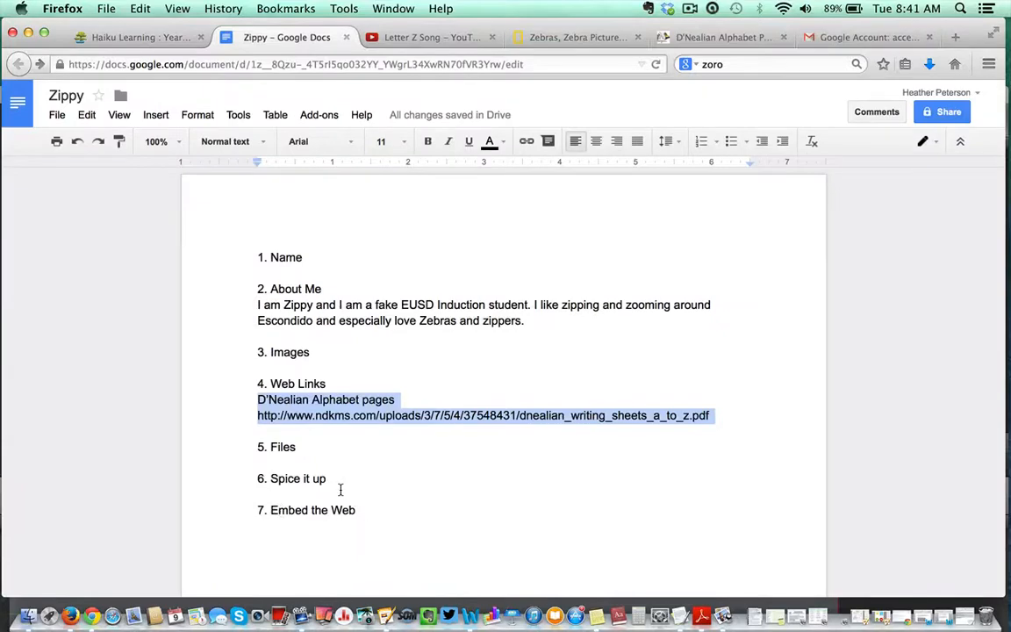
{"action": "left_click", "coordinate": [132, 37]}
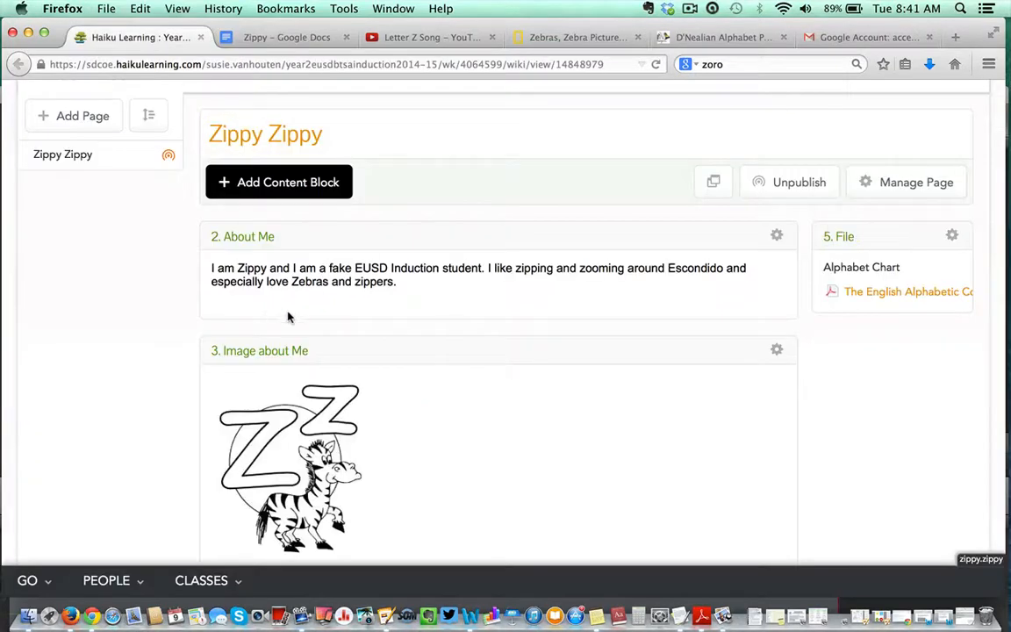
{"action": "left_click", "coordinate": [277, 181]}
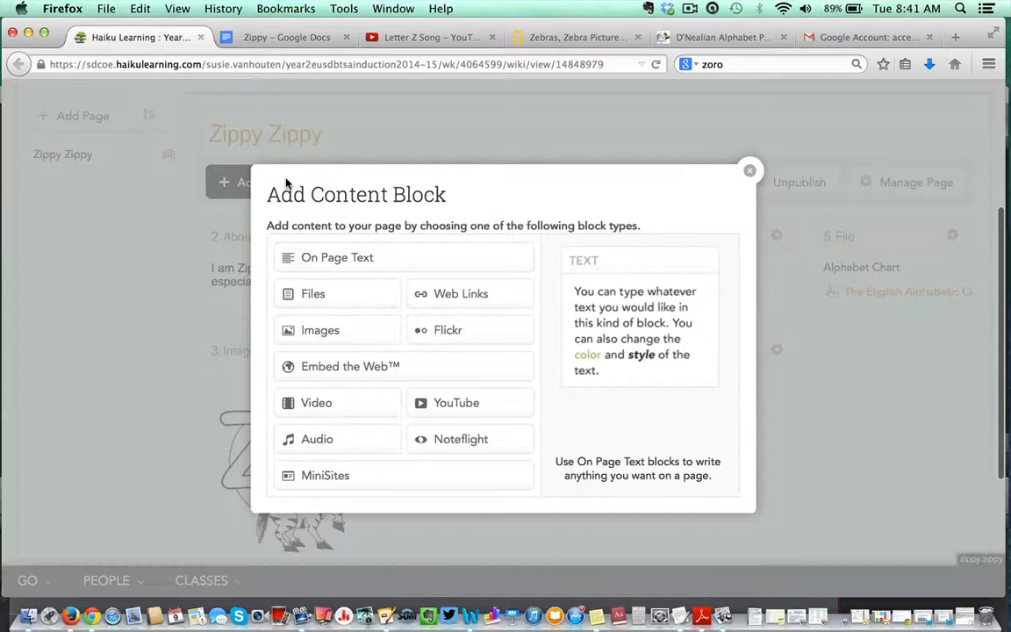
{"action": "mouse_move", "coordinate": [349, 367]}
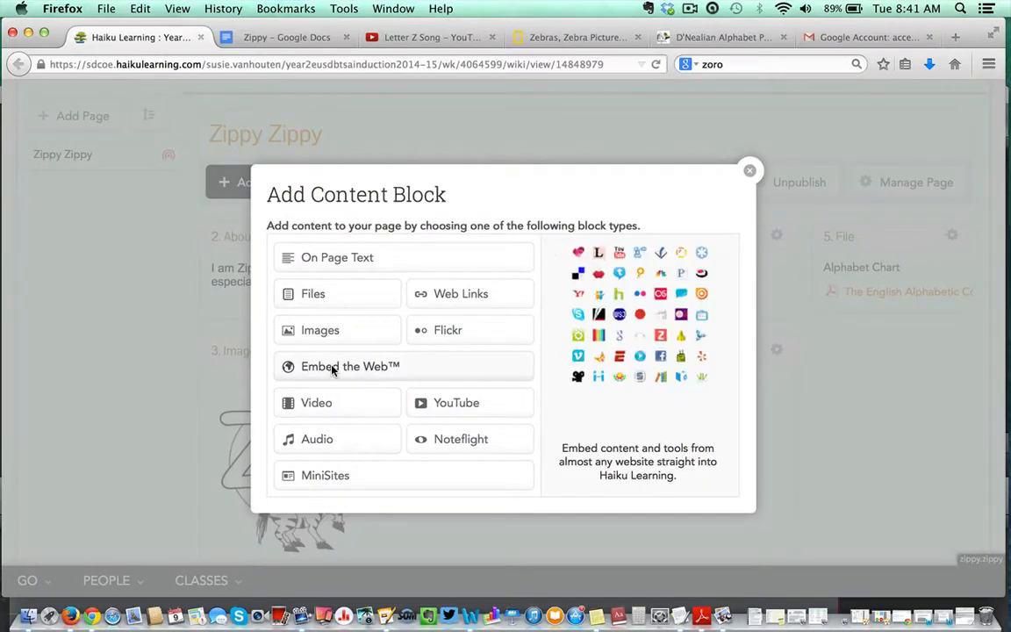
{"action": "left_click", "coordinate": [349, 367]}
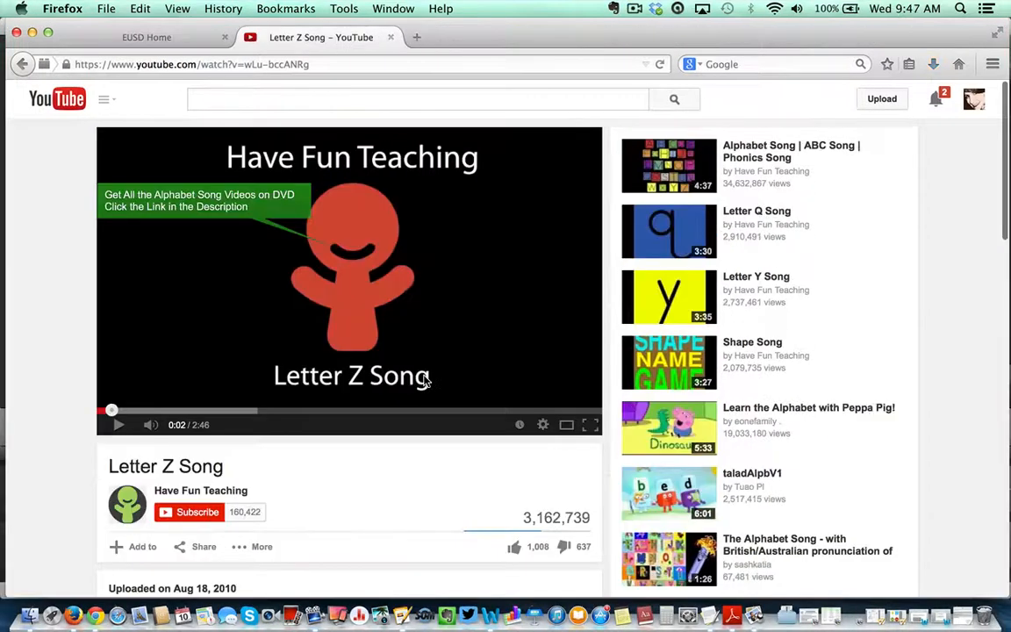
Bring up the Letter Z Song video's share options showing its youtu.be link
{"action": "scroll", "scroll_direction": "down", "scroll_amount": 3}
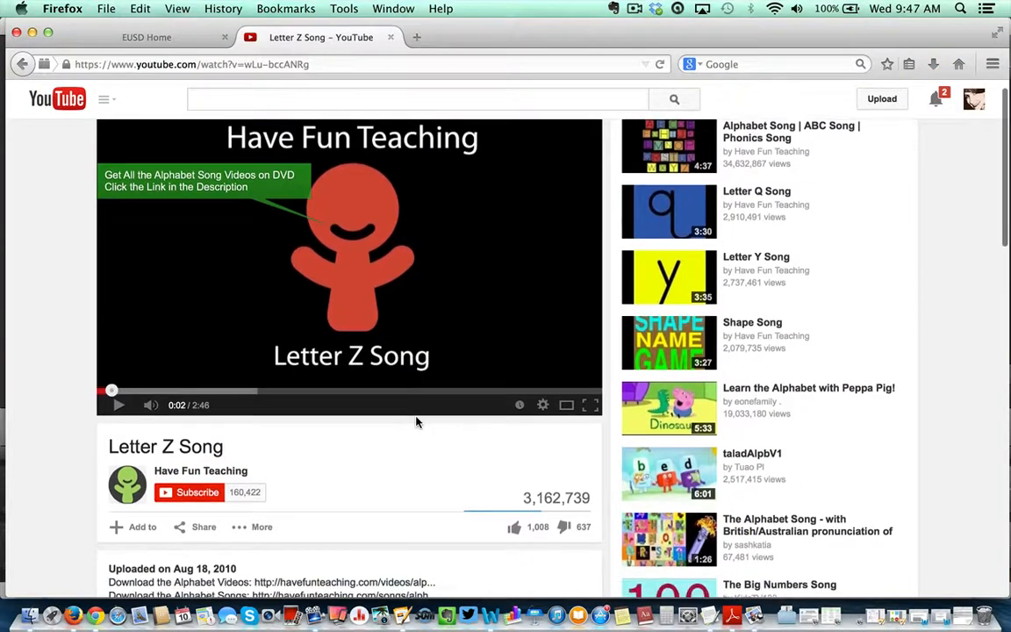
{"action": "scroll", "scroll_direction": "down", "scroll_amount": 3}
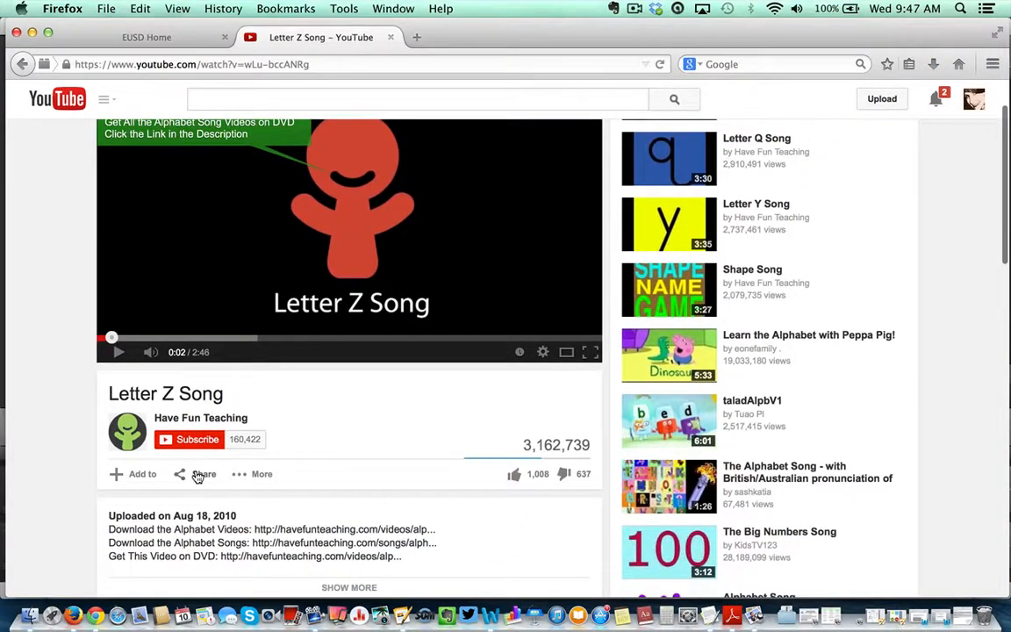
{"action": "left_click", "coordinate": [204, 474]}
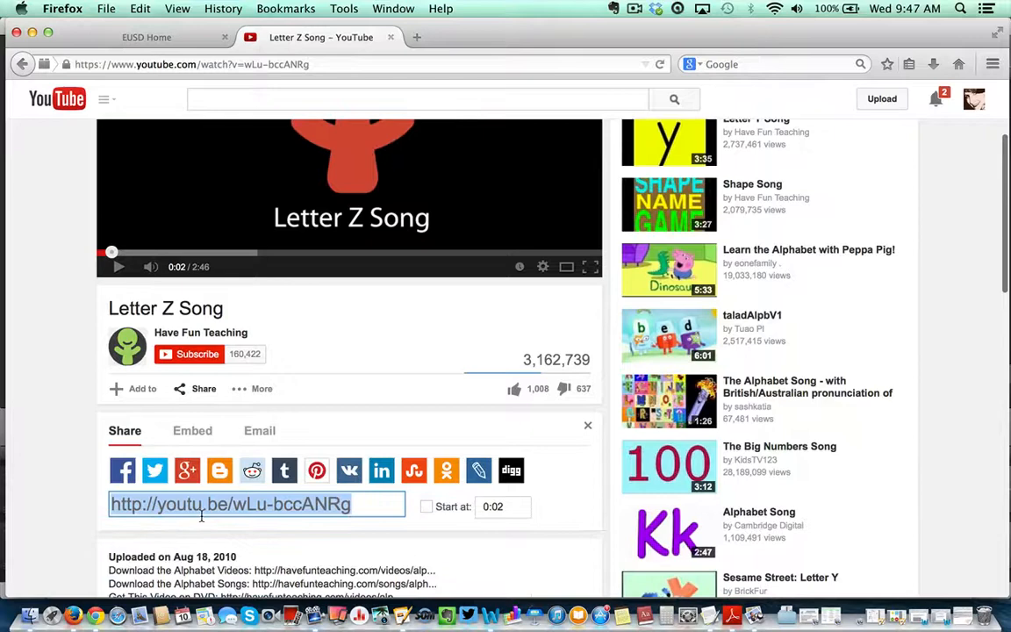
{"action": "mouse_move", "coordinate": [218, 512]}
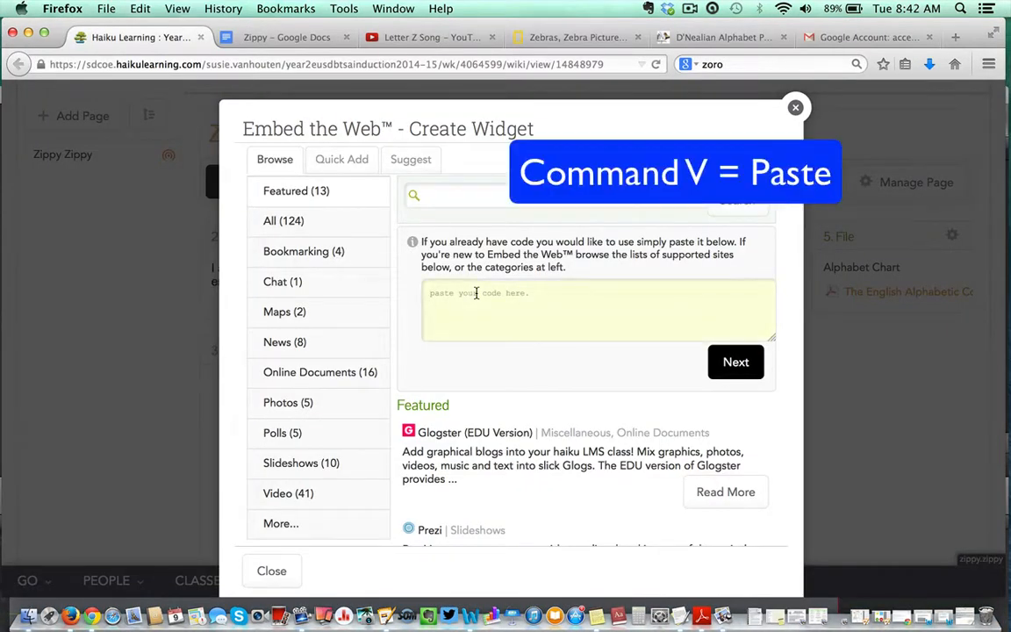
Paste the video's embed code, title the block Letter Z Song, and save it
{"action": "key", "text": "cmd+v"}
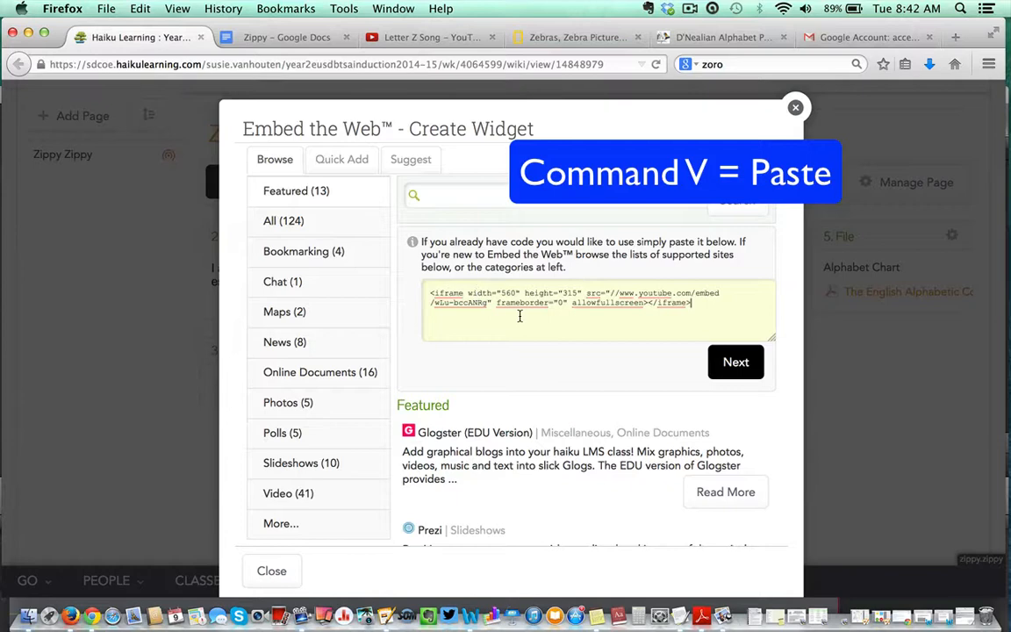
{"action": "left_click", "coordinate": [736, 362]}
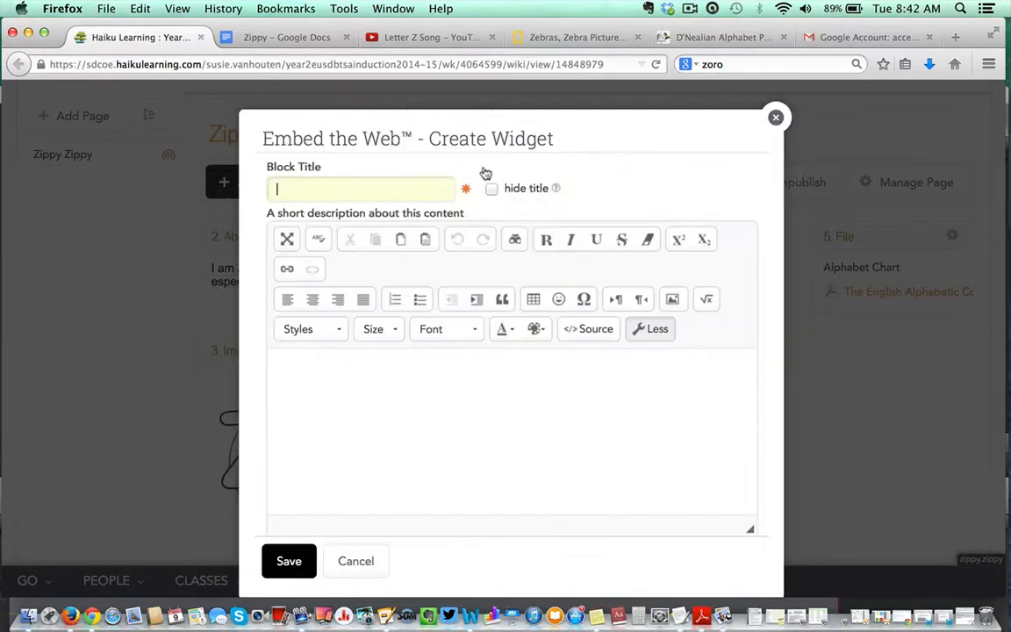
{"action": "type", "text": "Letter Z"}
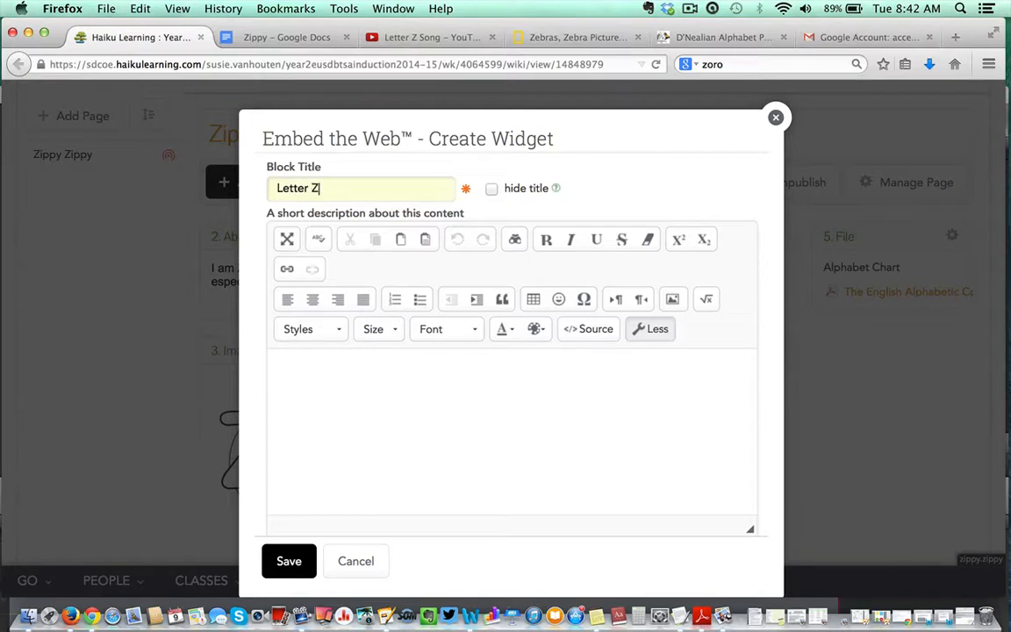
{"action": "type", "text": "Son"}
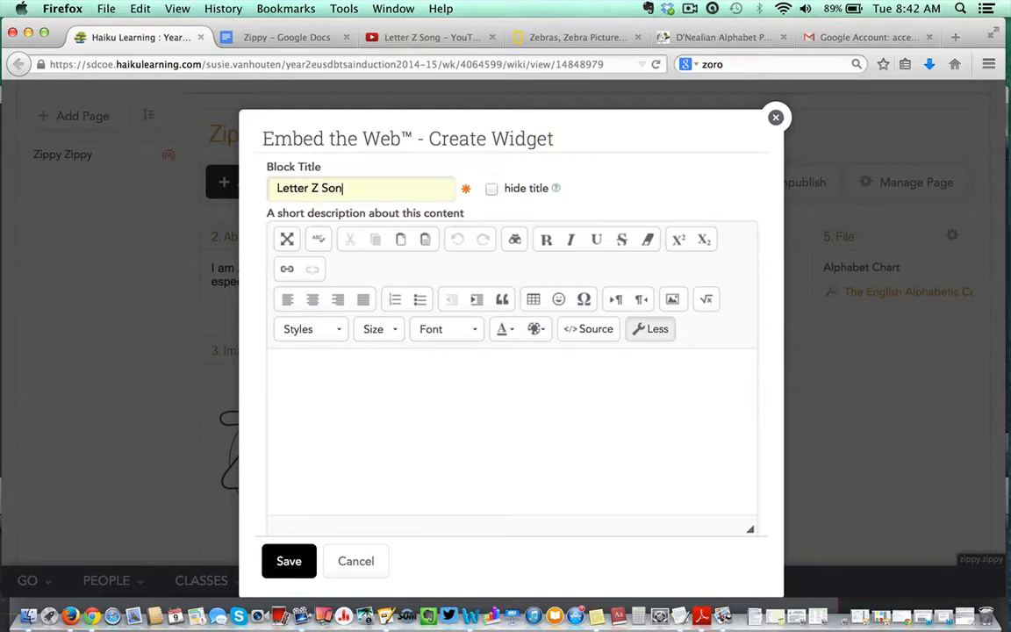
{"action": "left_click", "coordinate": [288, 562]}
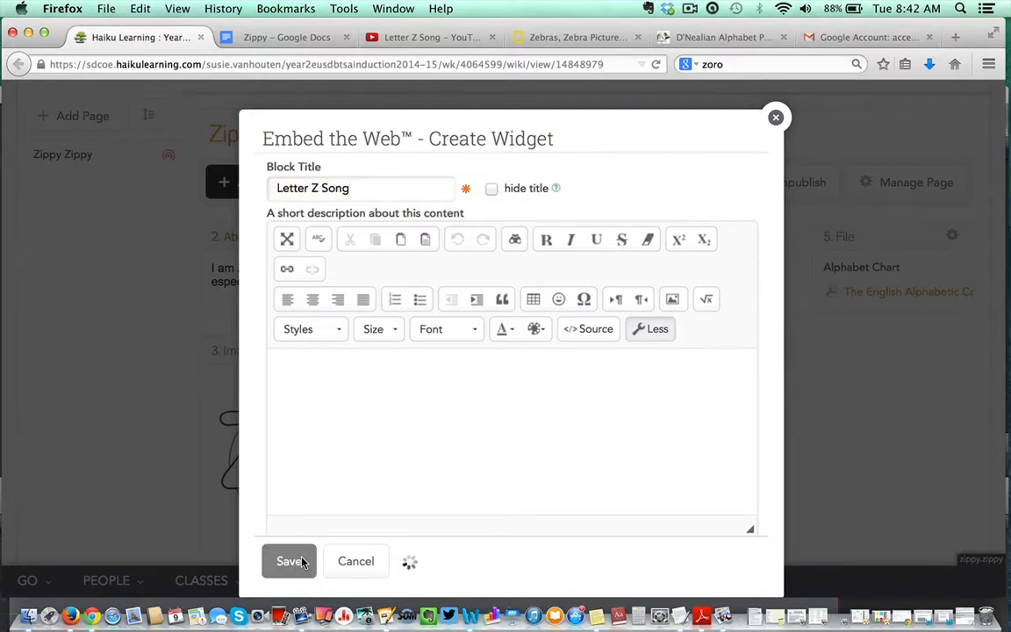
{"action": "left_click", "coordinate": [290, 562]}
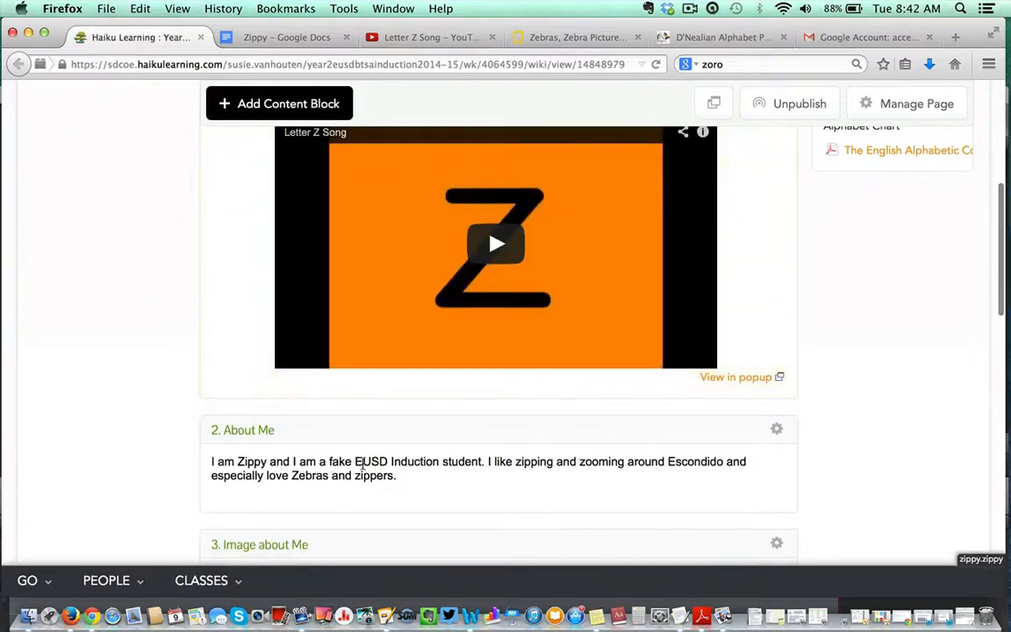
Move About Me above the Letter Z Song block, then begin another content block
{"action": "scroll", "scroll_direction": "up", "scroll_amount": 3}
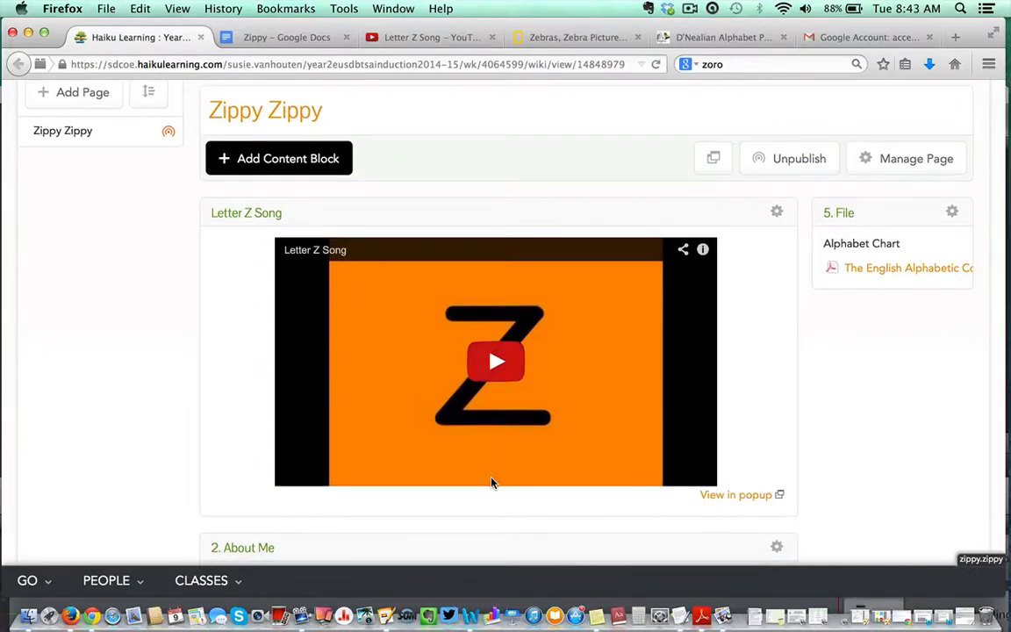
{"action": "mouse_move", "coordinate": [470, 549]}
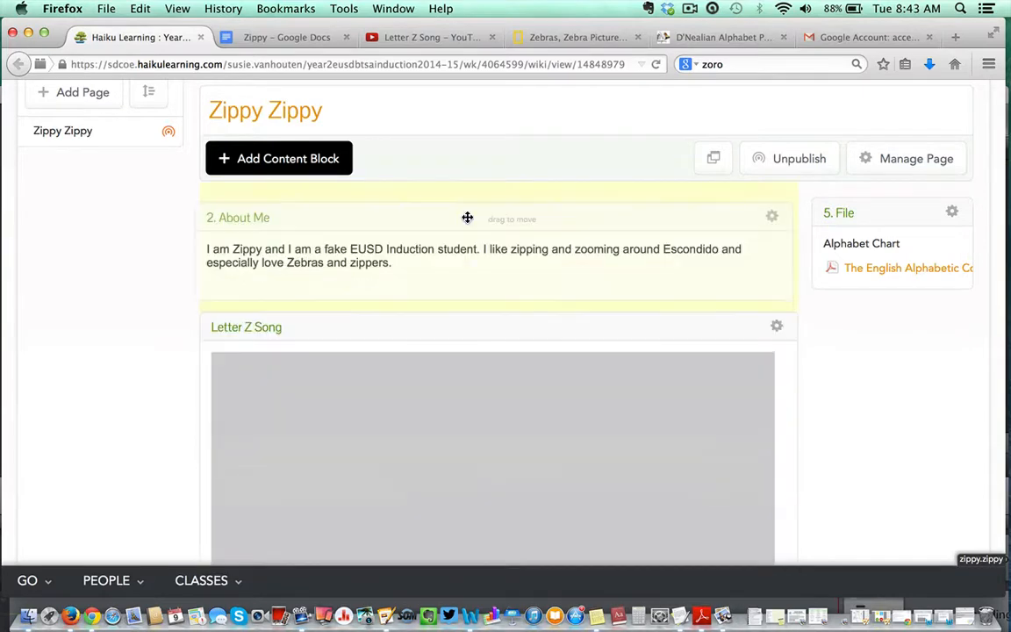
{"action": "scroll", "scroll_direction": "down", "scroll_amount": 3}
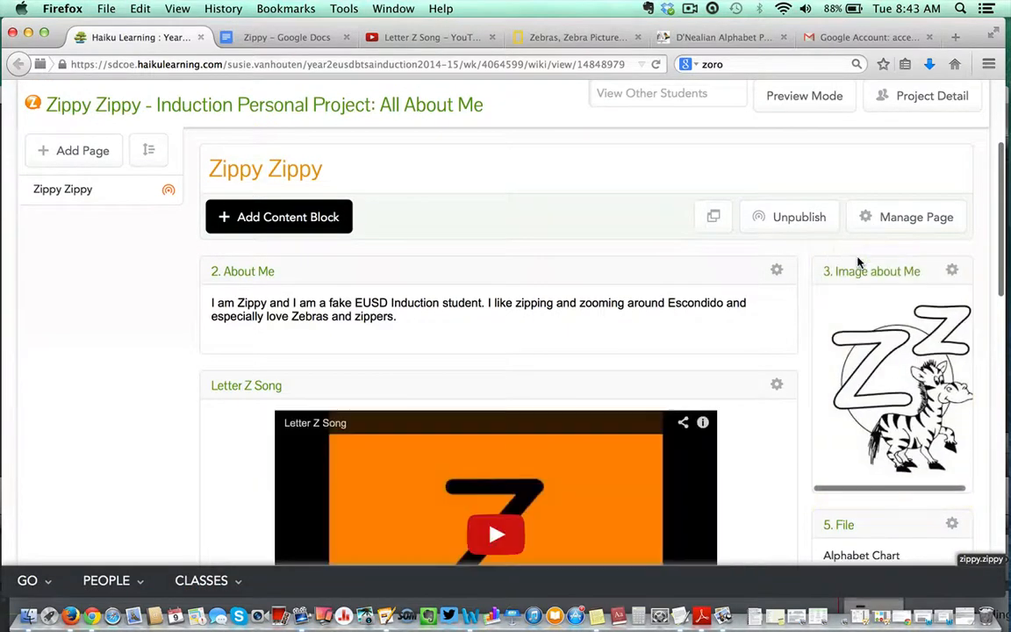
{"action": "scroll", "scroll_direction": "down", "scroll_amount": 3}
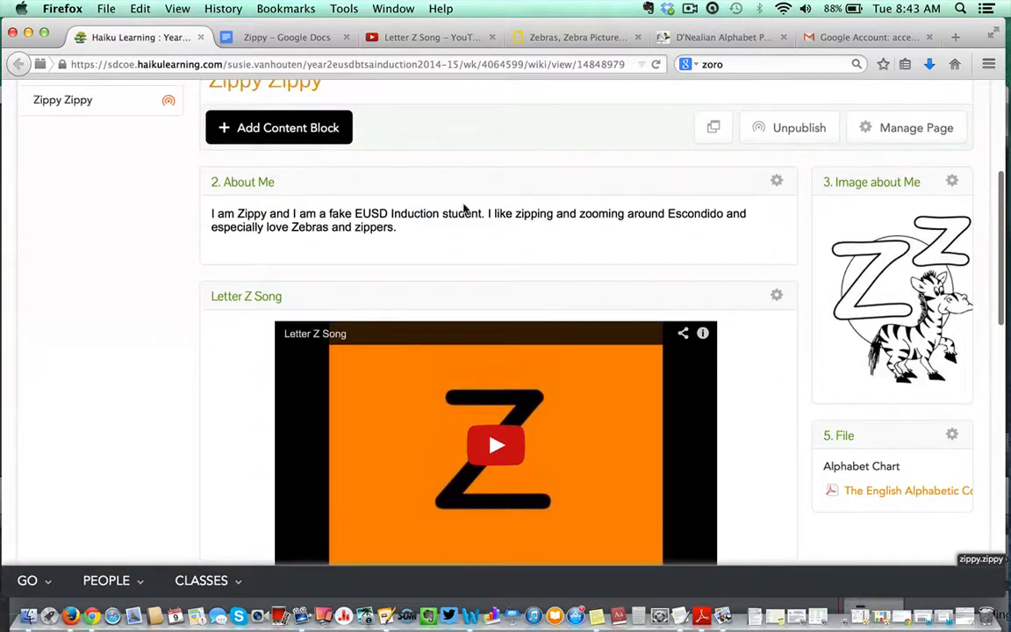
{"action": "scroll", "scroll_direction": "up", "scroll_amount": 3}
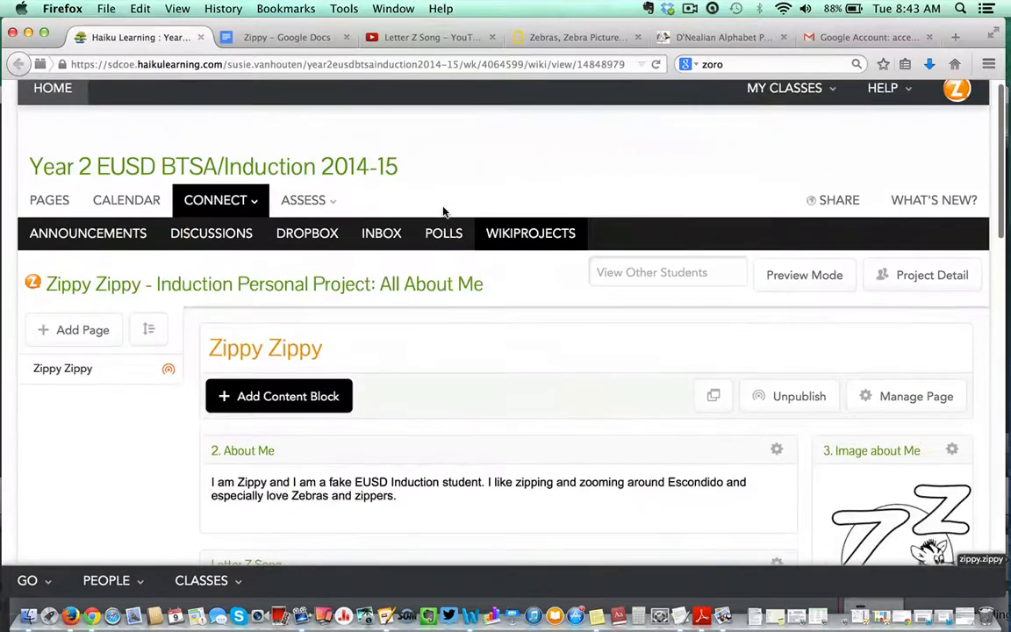
{"action": "scroll", "scroll_direction": "down", "scroll_amount": 3}
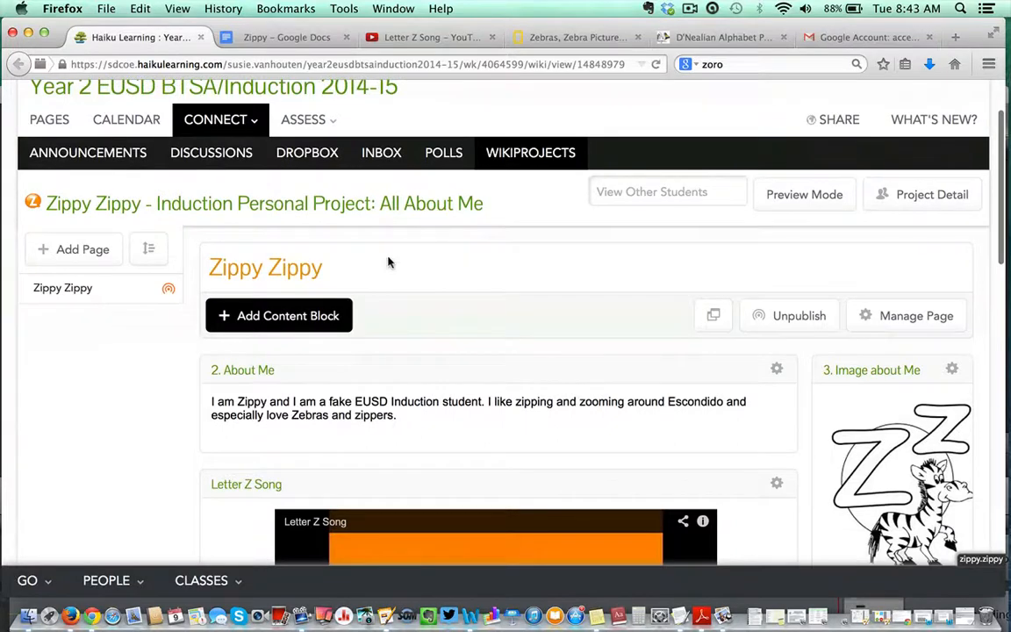
{"action": "left_click", "coordinate": [278, 316]}
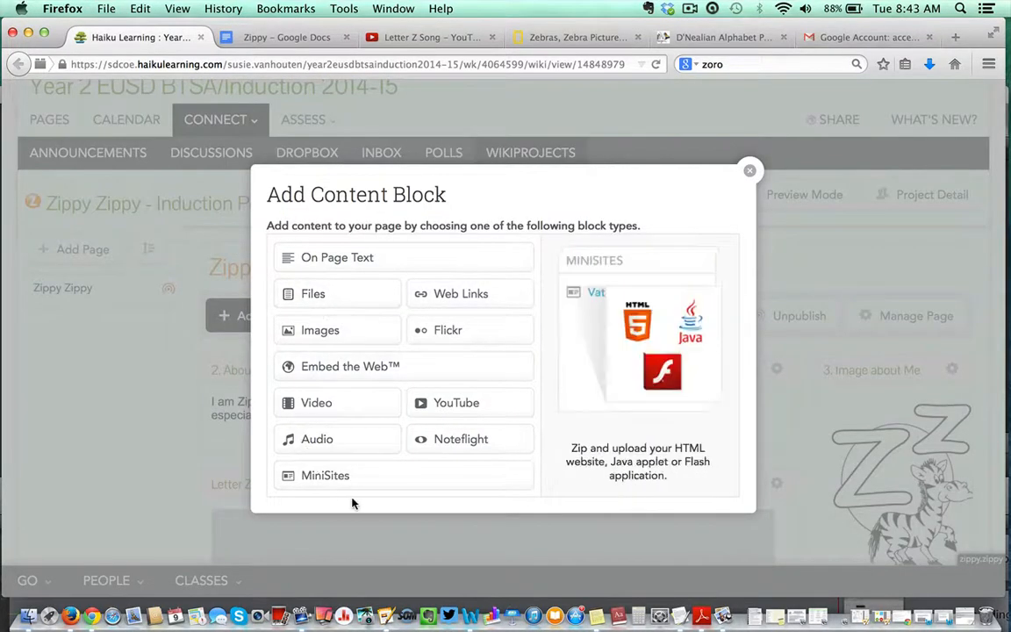
Add an On Page Text block and title it "6. My Hero - Zorro"
{"action": "left_click", "coordinate": [750, 170]}
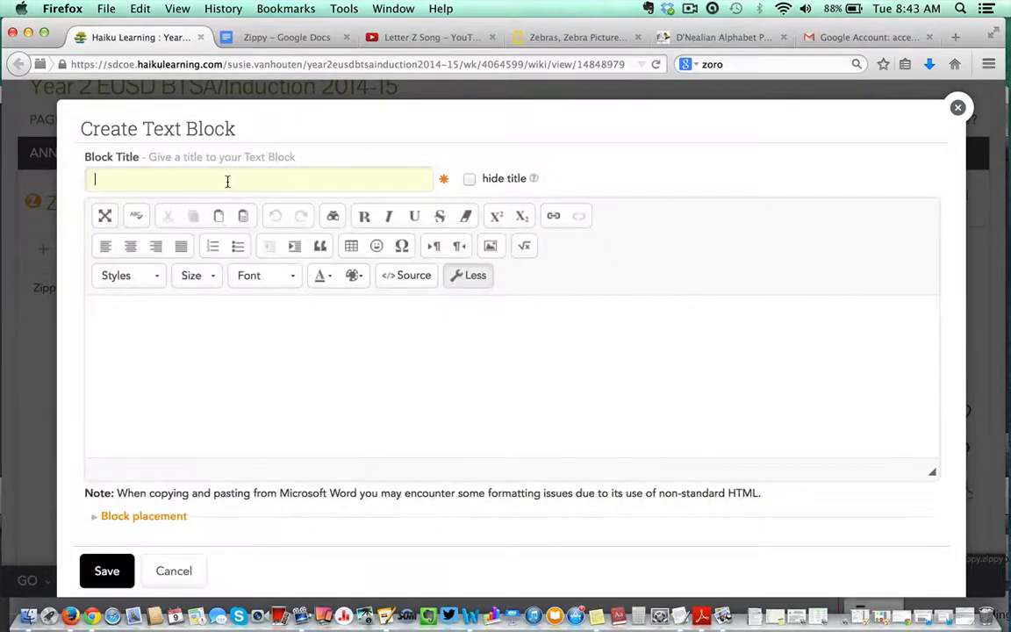
{"action": "type", "text": "6."}
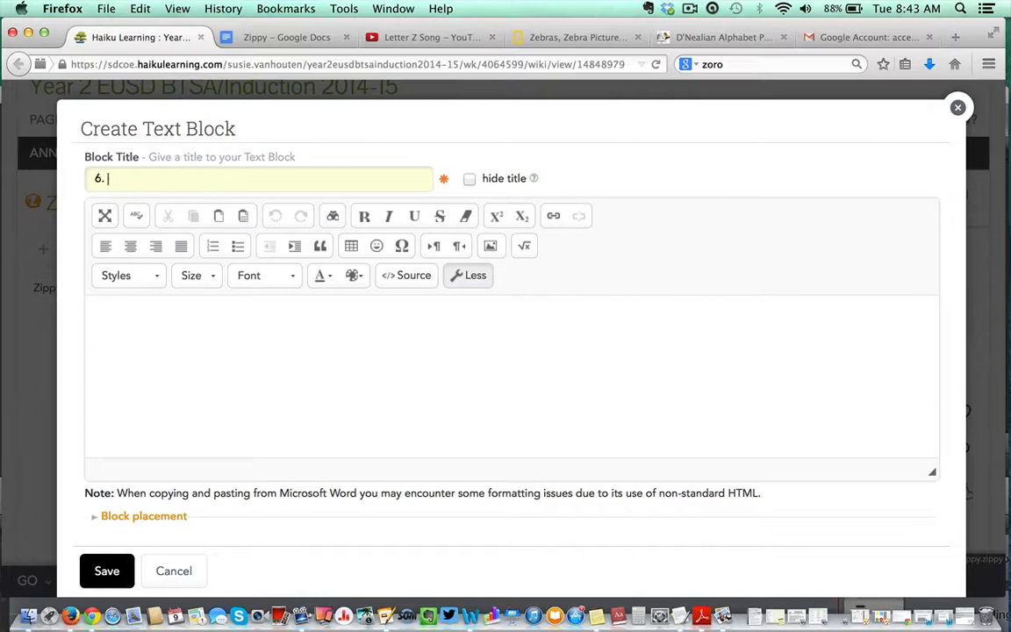
{"action": "type", "text": "Zorr"}
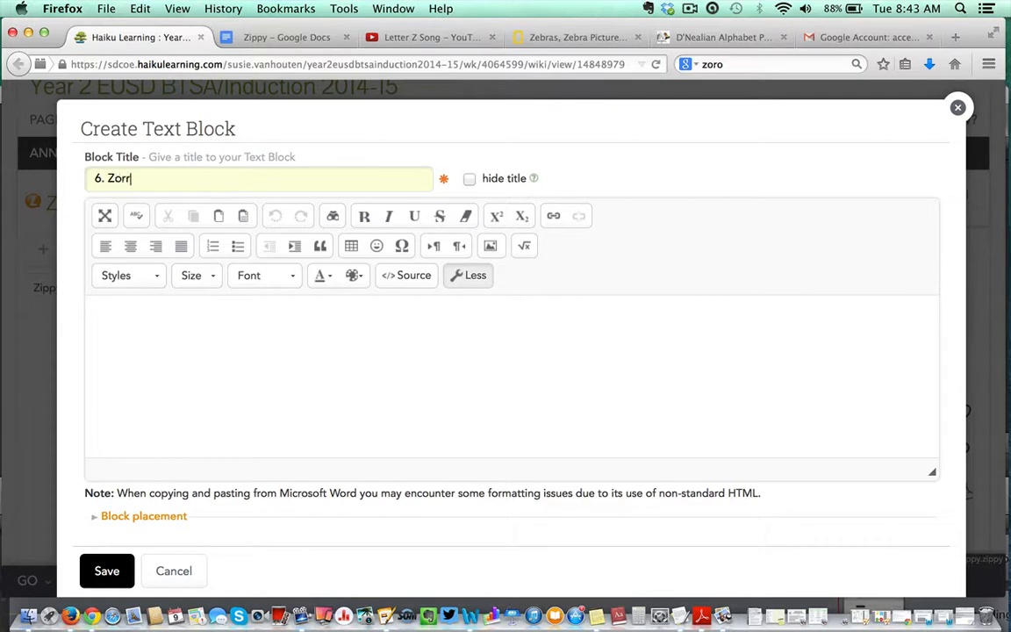
{"action": "type", "text": "o"}
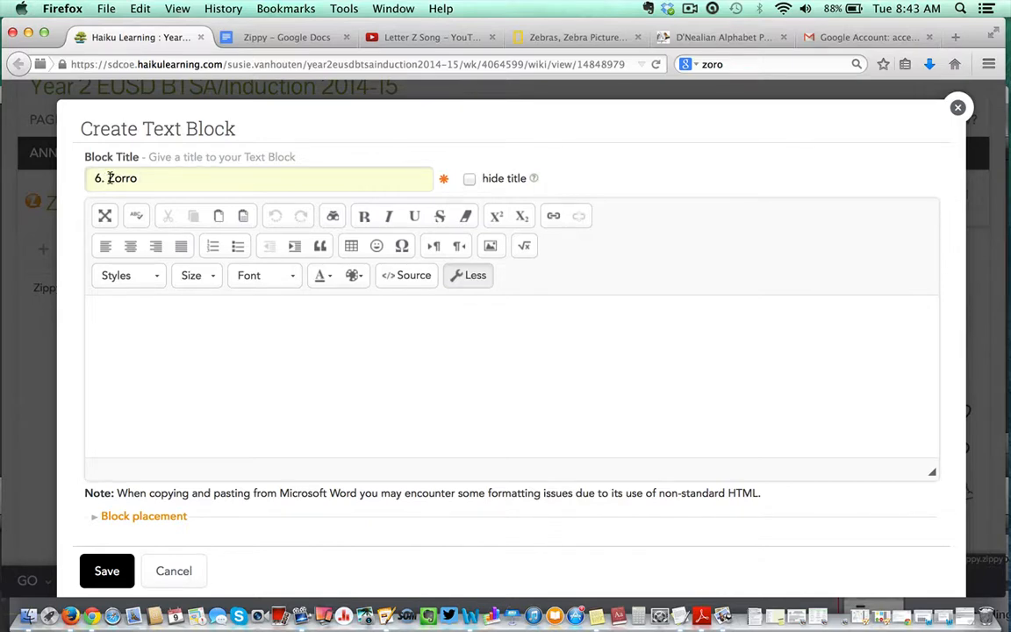
{"action": "type", "text": "My he"}
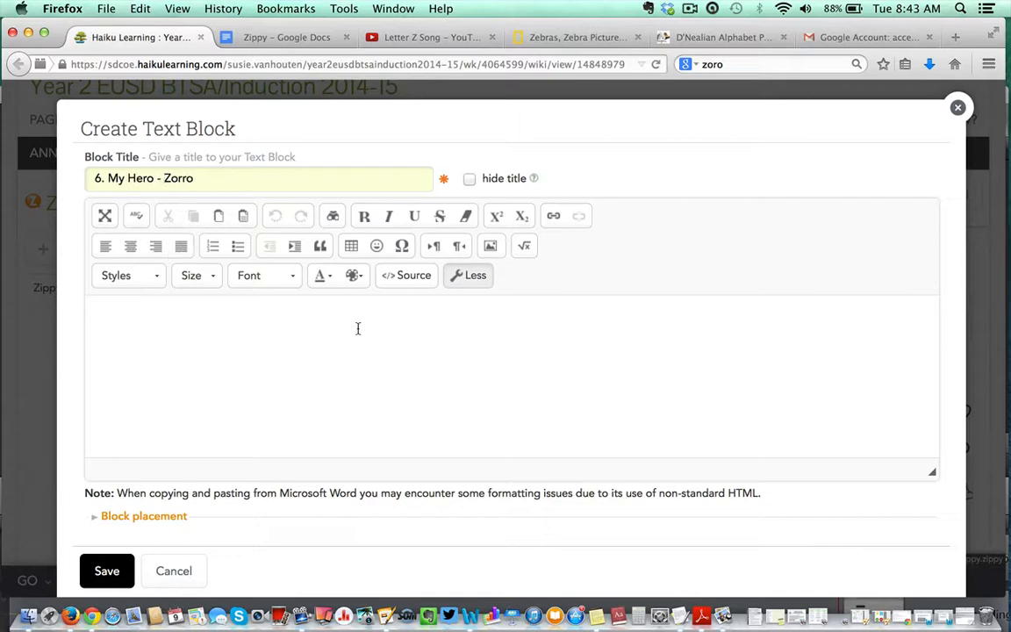
Upload Zorro.jpg as the picture for the My Hero - Zorro block
{"action": "left_click", "coordinate": [491, 246]}
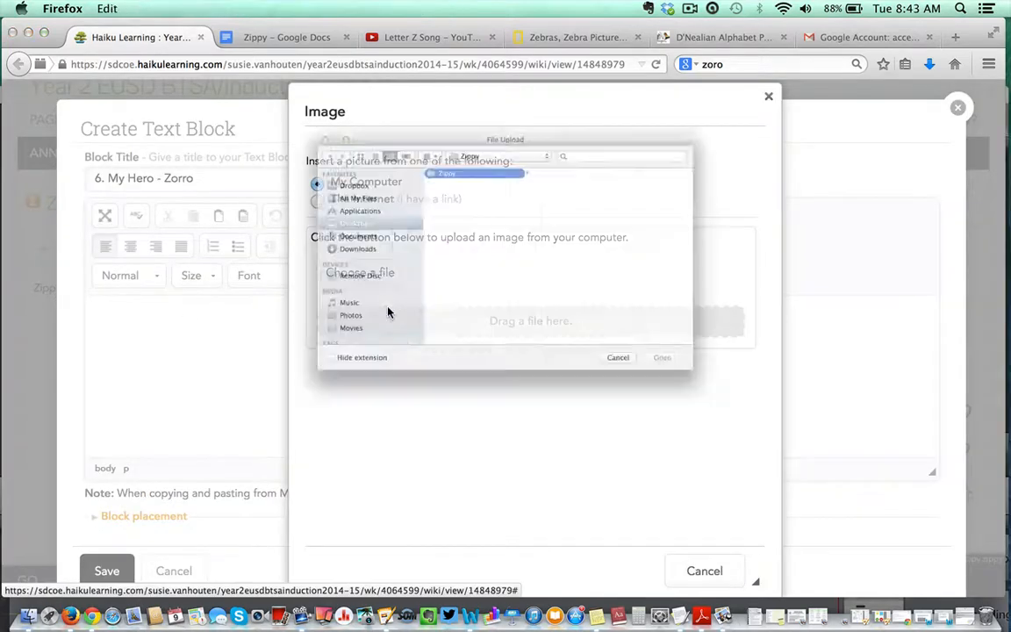
{"action": "left_click", "coordinate": [502, 261]}
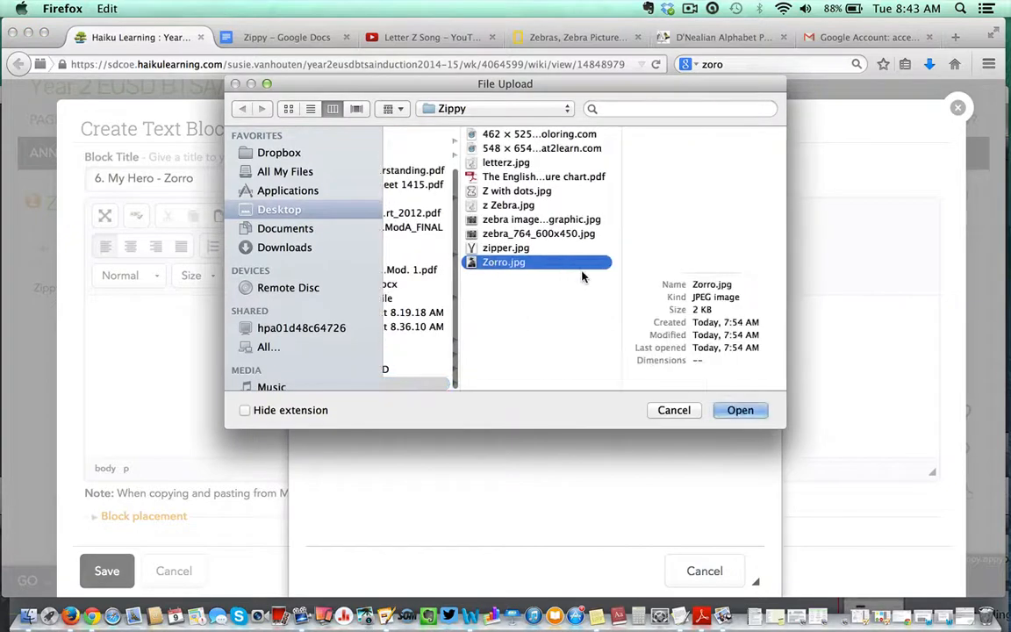
{"action": "left_click", "coordinate": [741, 411]}
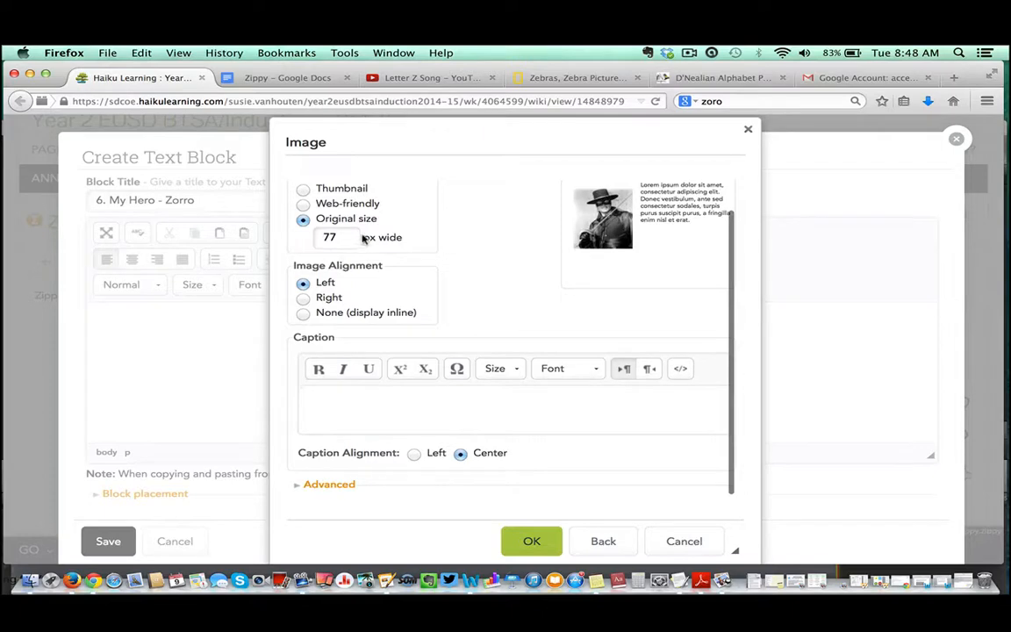
{"action": "left_click", "coordinate": [510, 395]}
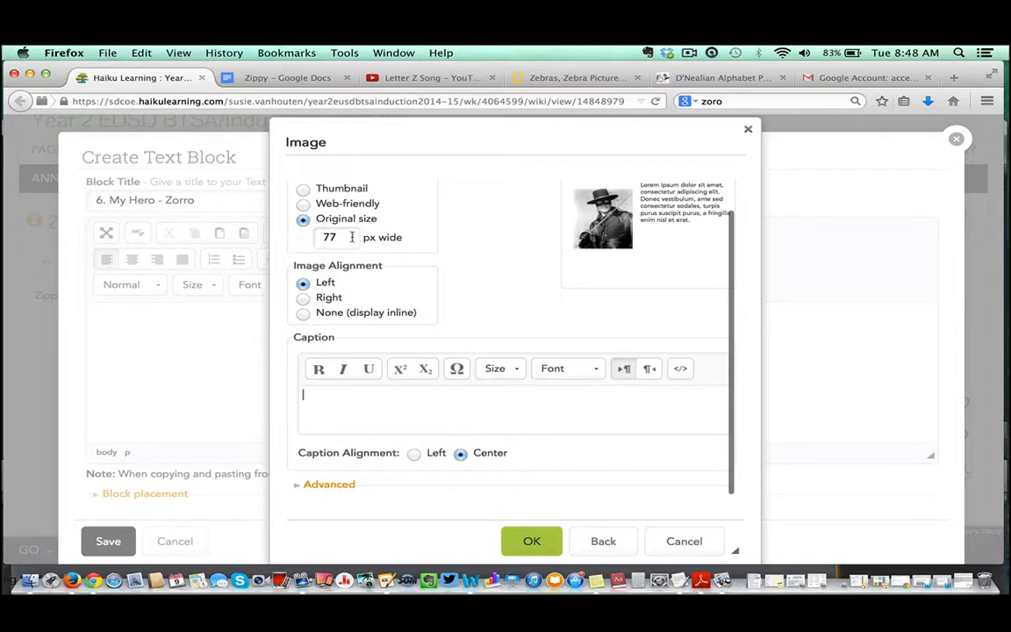
Set the picture's alt text to "Picture of Zorro" in Advanced and insert it
{"action": "scroll", "scroll_direction": "down", "scroll_amount": 3}
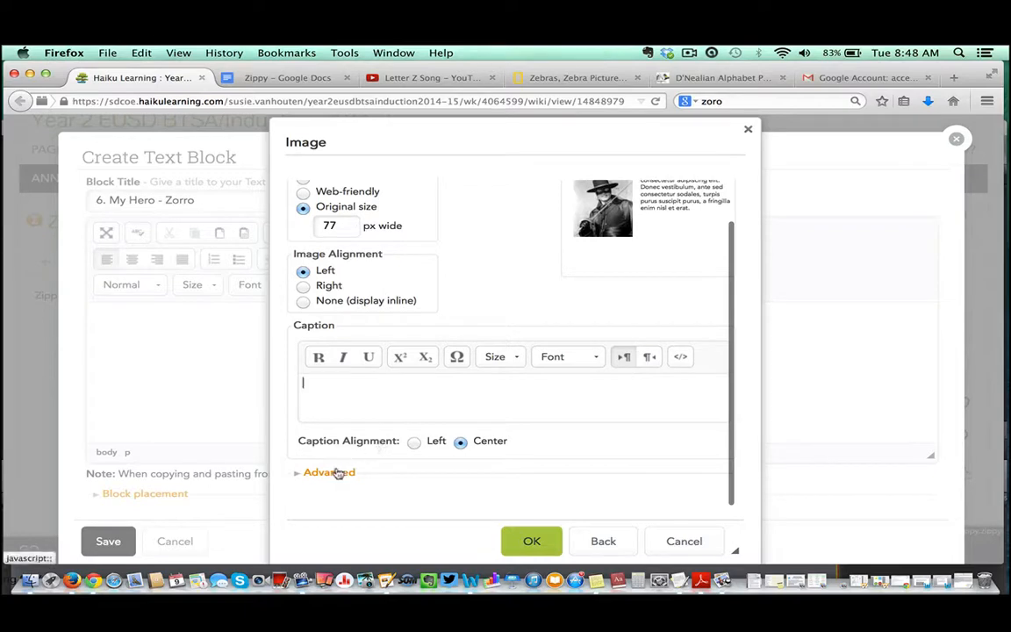
{"action": "left_click", "coordinate": [330, 473]}
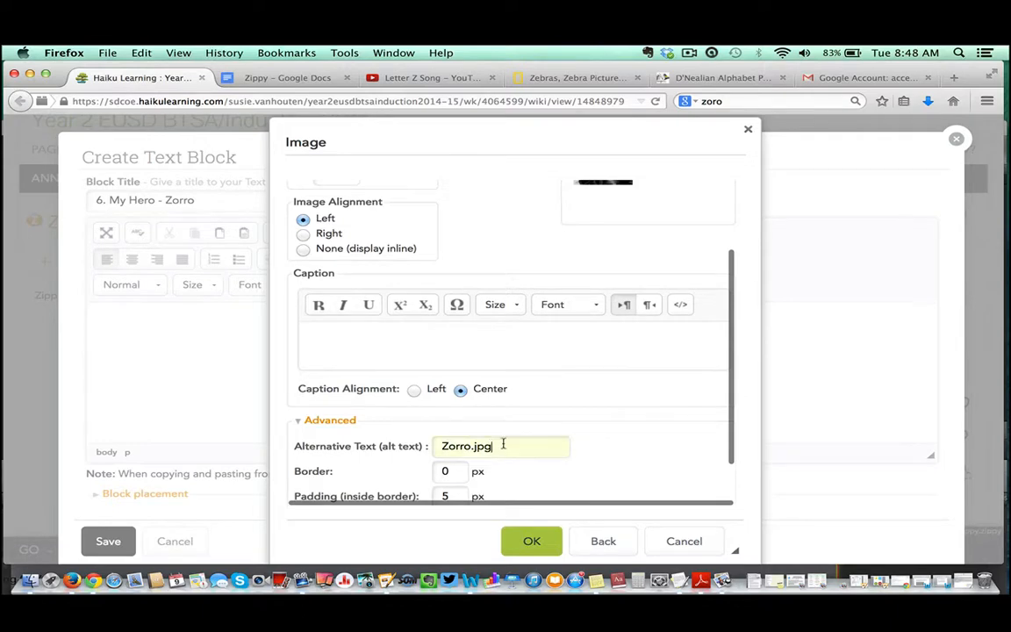
{"action": "key", "text": "Backspace"}
{"action": "type", "text": "Picture of "}
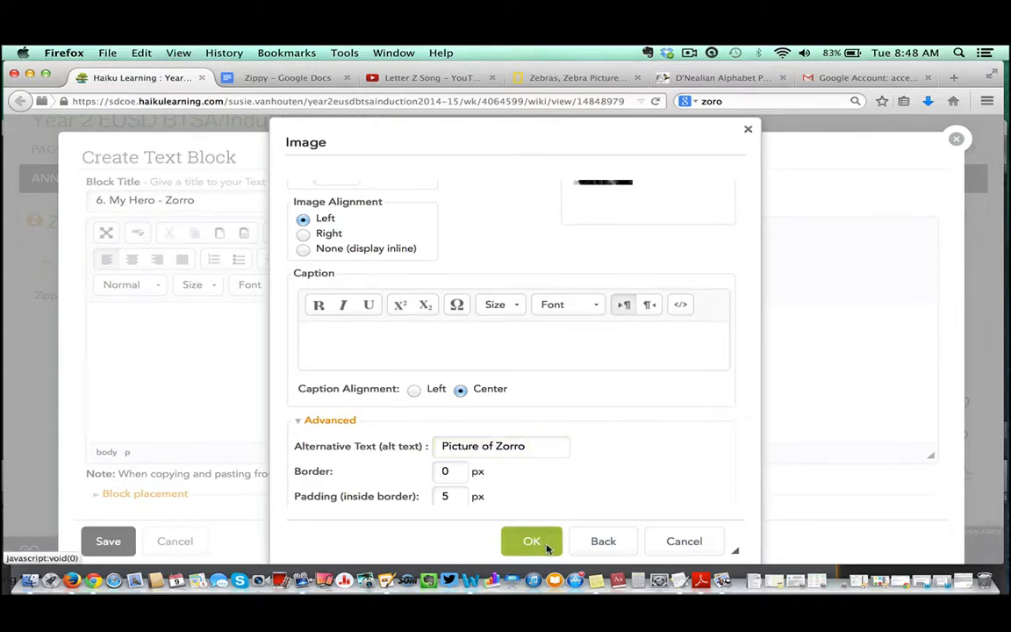
{"action": "left_click", "coordinate": [532, 541]}
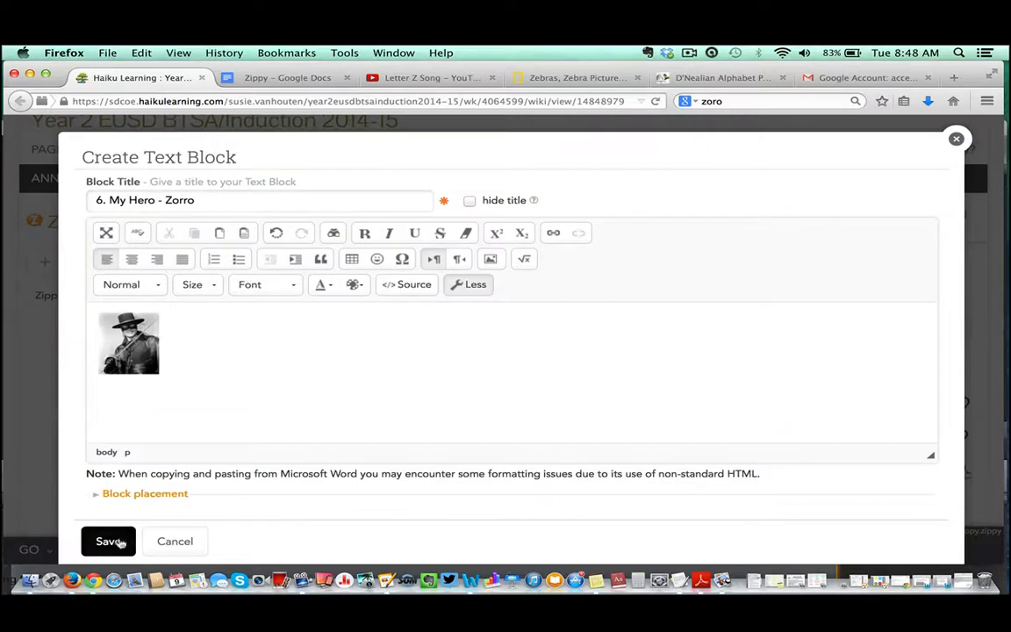
Save the 6. My Hero - Zorro block onto the Zippy Zippy page
{"action": "left_click", "coordinate": [109, 541]}
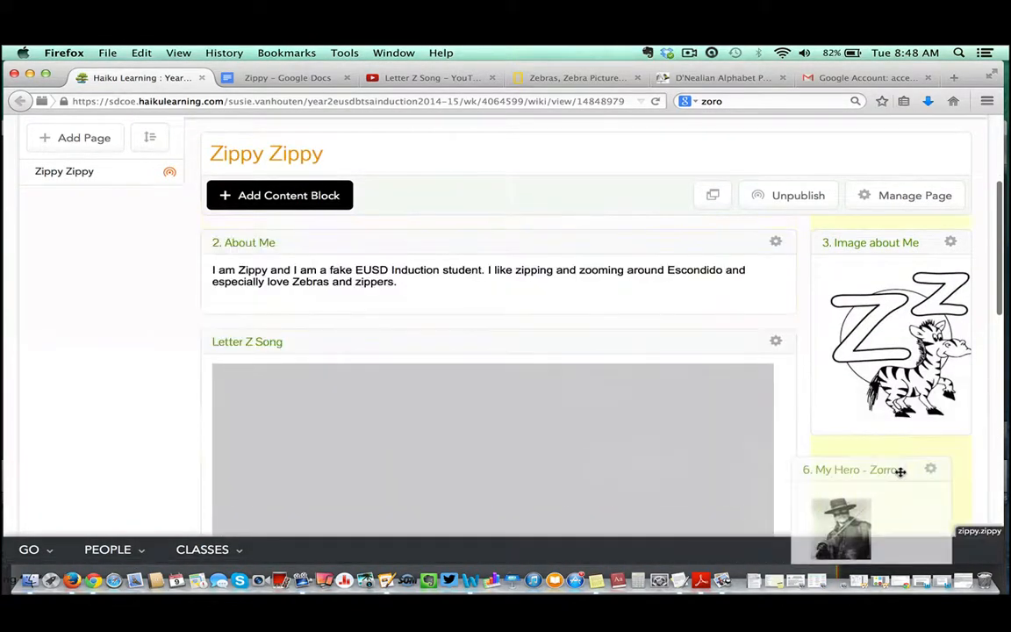
{"action": "scroll", "scroll_direction": "down", "scroll_amount": 3}
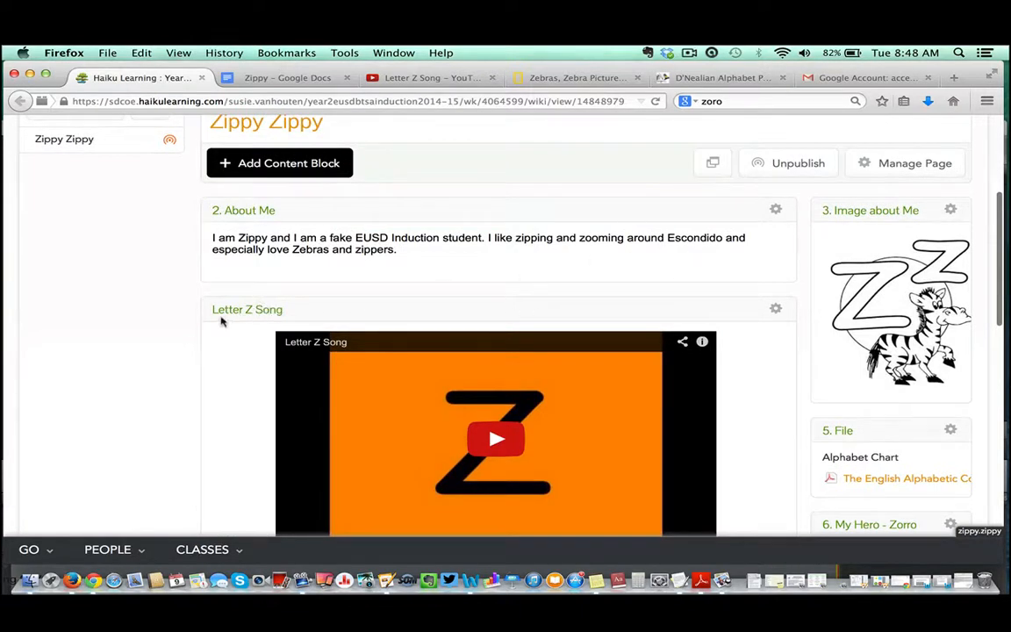
{"action": "mouse_move", "coordinate": [319, 302]}
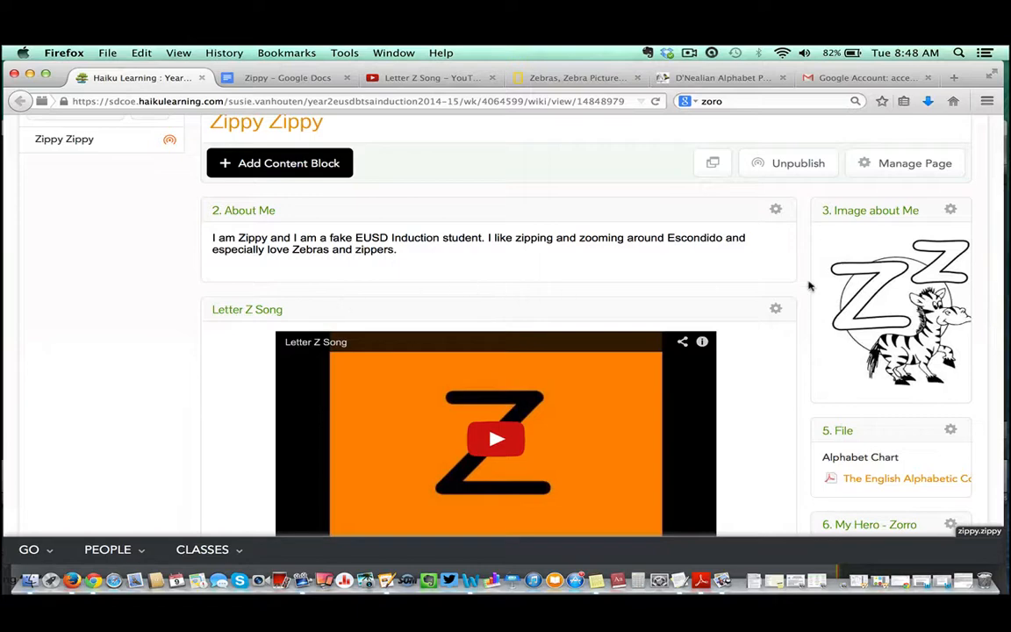
{"action": "mouse_move", "coordinate": [777, 309]}
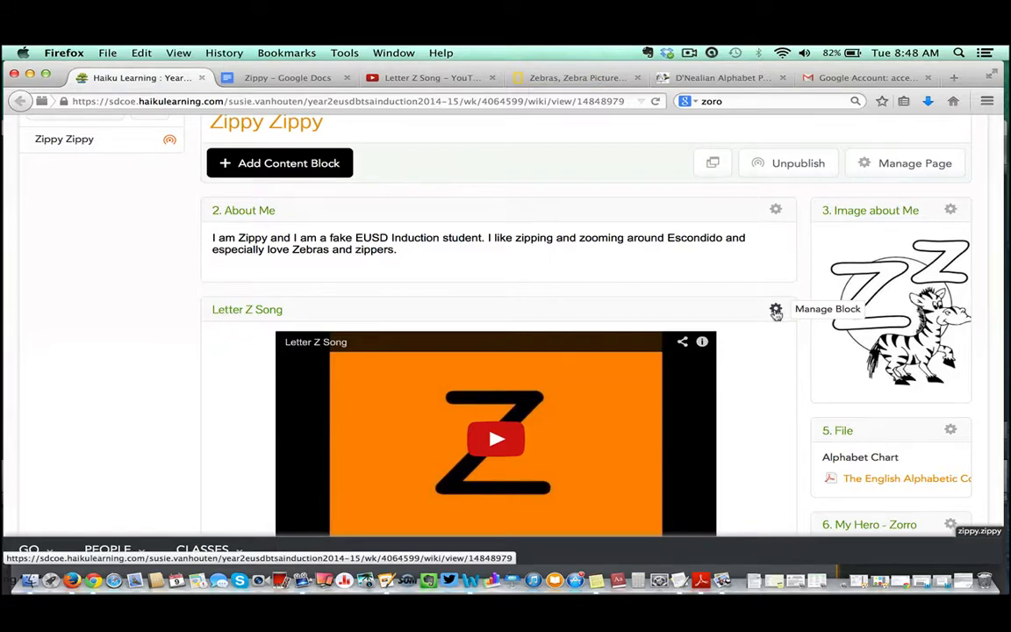
Edit the video block's title to "7. Letter Z Song" and save it
{"action": "left_click", "coordinate": [776, 309]}
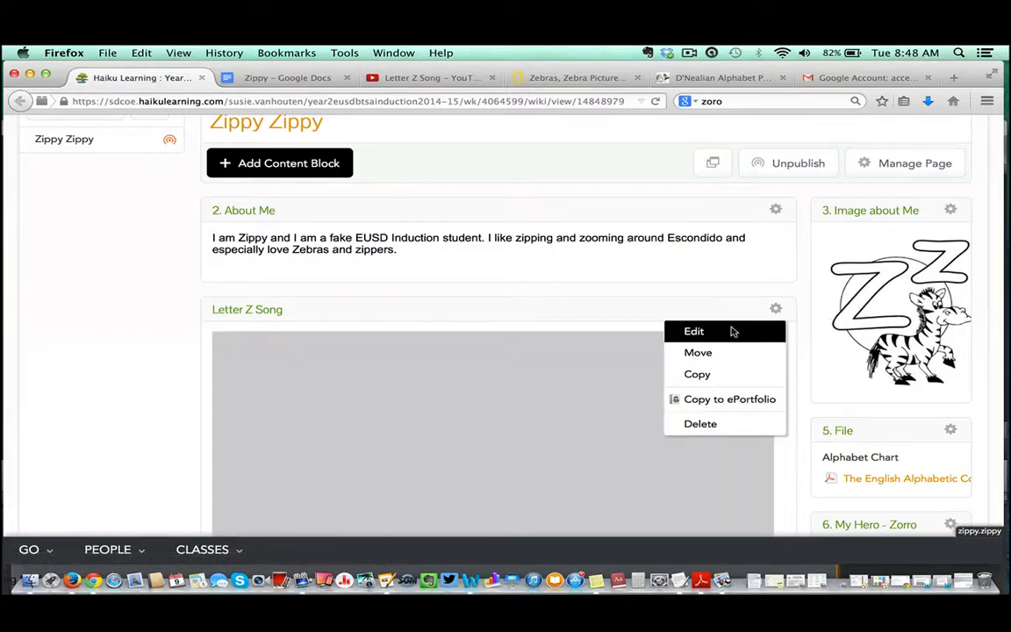
{"action": "left_click", "coordinate": [693, 330]}
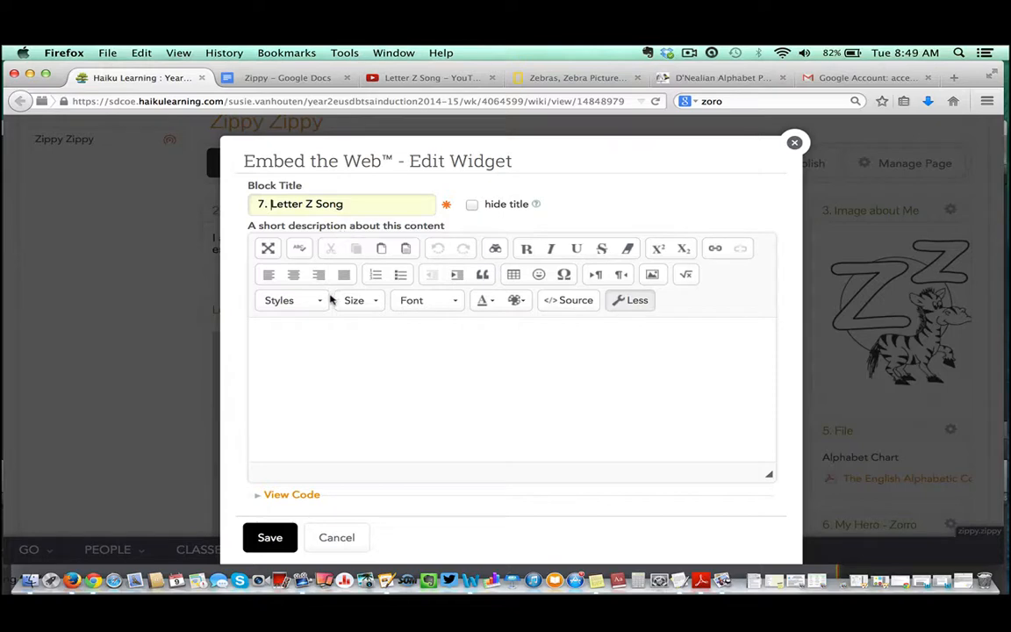
{"action": "left_click", "coordinate": [271, 537]}
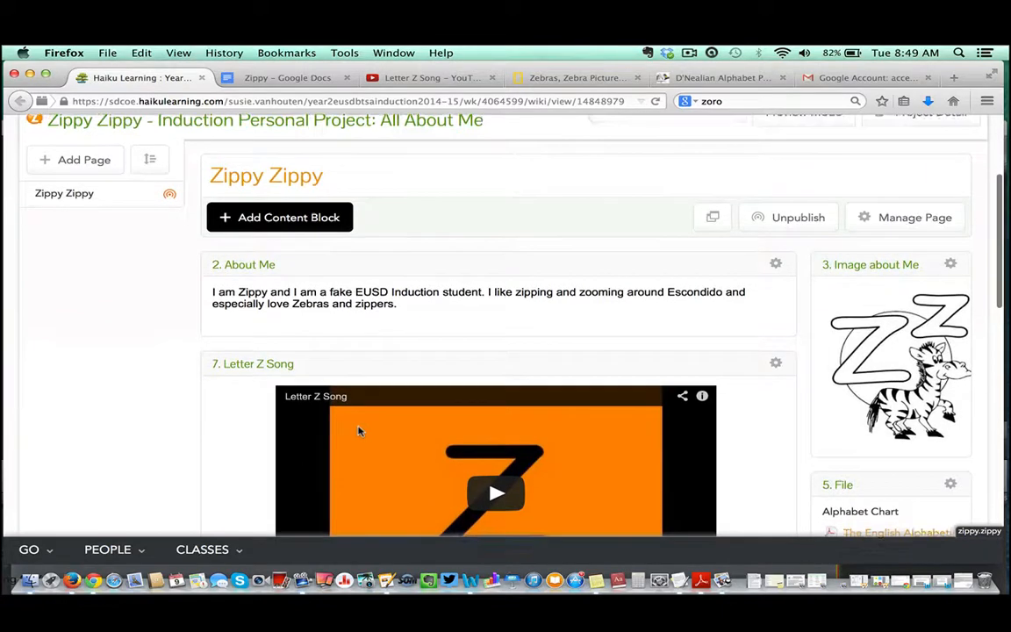
{"action": "scroll", "scroll_direction": "down", "scroll_amount": 3}
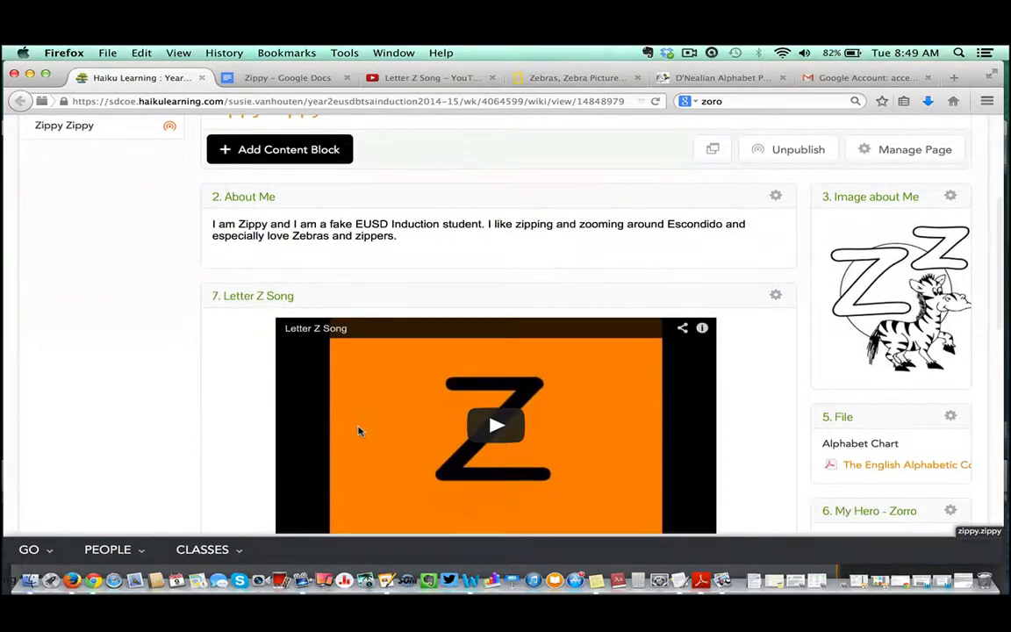
{"action": "scroll", "scroll_direction": "down", "scroll_amount": 3}
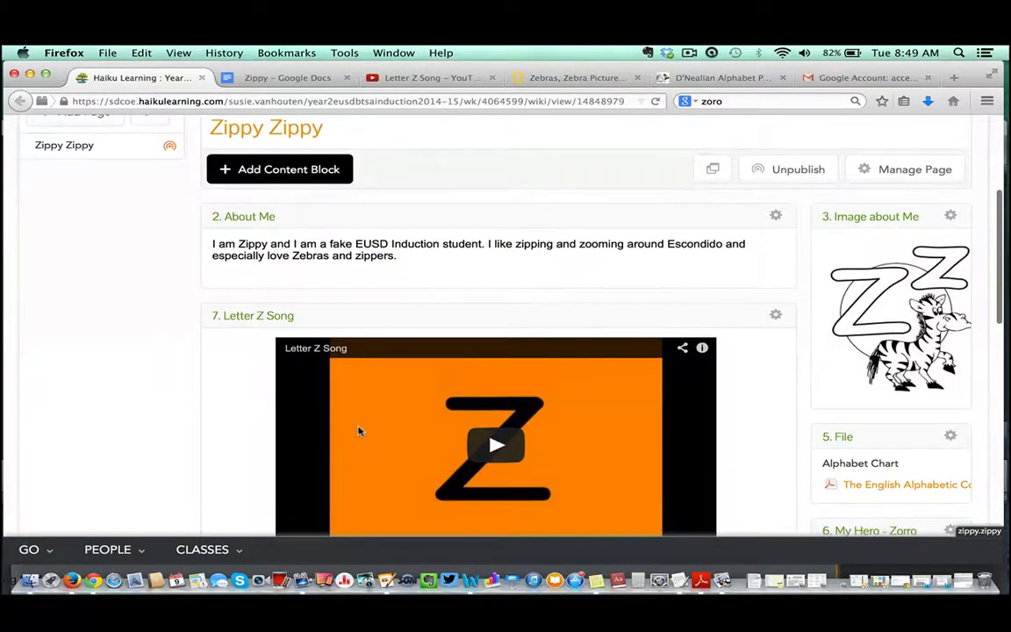
{"action": "scroll", "scroll_direction": "down", "scroll_amount": 3}
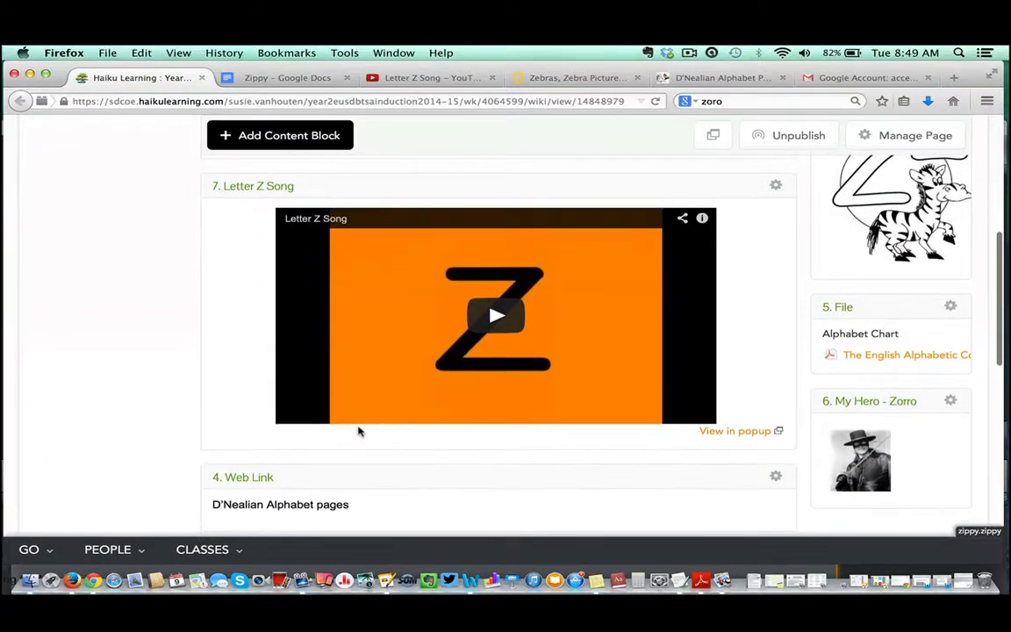